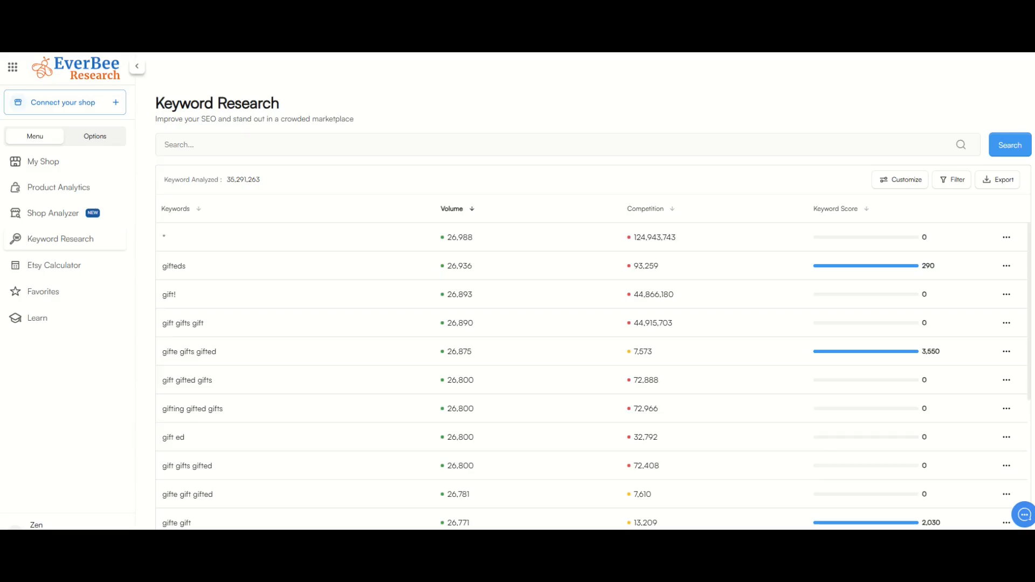
mouse_move(44, 291)
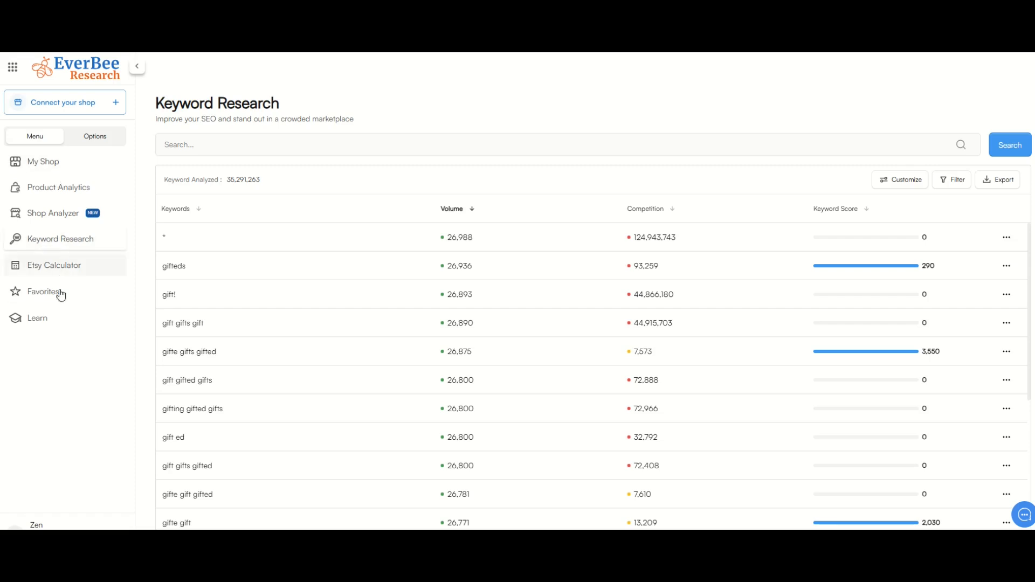
mouse_move(43, 161)
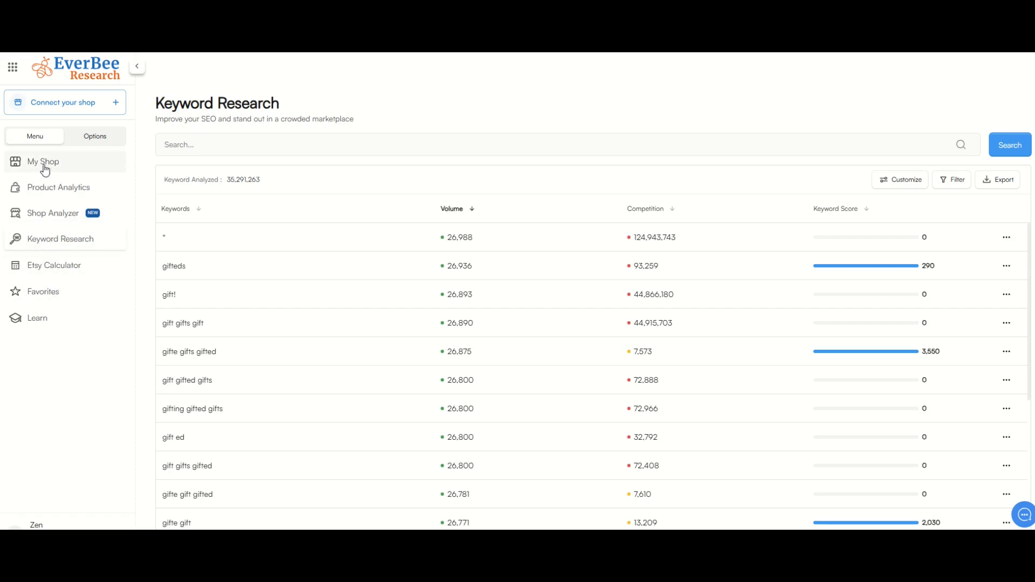
mouse_move(48, 171)
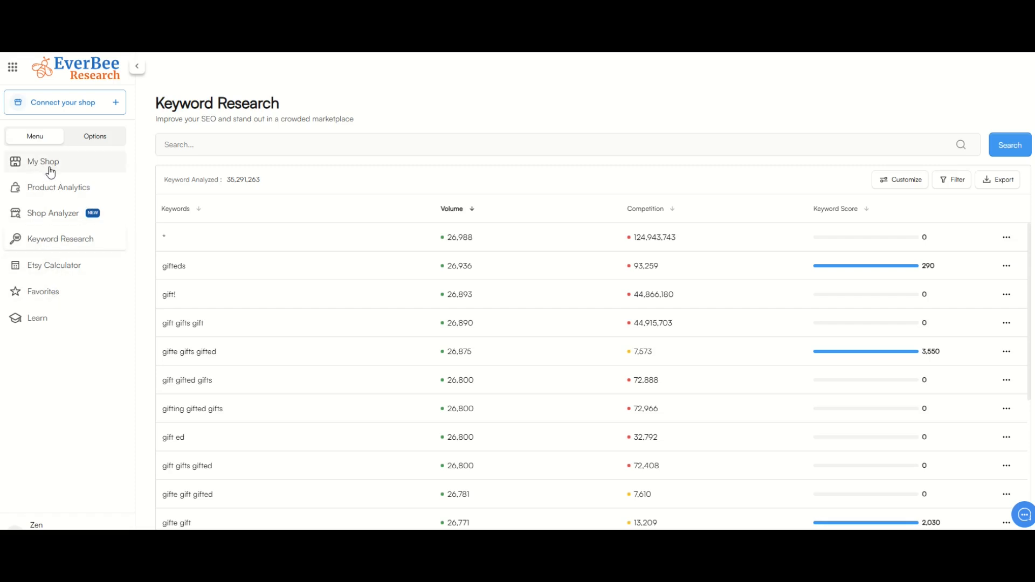
mouse_move(50, 191)
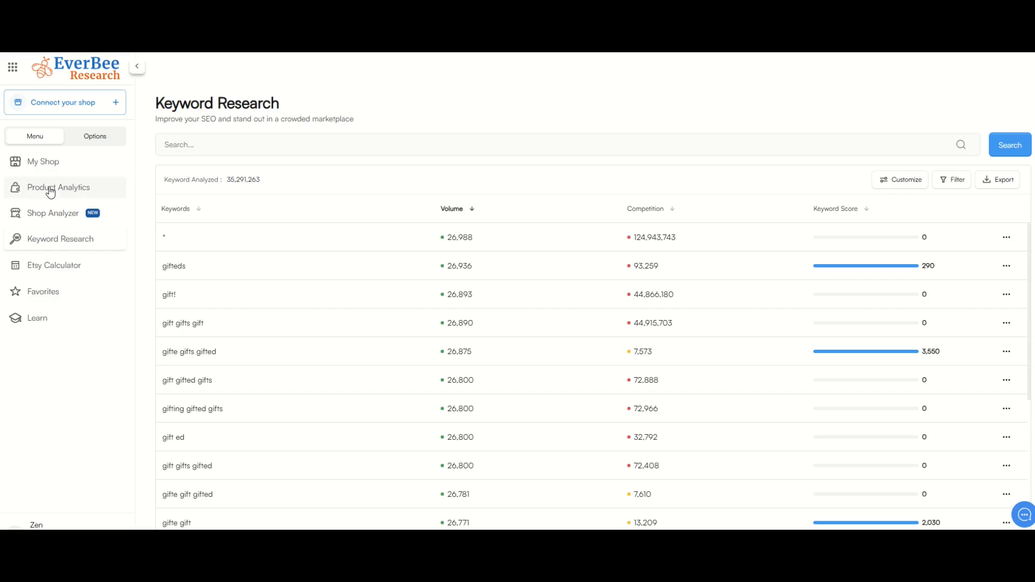
mouse_move(59, 291)
type("funny t shirt")
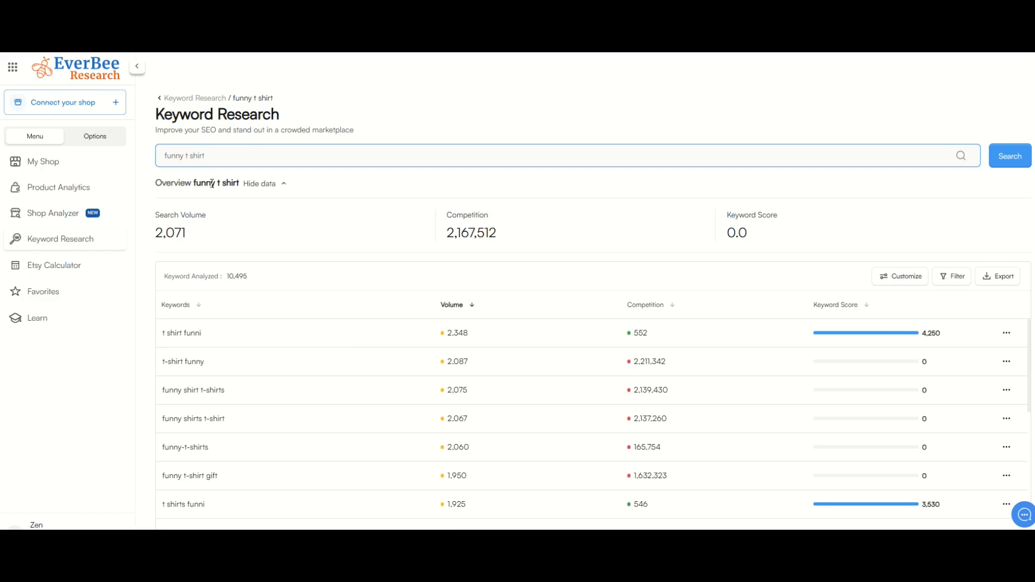
mouse_move(197, 262)
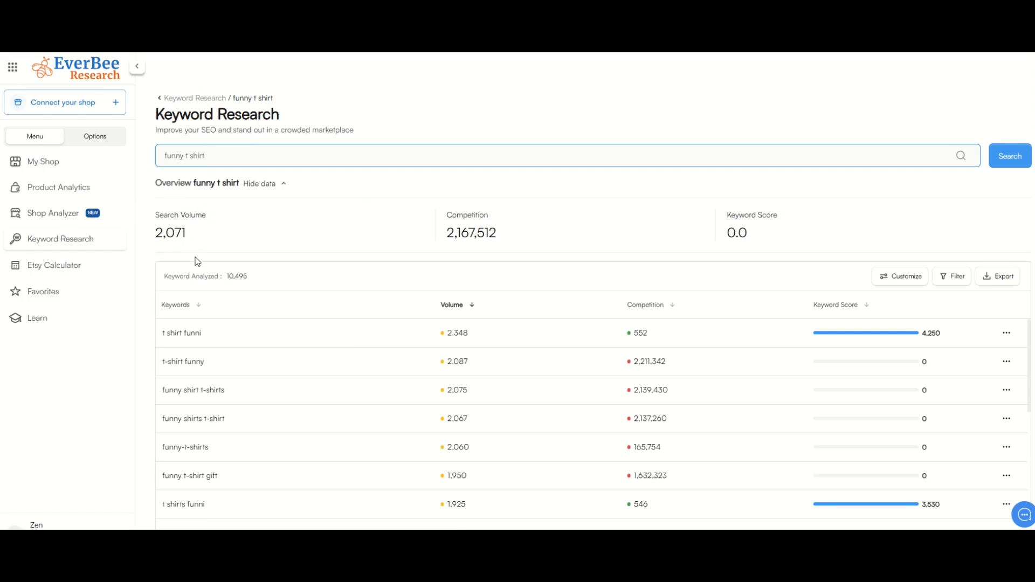
mouse_move(232, 243)
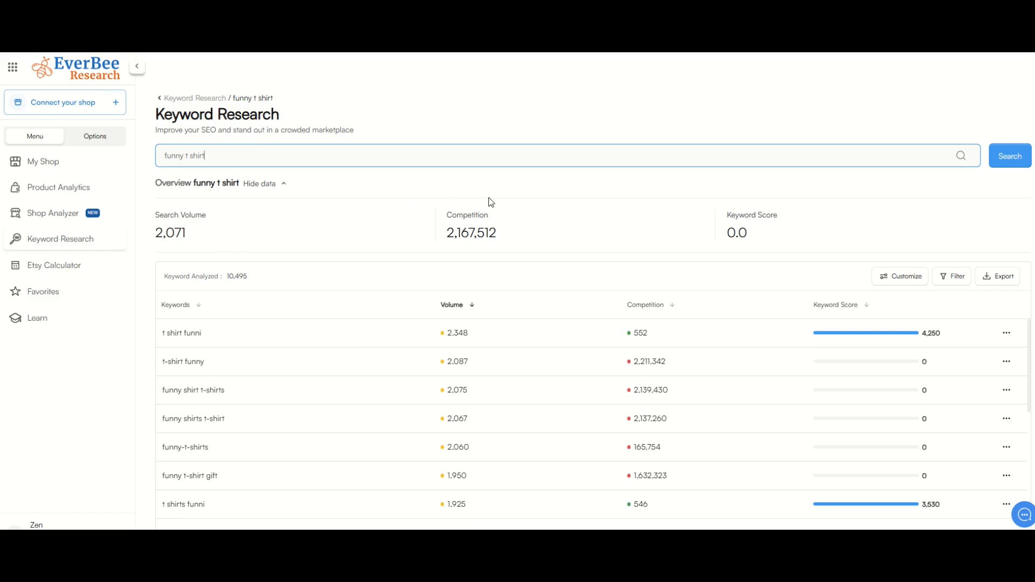
mouse_move(445, 257)
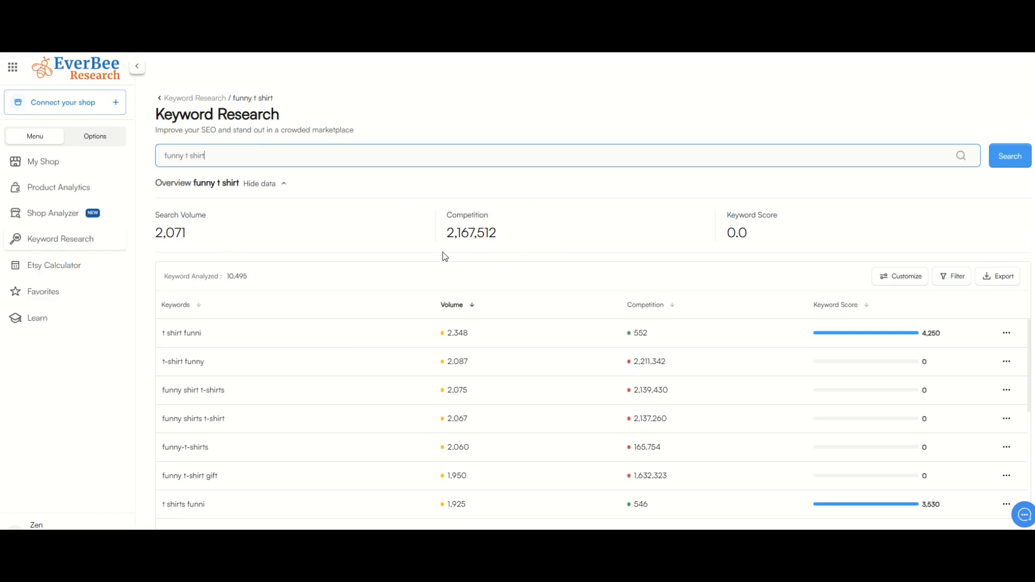
mouse_move(592, 229)
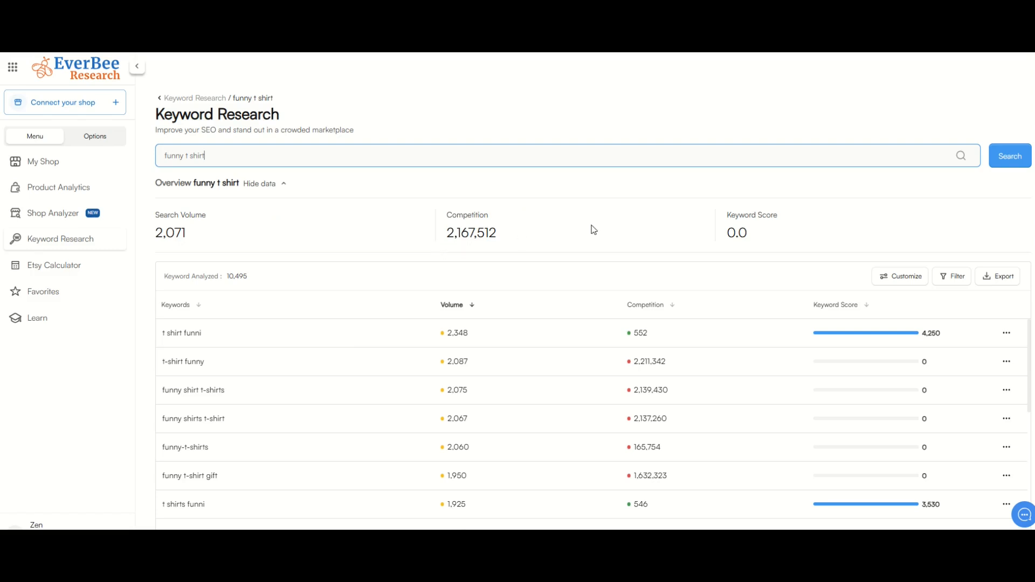
mouse_move(778, 260)
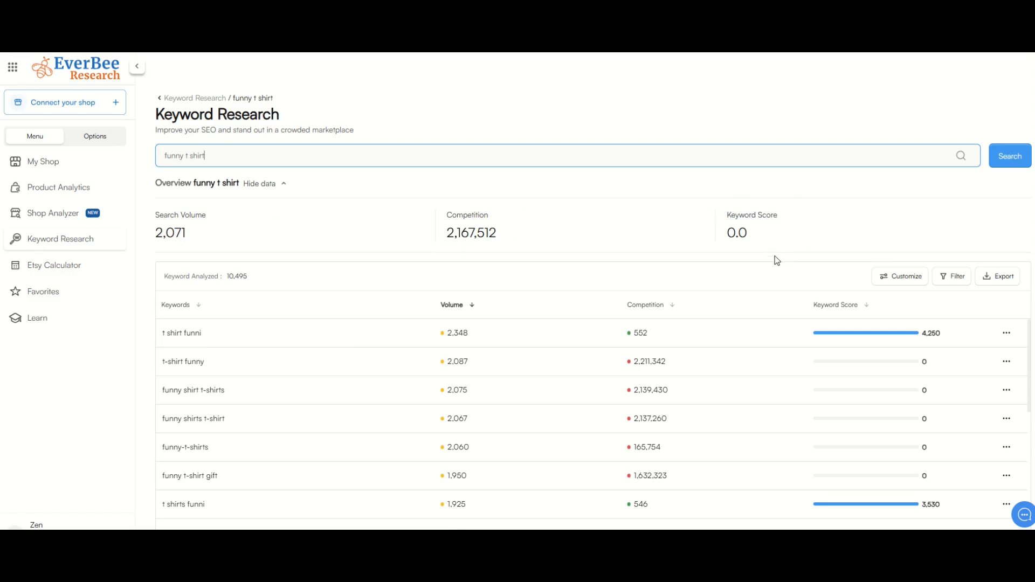
mouse_move(411, 246)
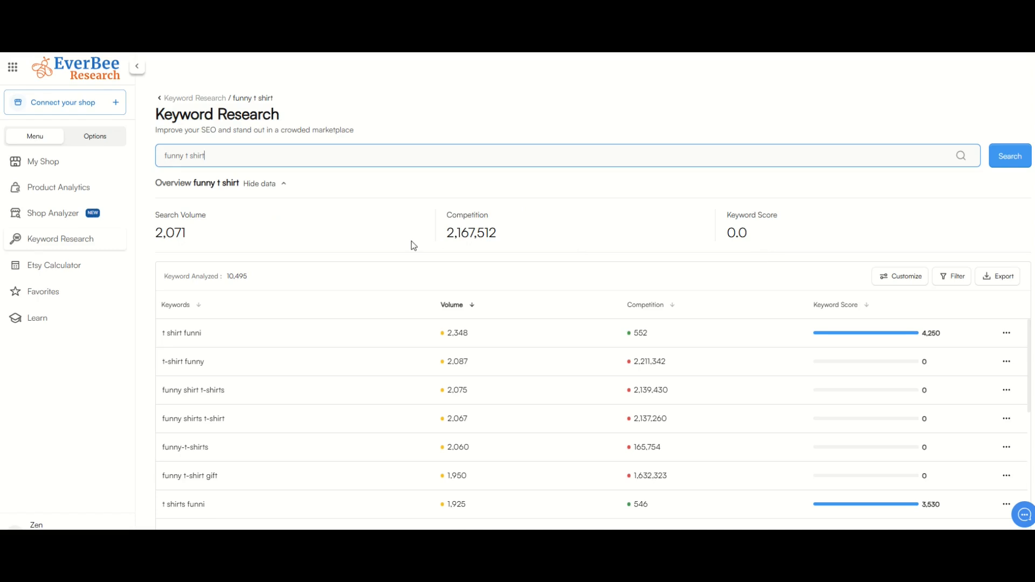
mouse_move(205, 178)
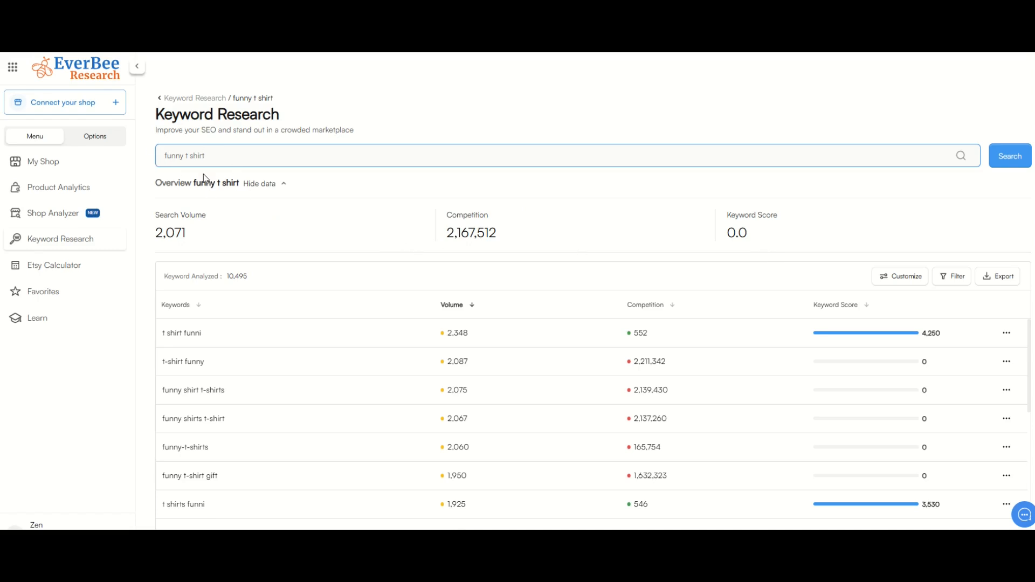
Select the keyword search box to enter the query 'funny doctor t shirt'.
left_click(1010, 156)
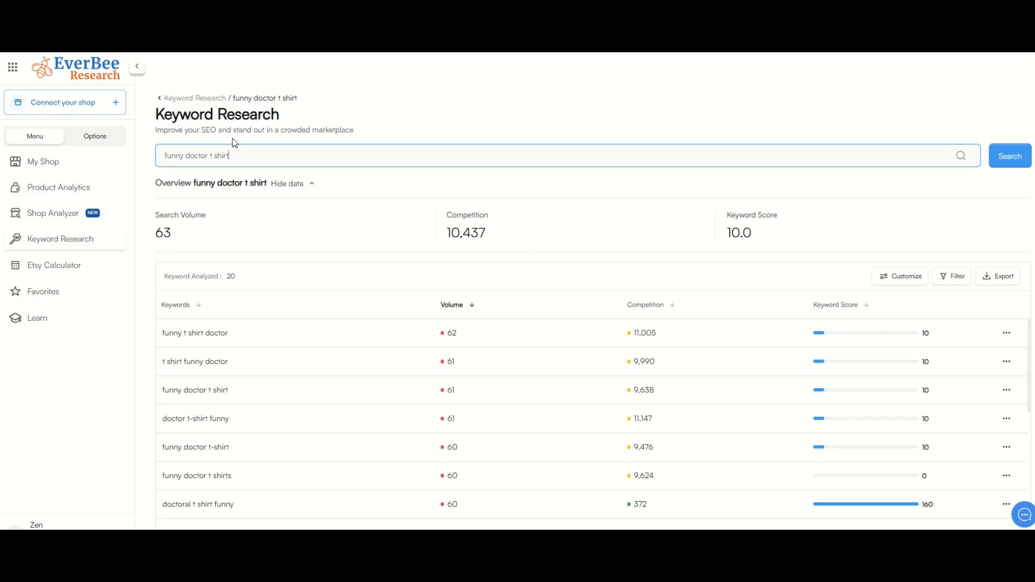
mouse_move(161, 205)
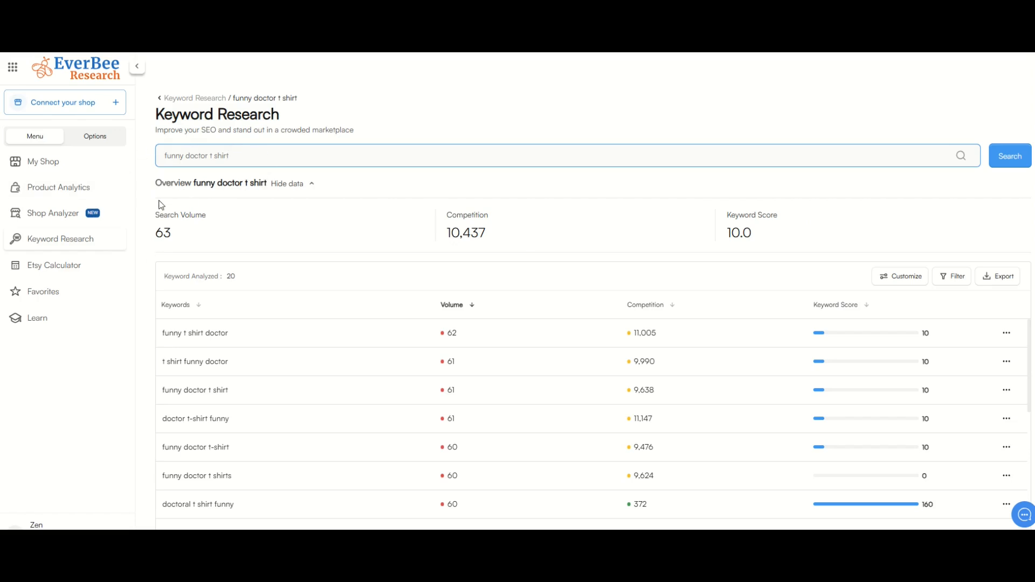
mouse_move(646, 241)
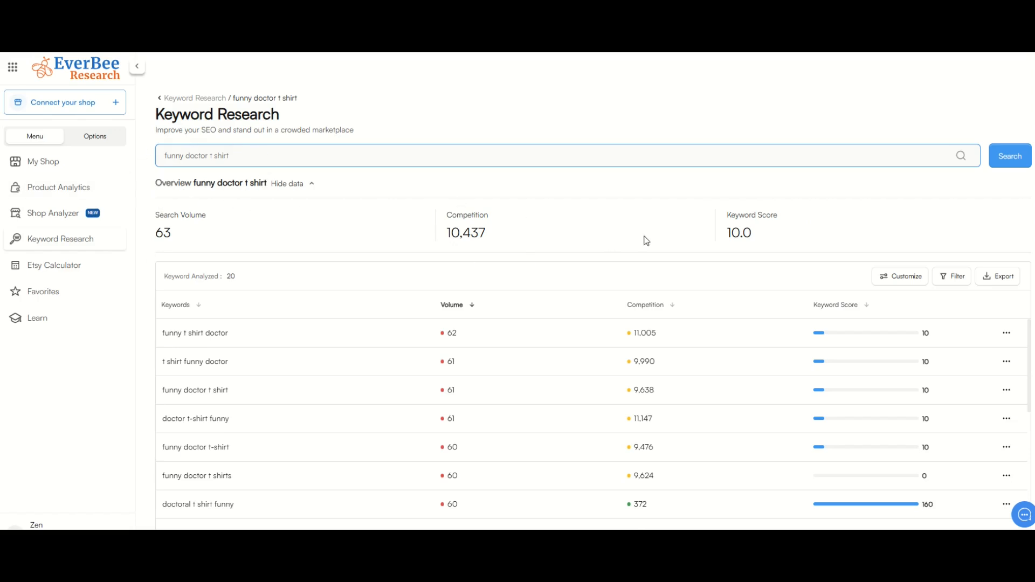
mouse_move(739, 204)
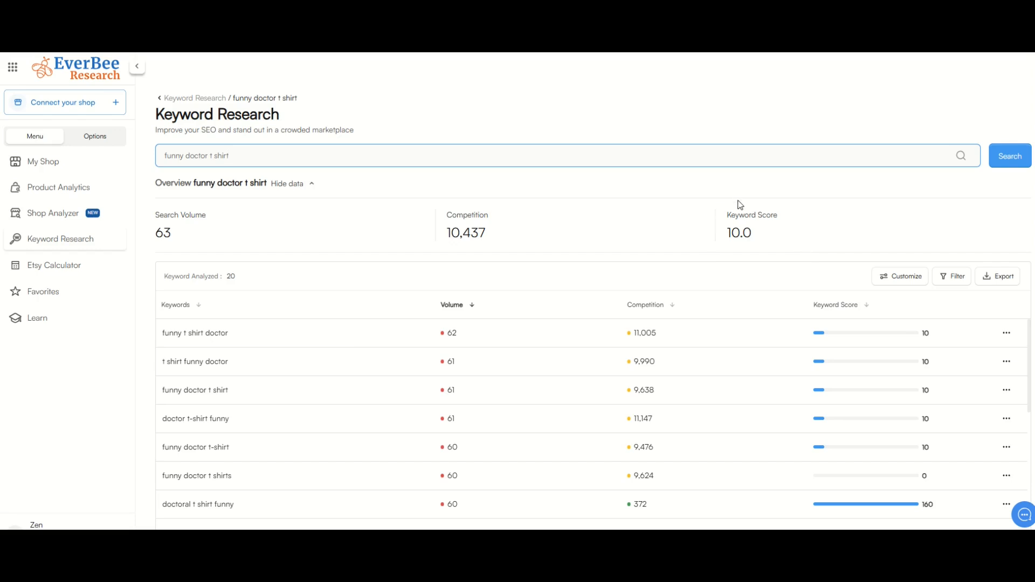
mouse_move(217, 256)
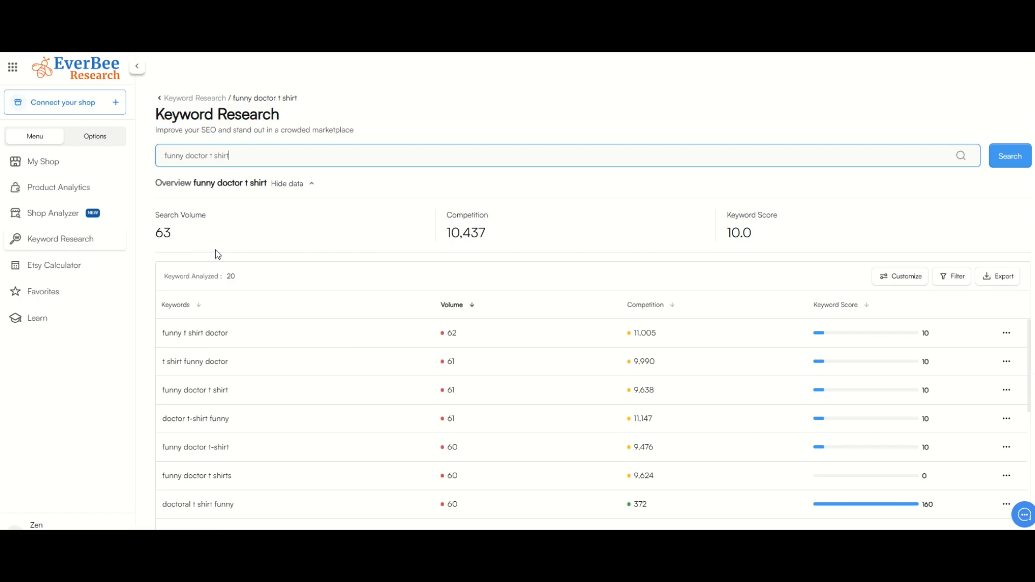
mouse_move(226, 239)
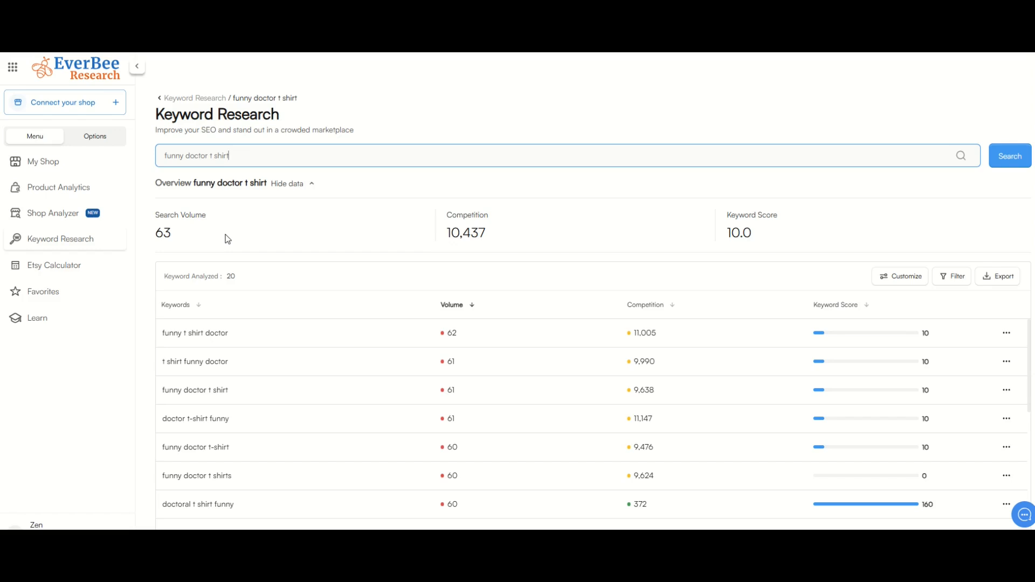
Select the keyword search box to start a new 'medieval shirt' query.
left_click(1010, 156)
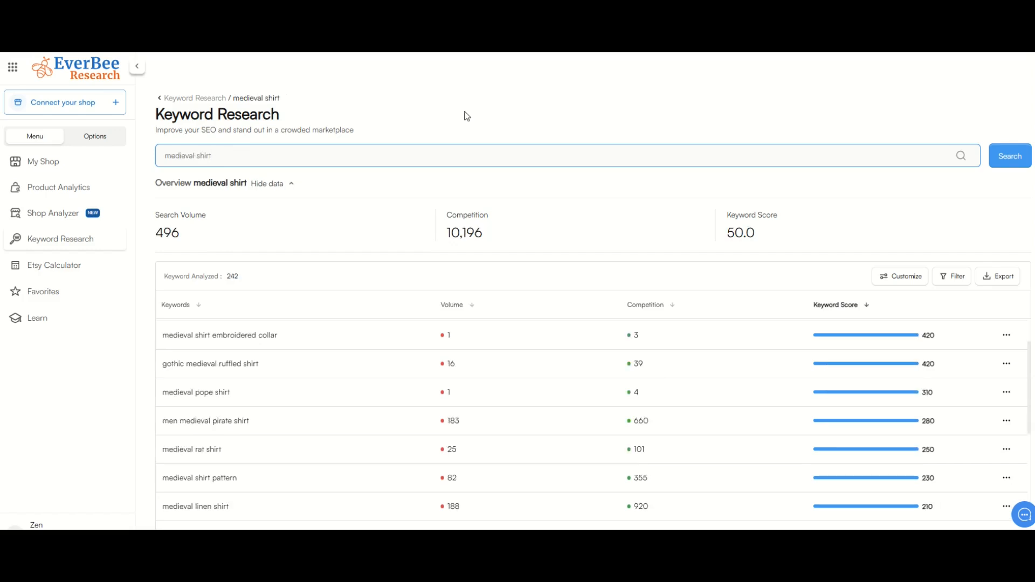
mouse_move(176, 267)
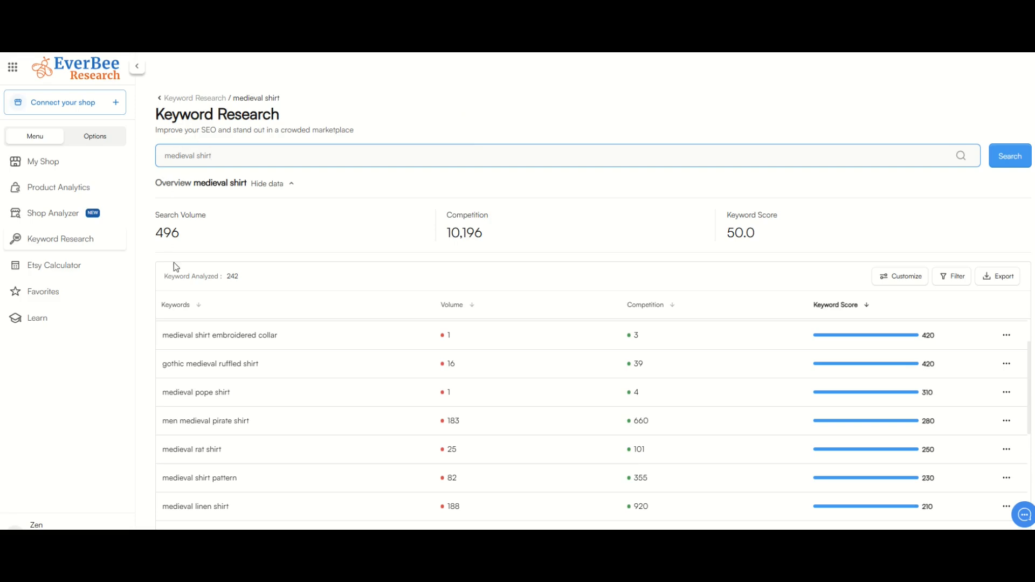
mouse_move(340, 239)
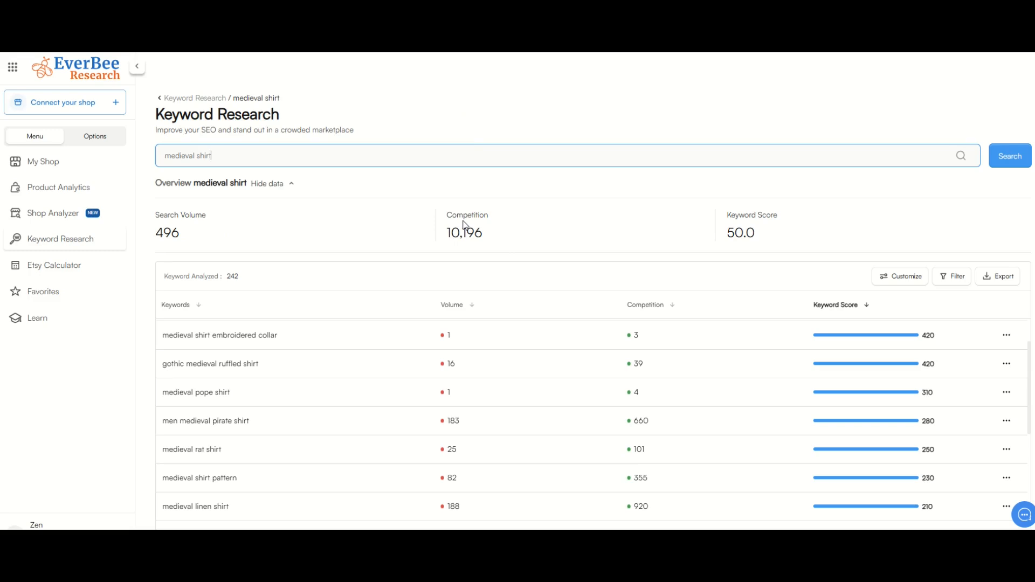
mouse_move(244, 144)
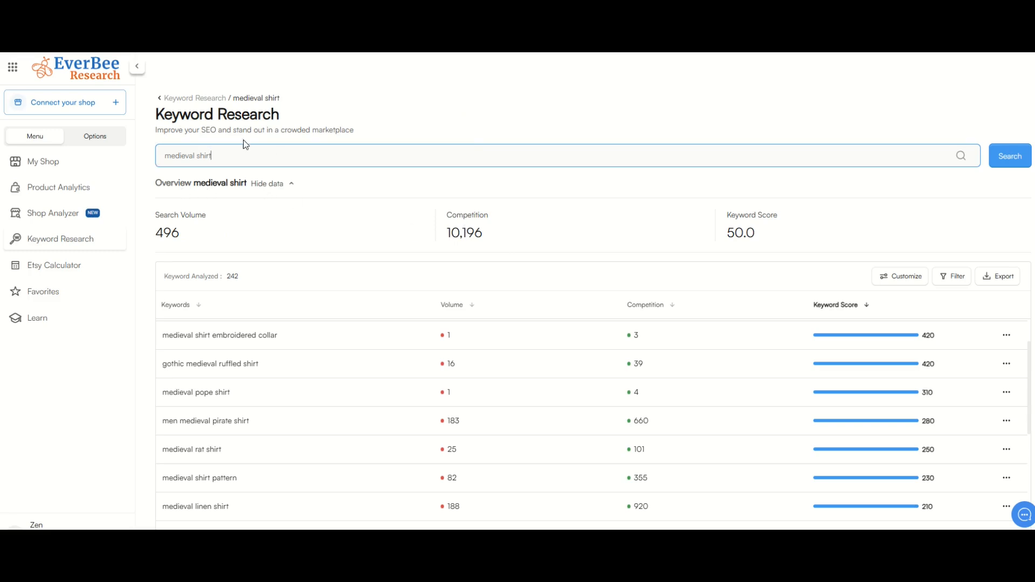
mouse_move(274, 171)
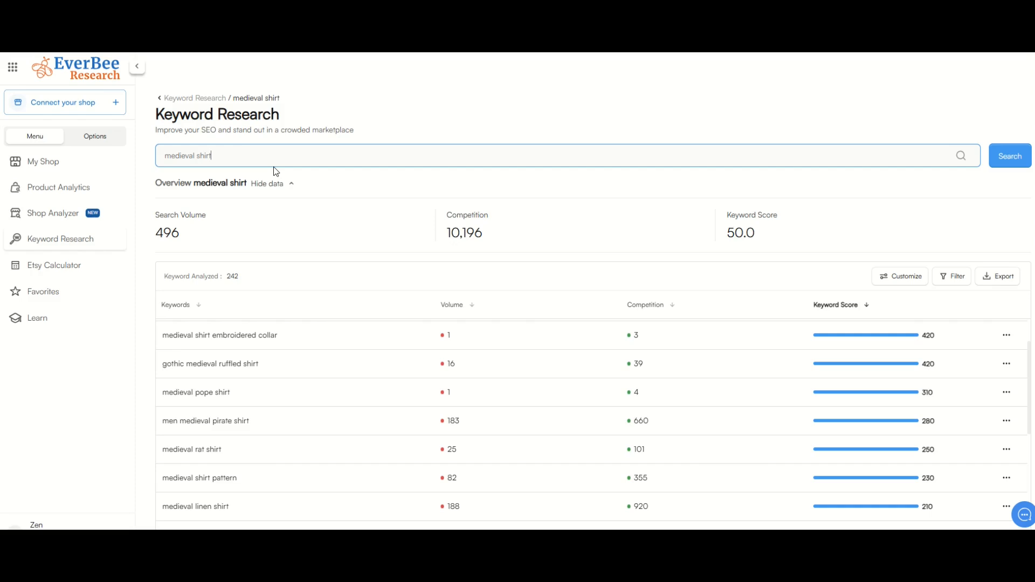
mouse_move(196, 288)
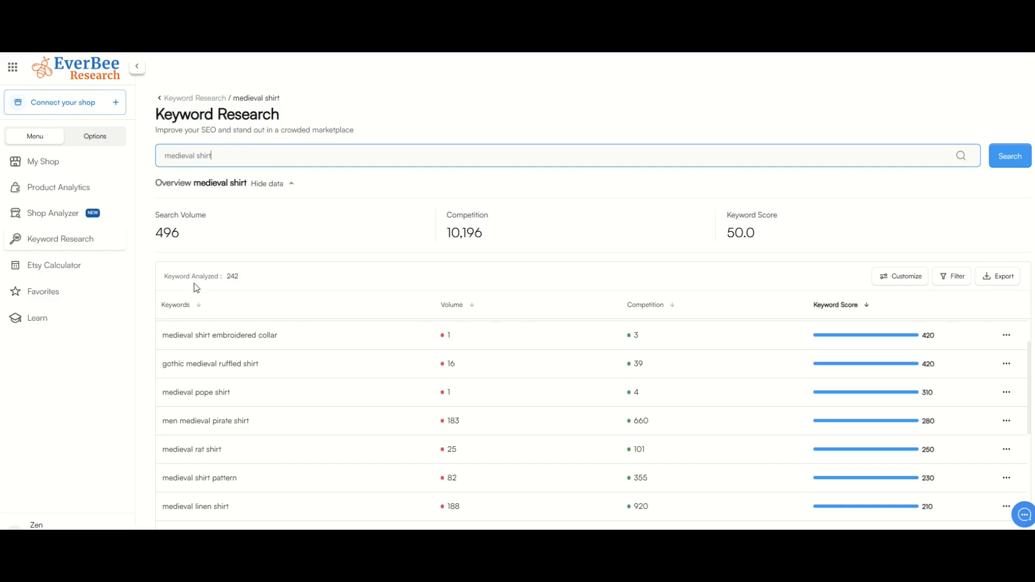
mouse_move(186, 393)
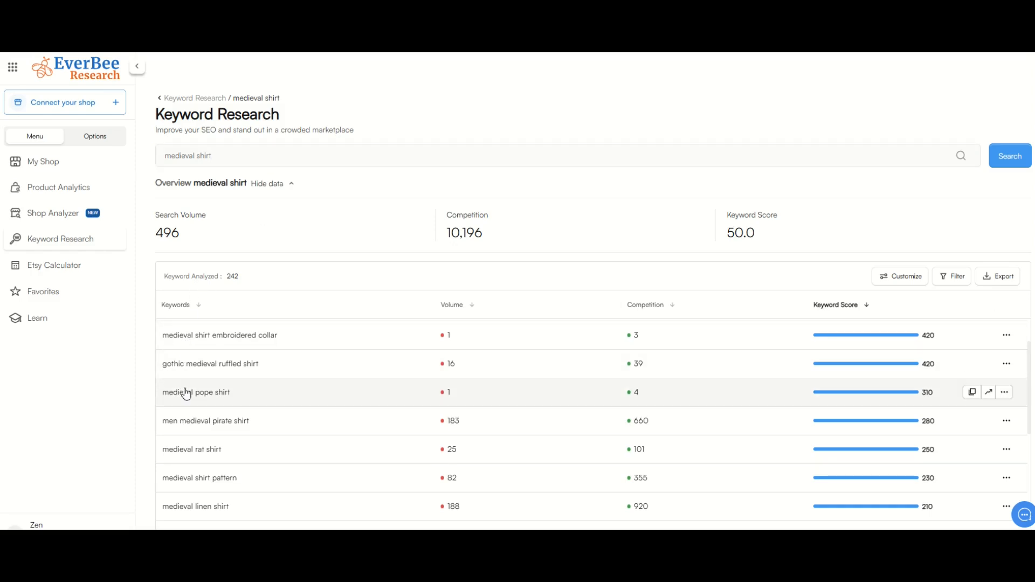
mouse_move(780, 195)
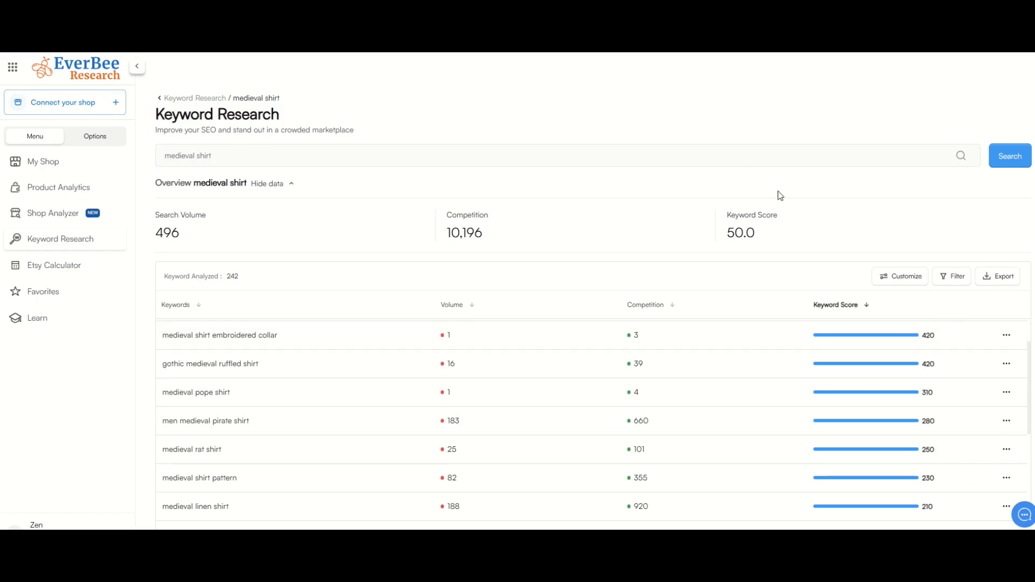
mouse_move(592, 302)
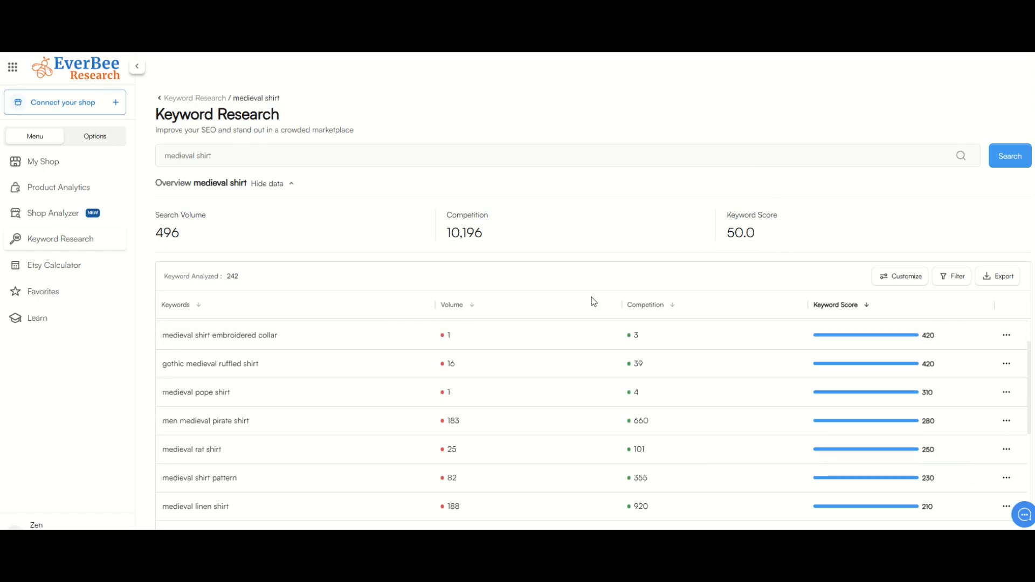
mouse_move(205, 479)
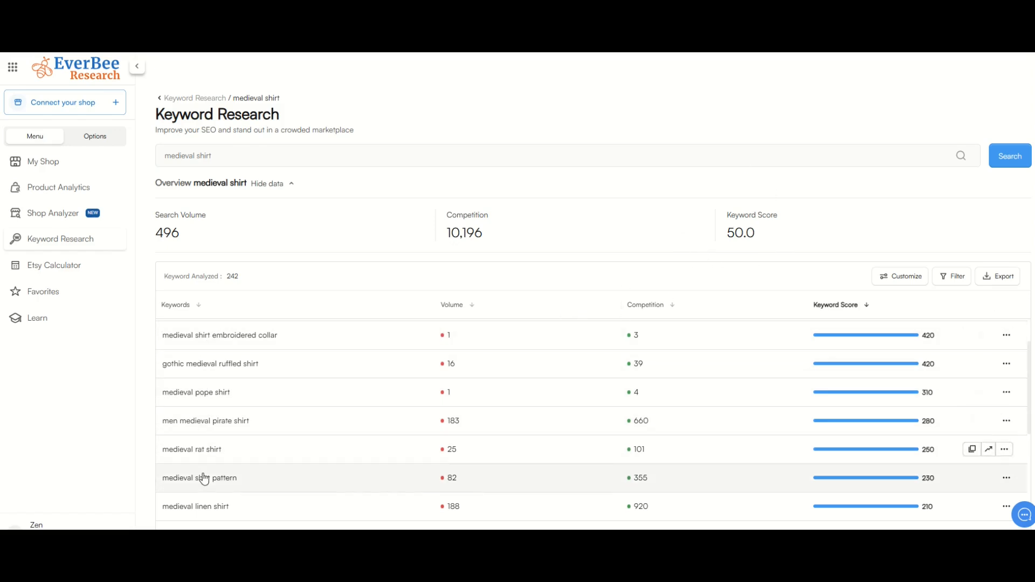
mouse_move(896, 339)
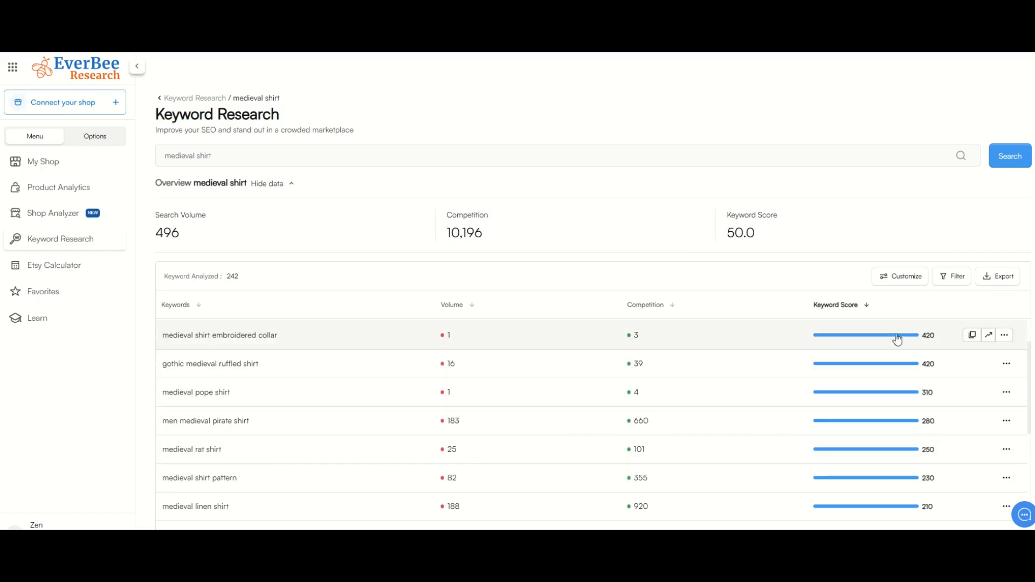
mouse_move(848, 344)
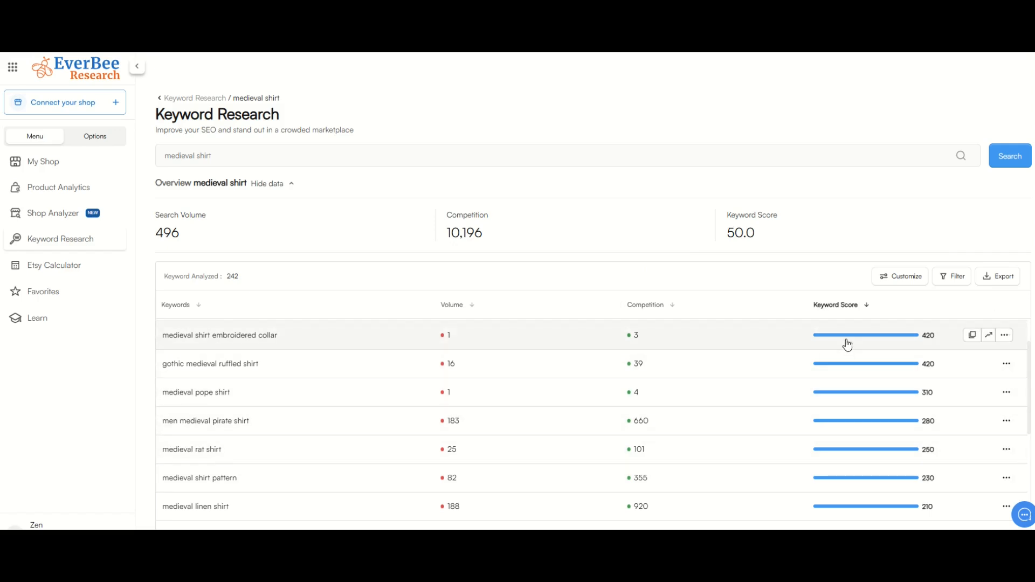
mouse_move(780, 418)
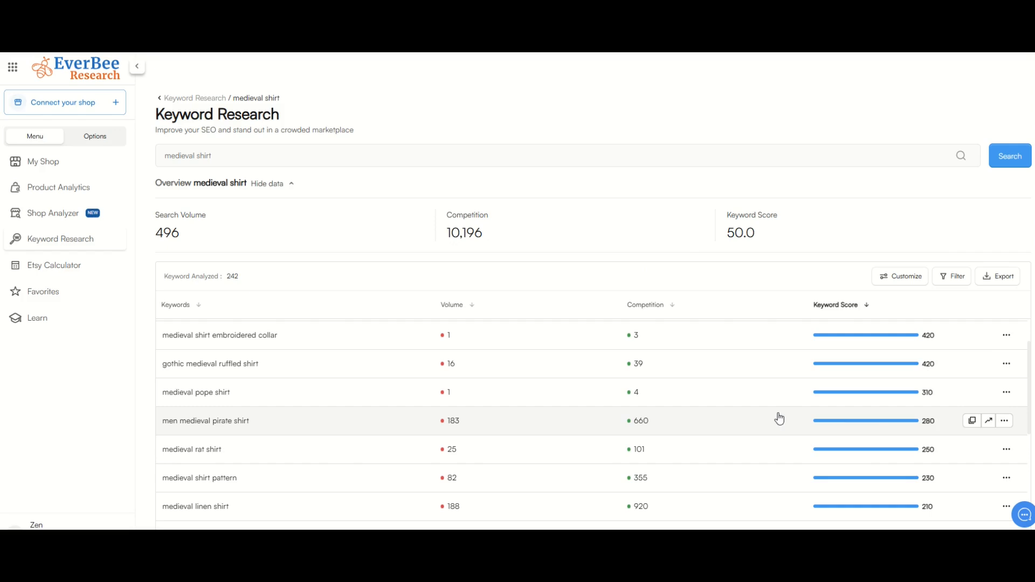
Research 'medieval rat shirt' alone: volume 25, competition 101, score 250.
left_click(191, 450)
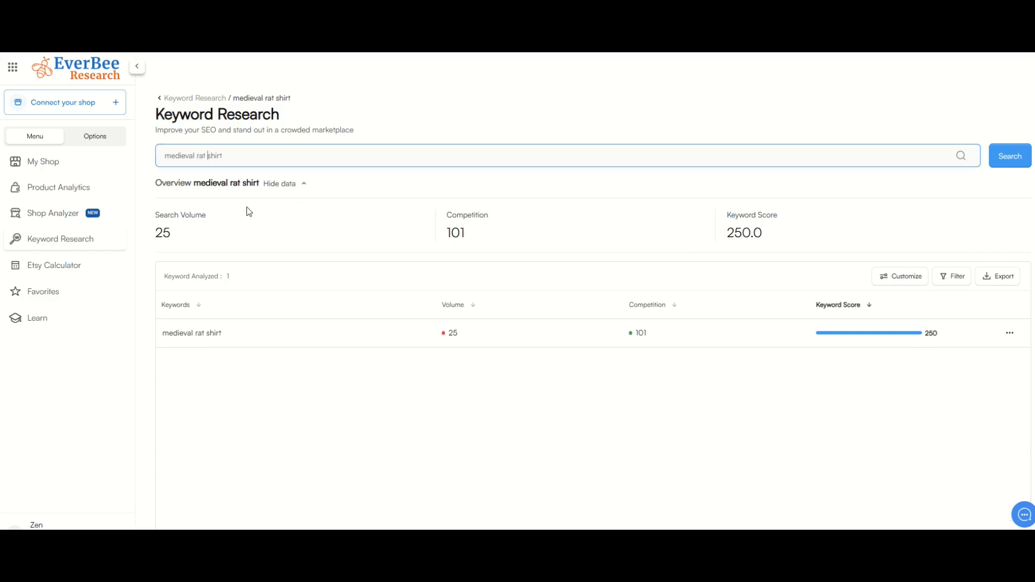
mouse_move(175, 248)
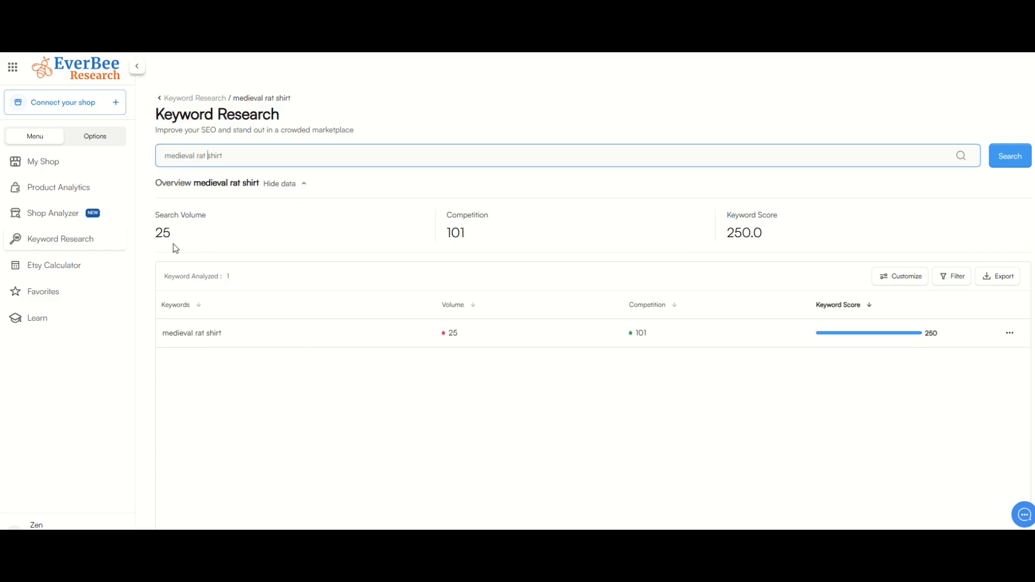
mouse_move(439, 255)
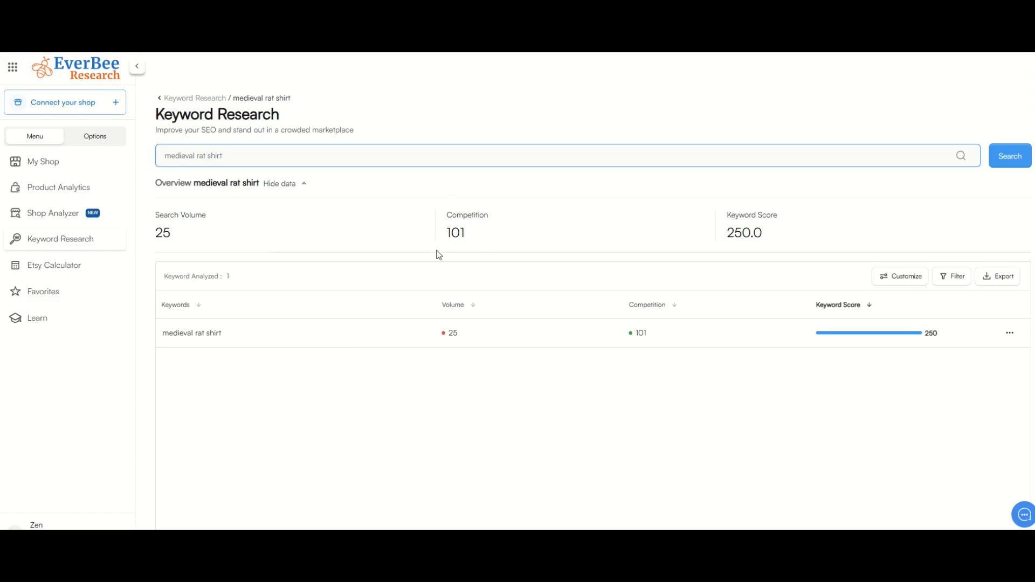
mouse_move(685, 247)
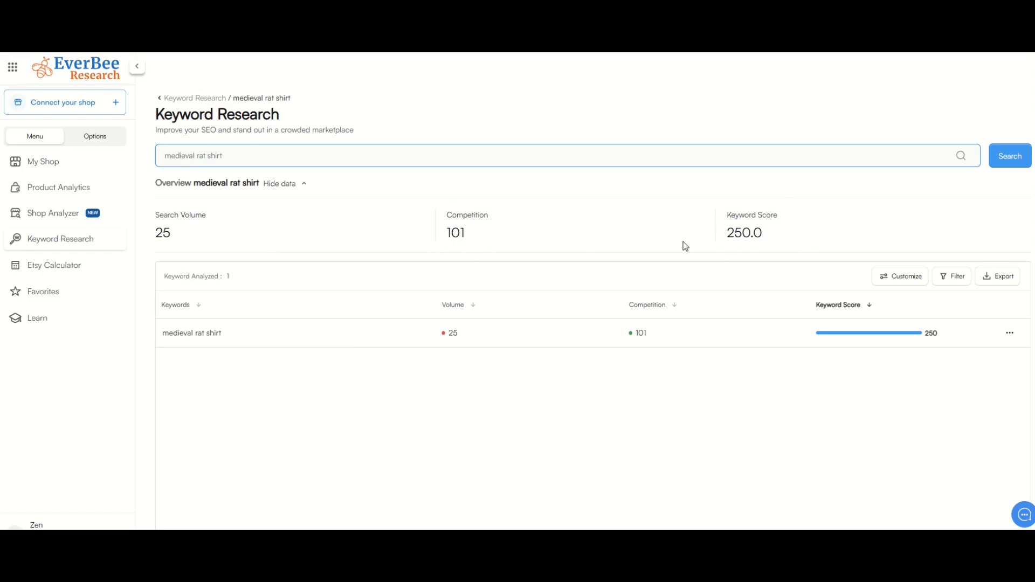
mouse_move(258, 73)
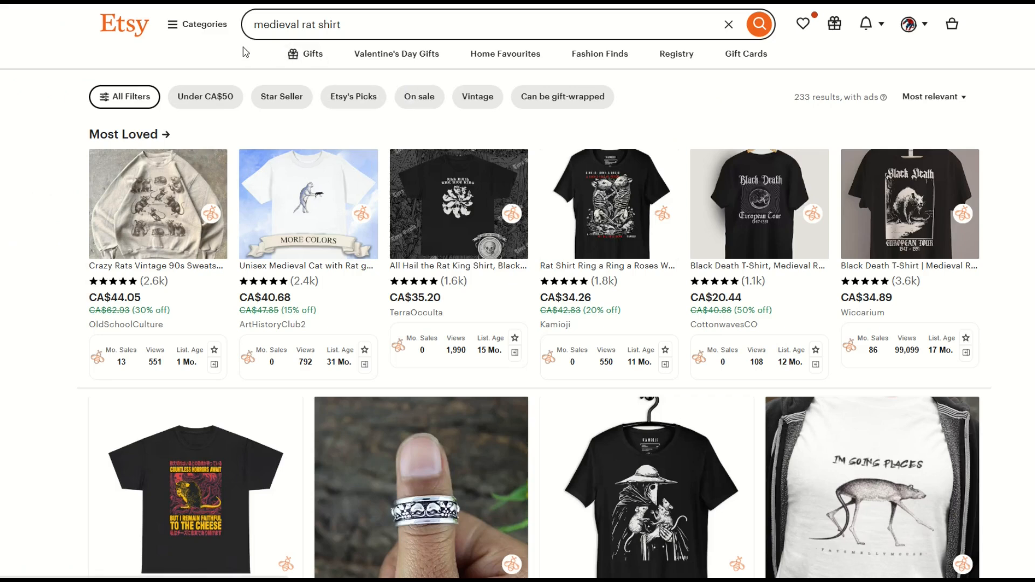
mouse_move(249, 92)
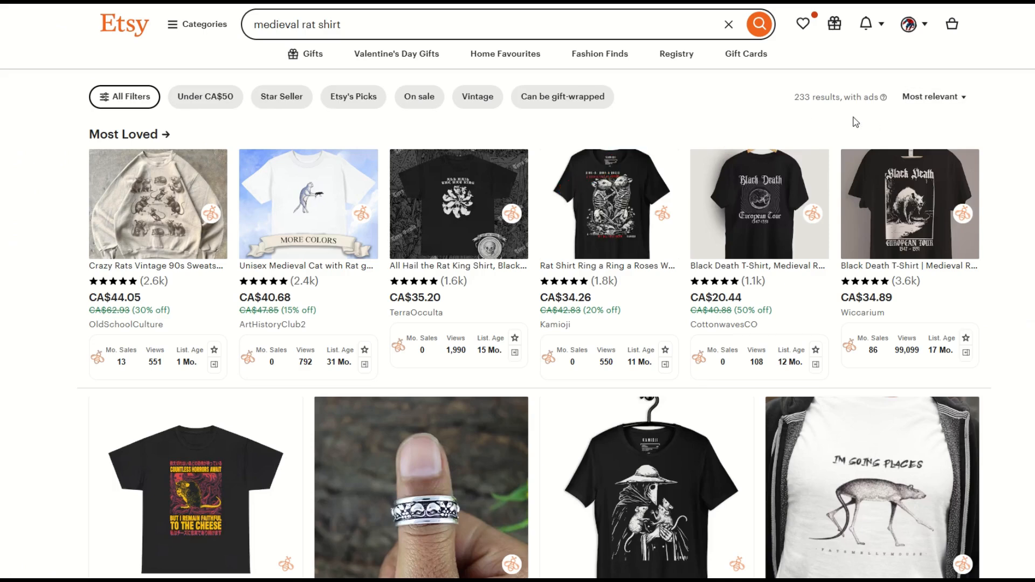
mouse_move(805, 82)
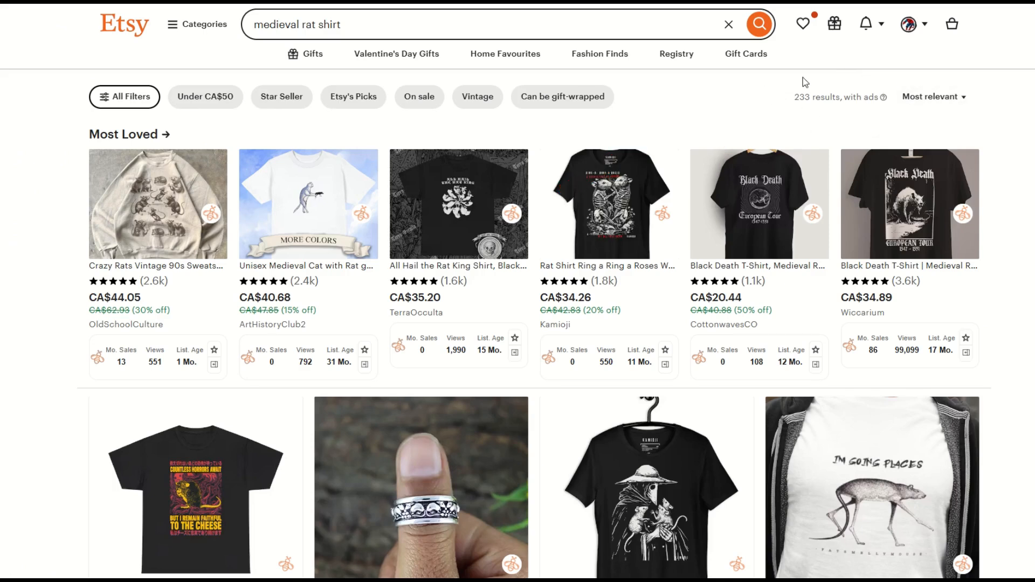
Scroll the 'medieval rat shirt' results to the Black Death T-shirt selling 86 monthly.
scroll("down", 3)
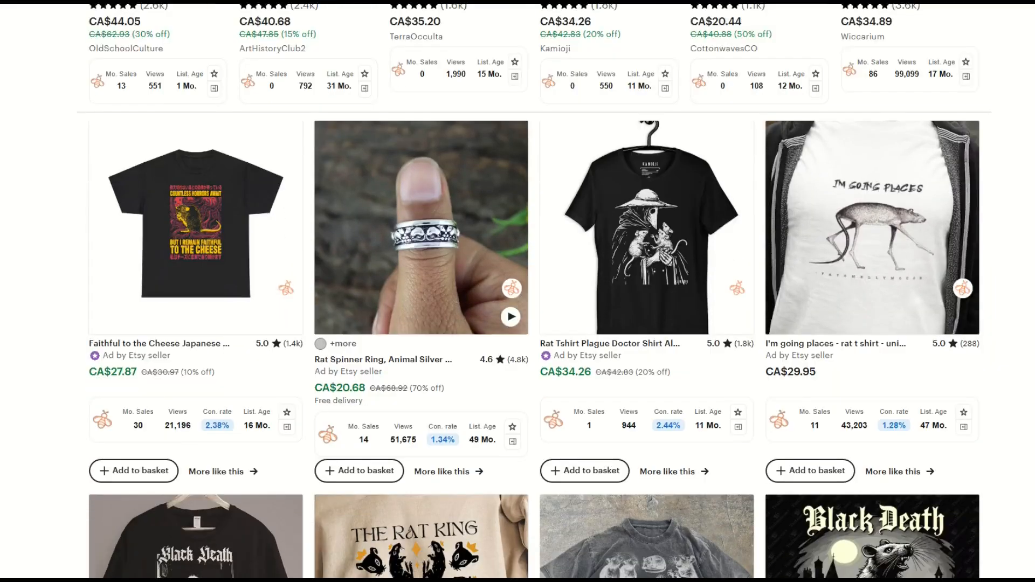
scroll("down", 3)
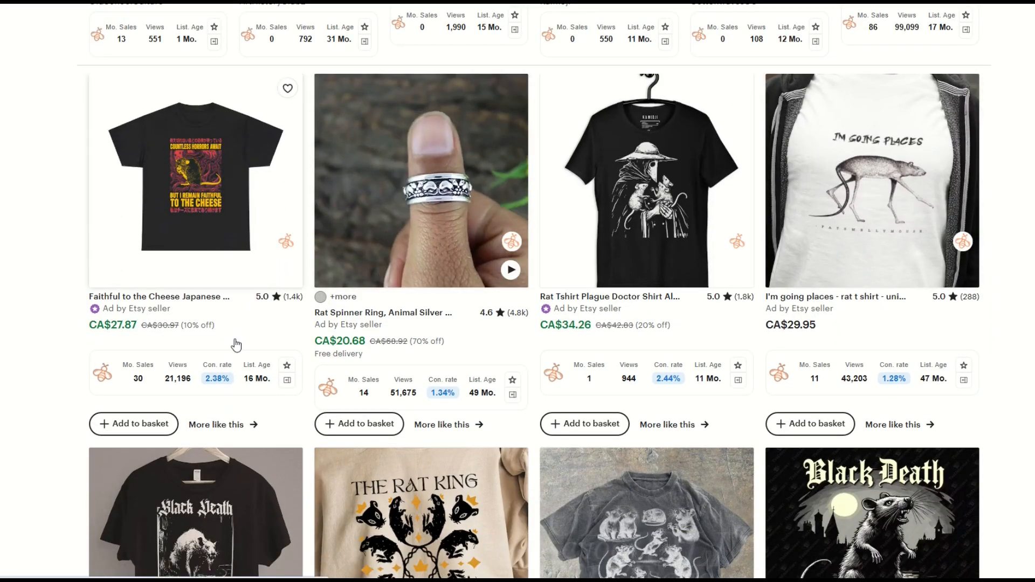
scroll("down", 3)
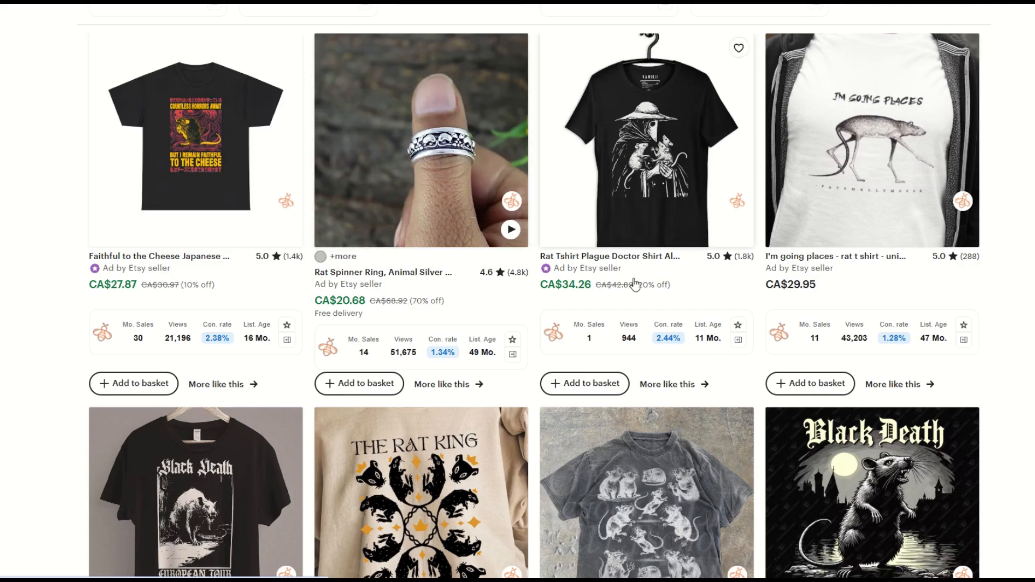
mouse_move(797, 314)
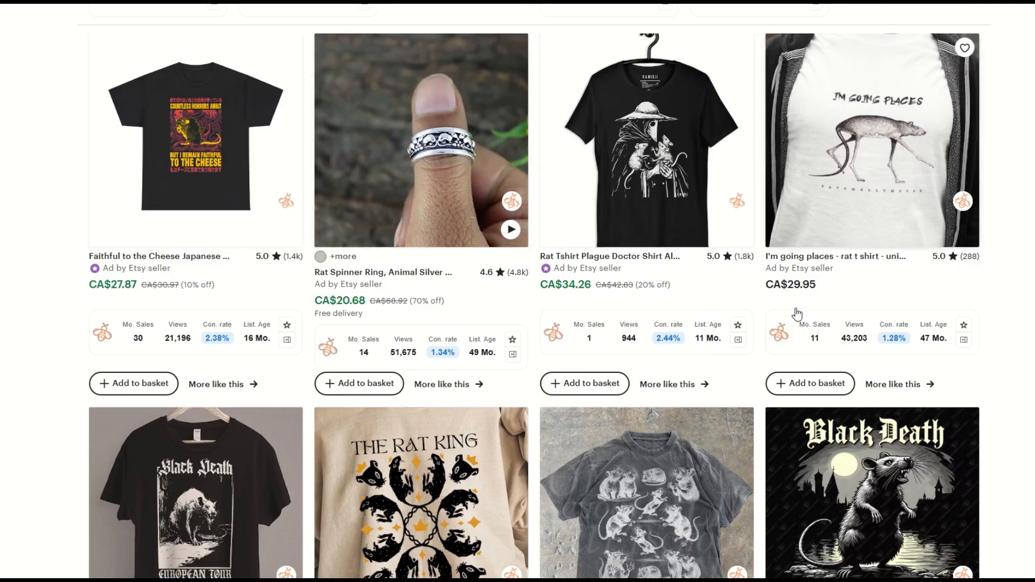
scroll("down", 3)
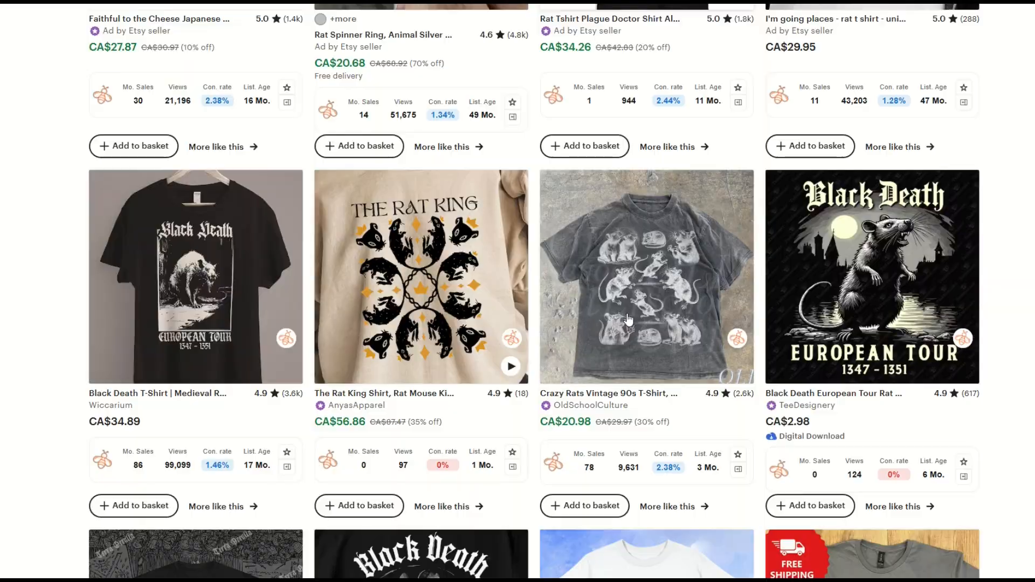
scroll("down", 3)
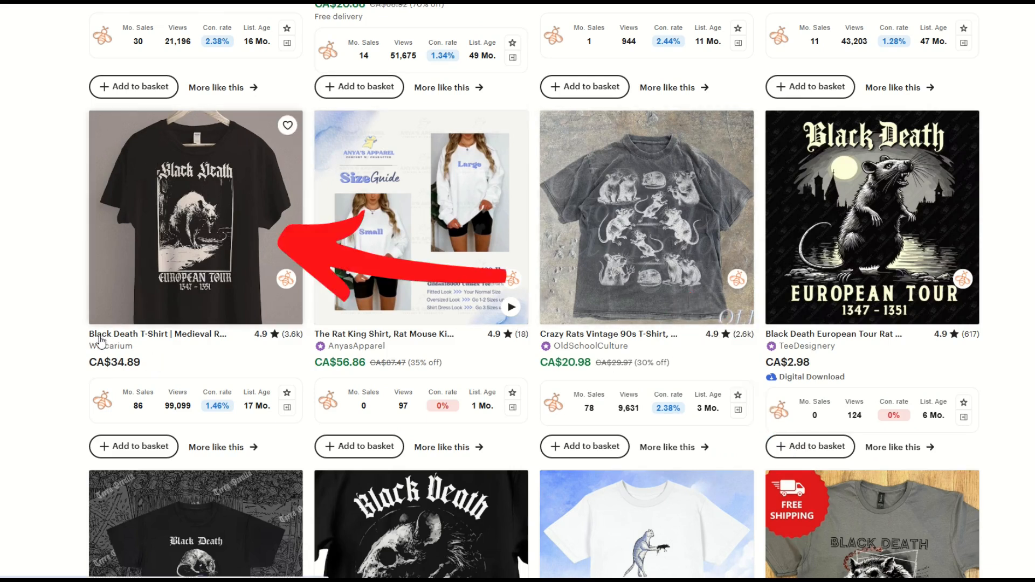
Open the Black Death rat T-shirt listing with 1,446 total sales and 99,099 views.
left_click(196, 218)
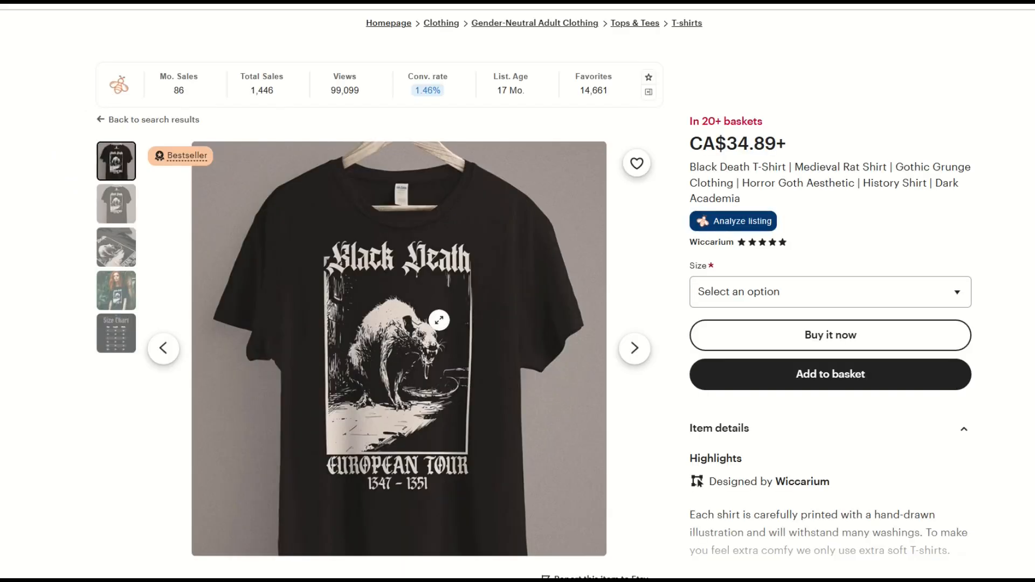
mouse_move(307, 223)
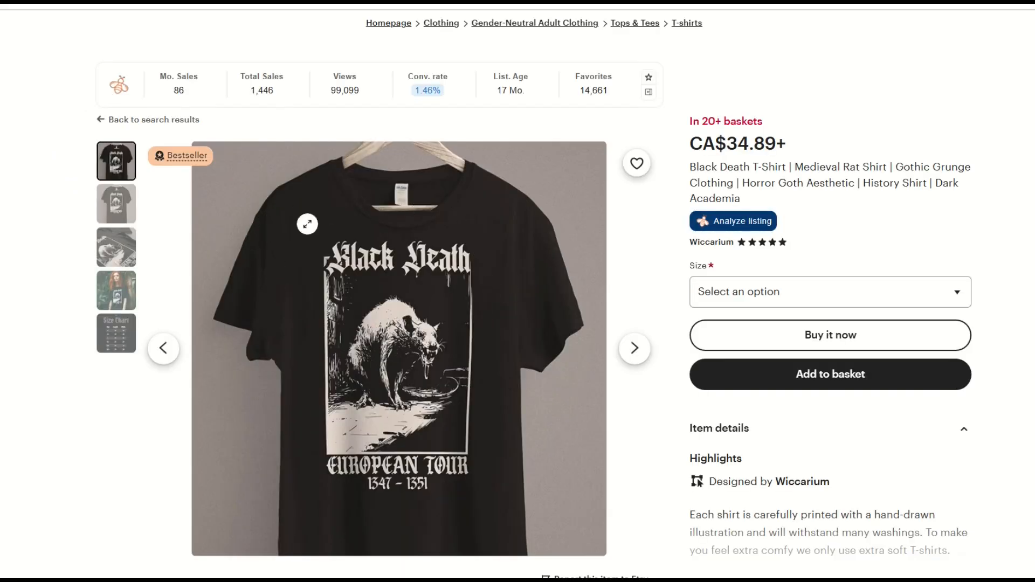
mouse_move(335, 438)
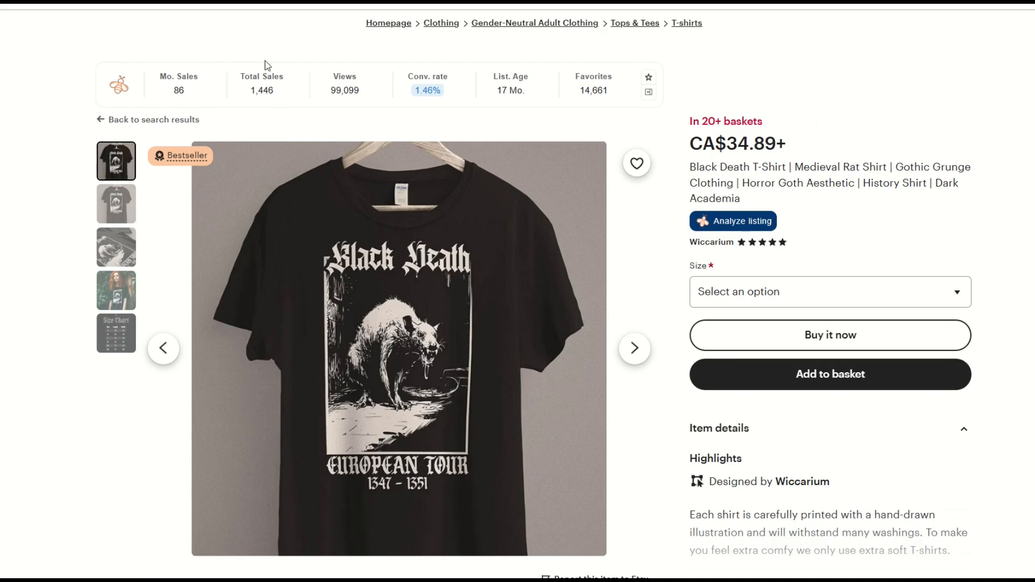
mouse_move(313, 117)
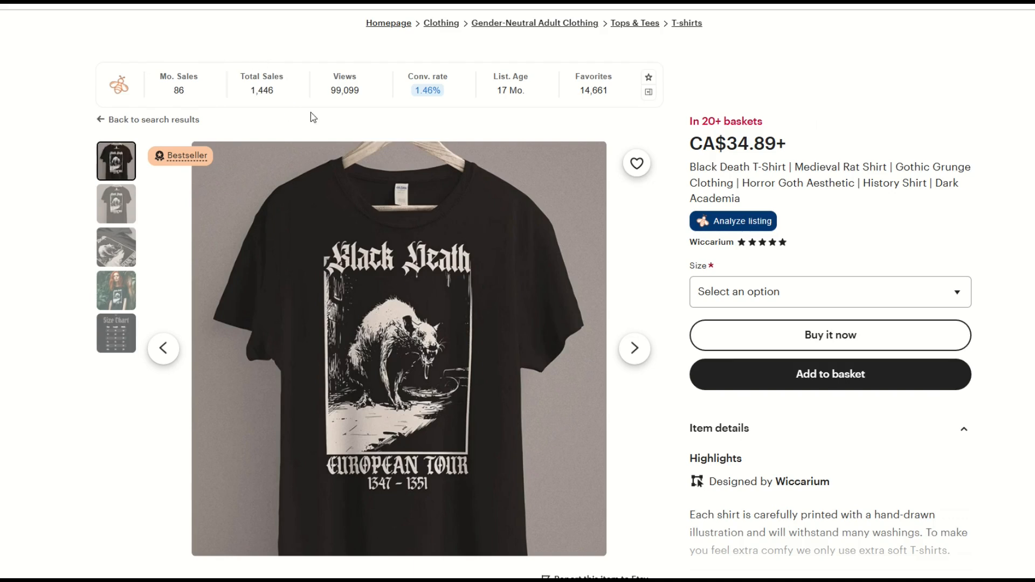
mouse_move(365, 119)
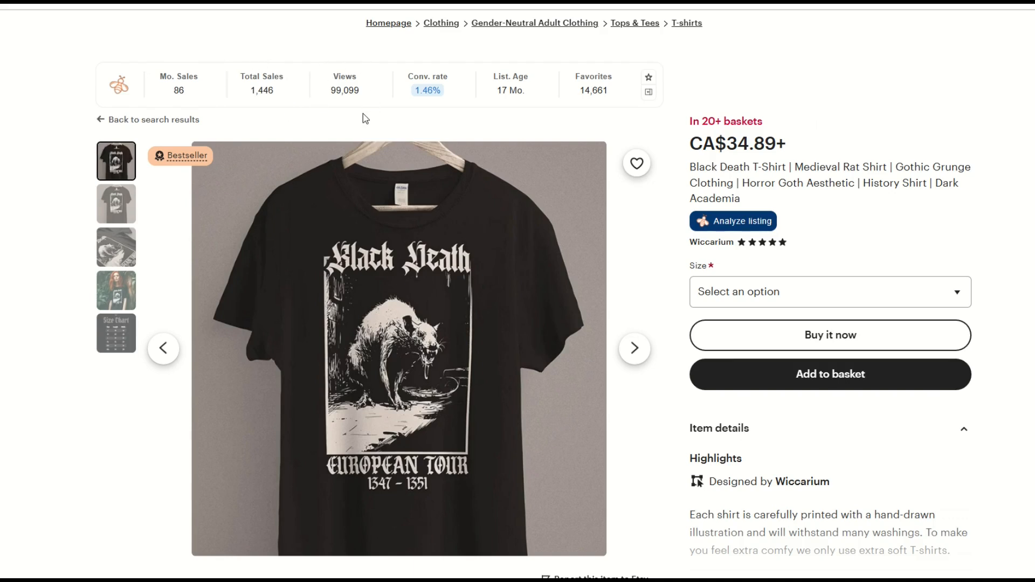
mouse_move(529, 112)
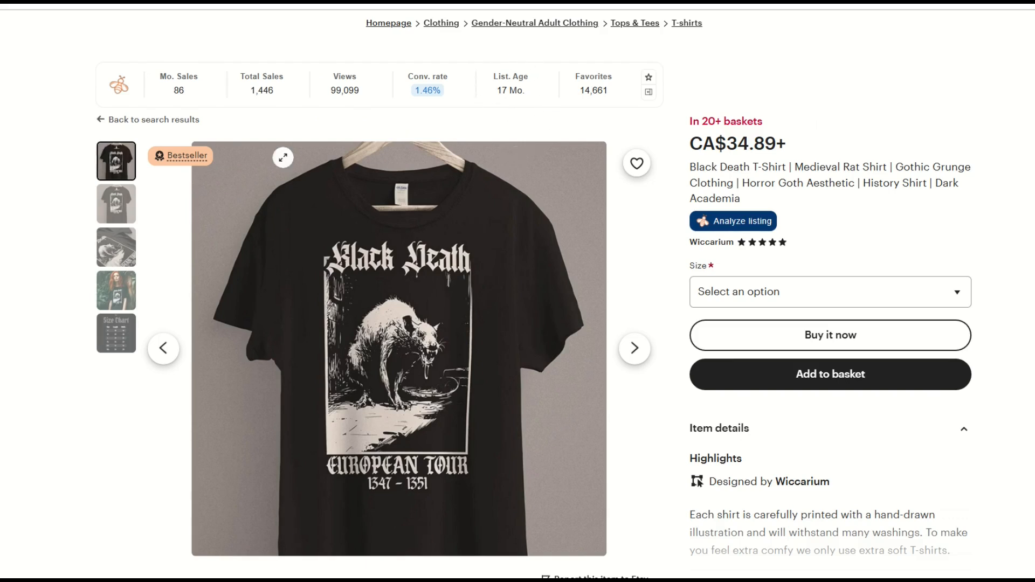
mouse_move(398, 130)
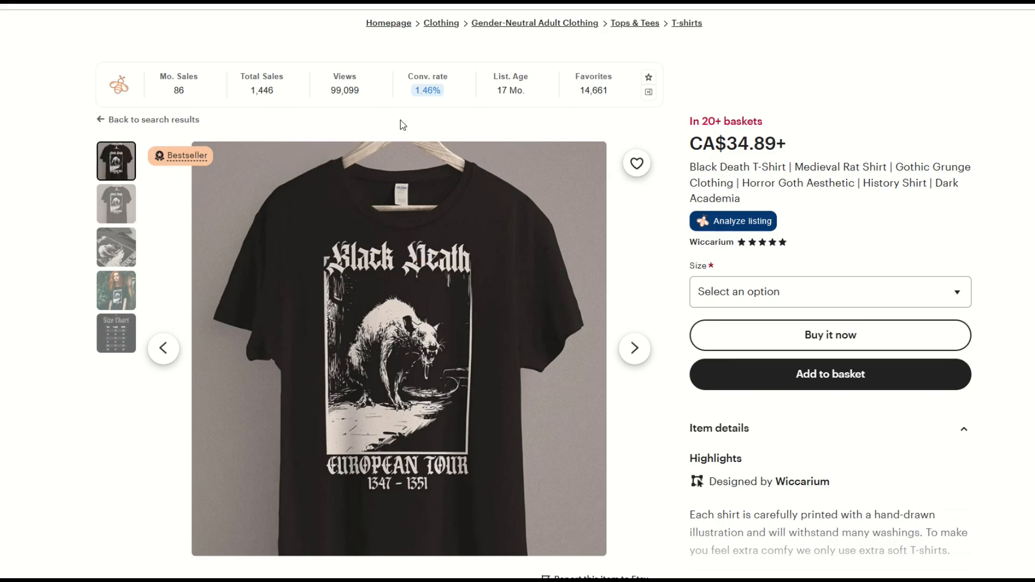
mouse_move(604, 43)
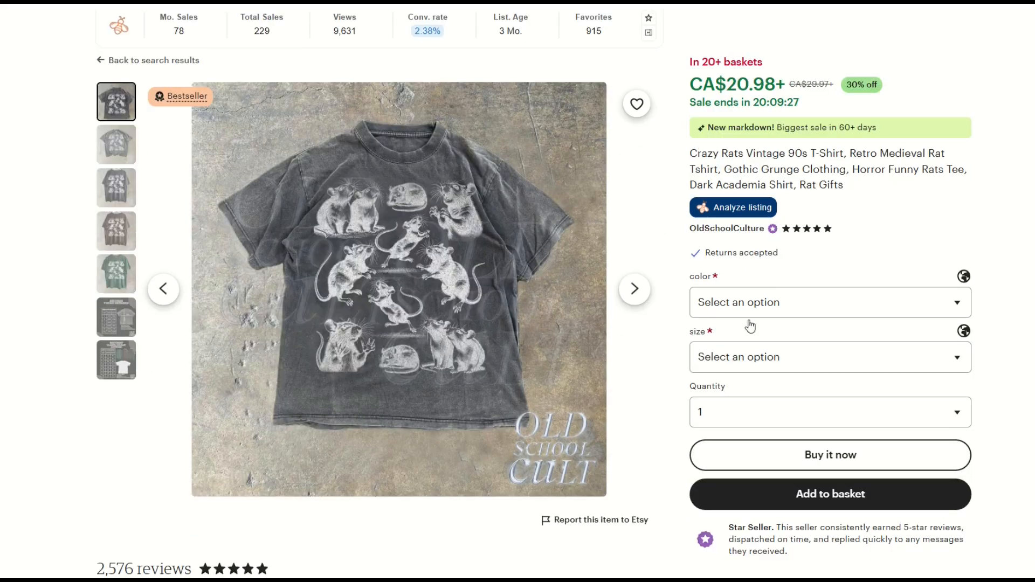
mouse_move(512, 418)
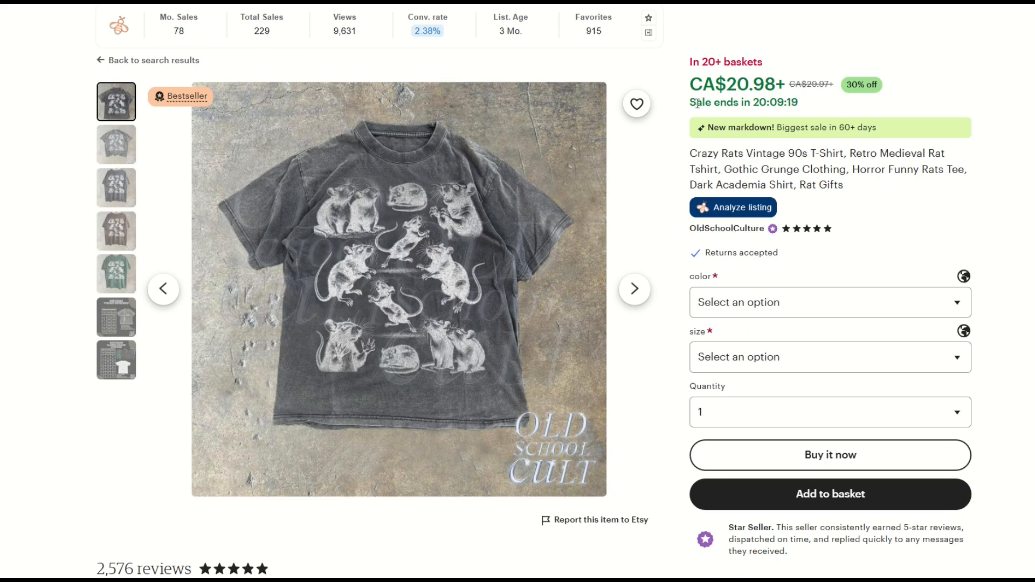
mouse_move(315, 59)
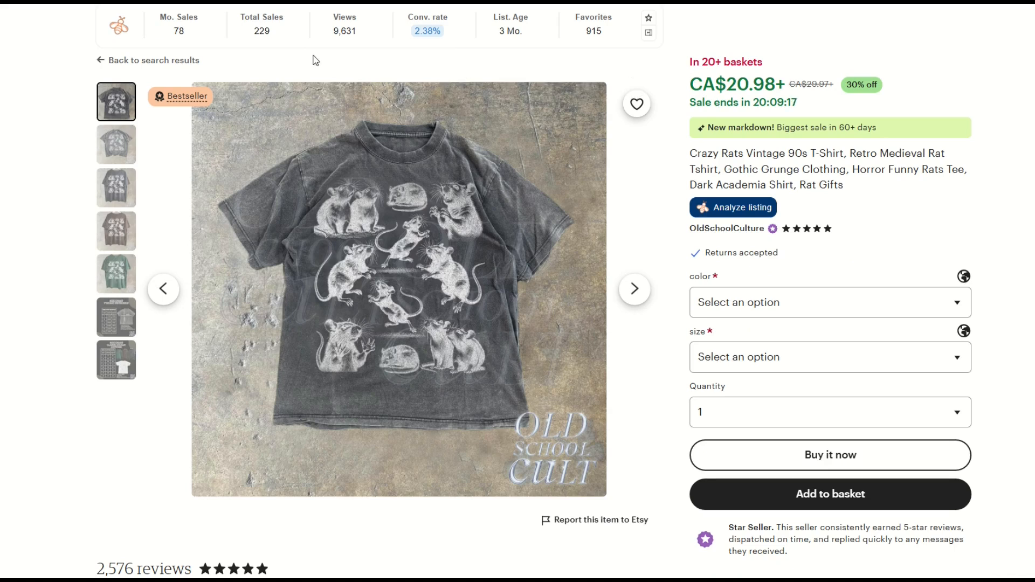
mouse_move(441, 123)
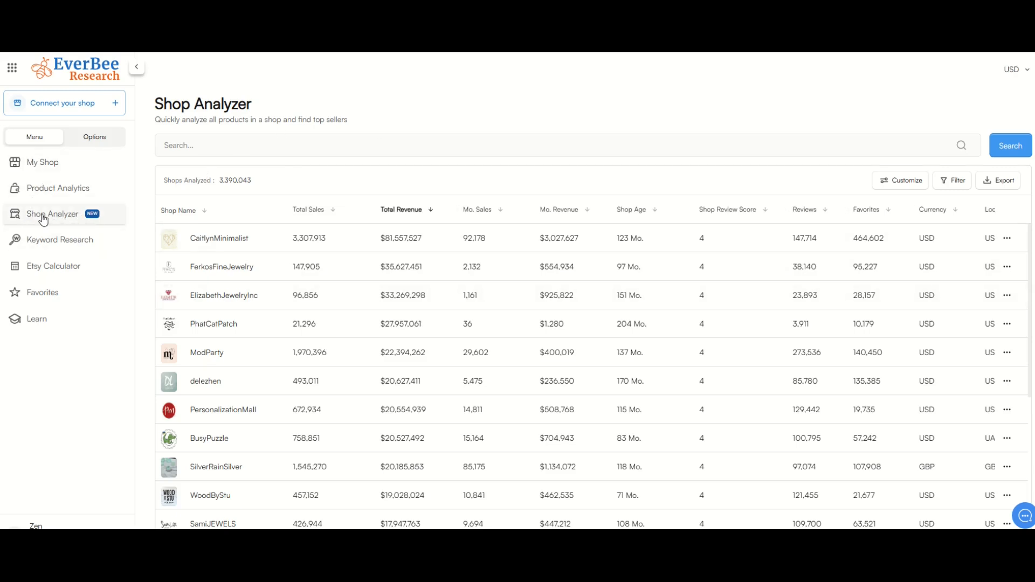
mouse_move(499, 282)
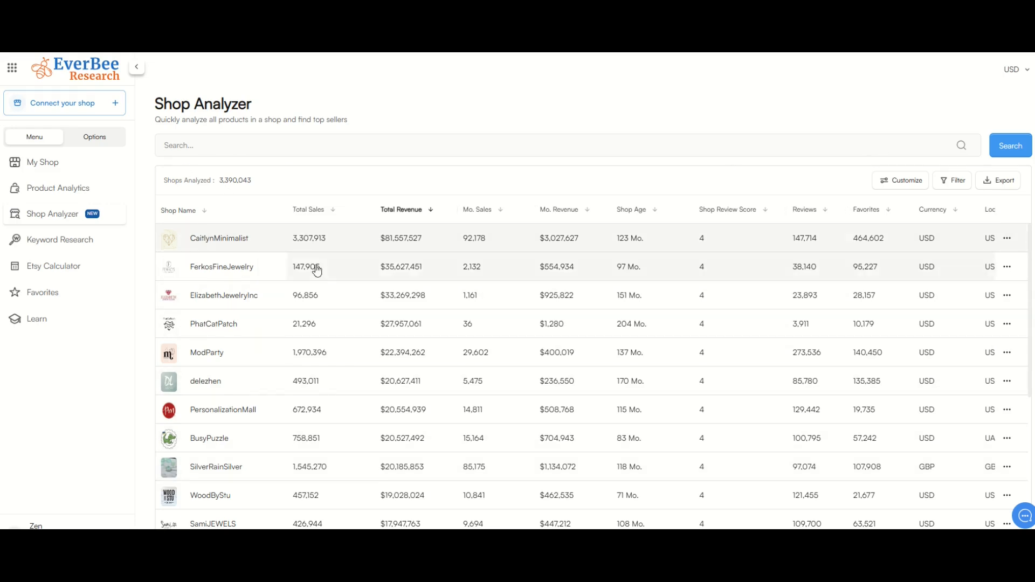
Scroll through the Shop Analyzer's shops ranked by total revenue.
scroll("down", 3)
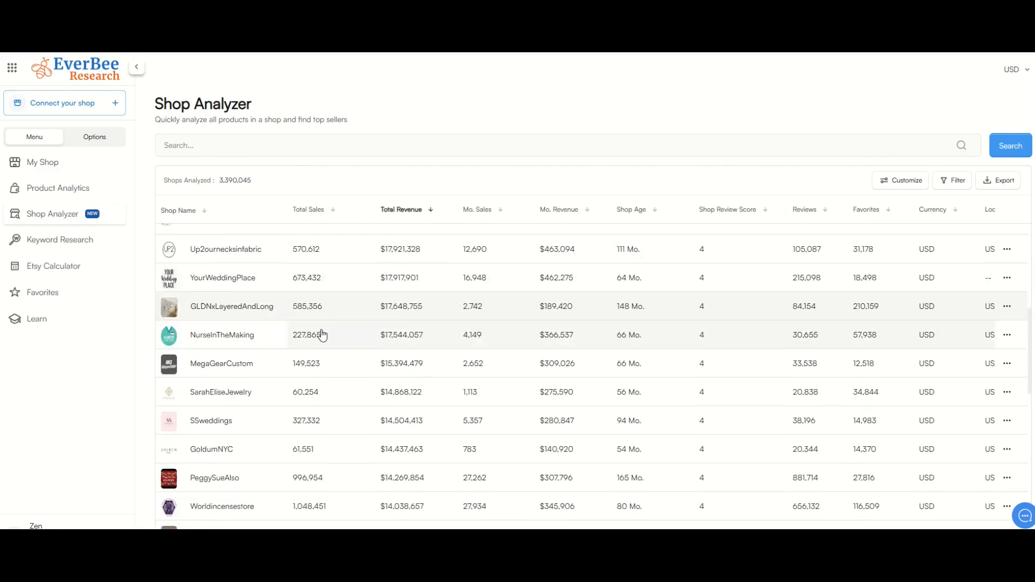
scroll("down", 3)
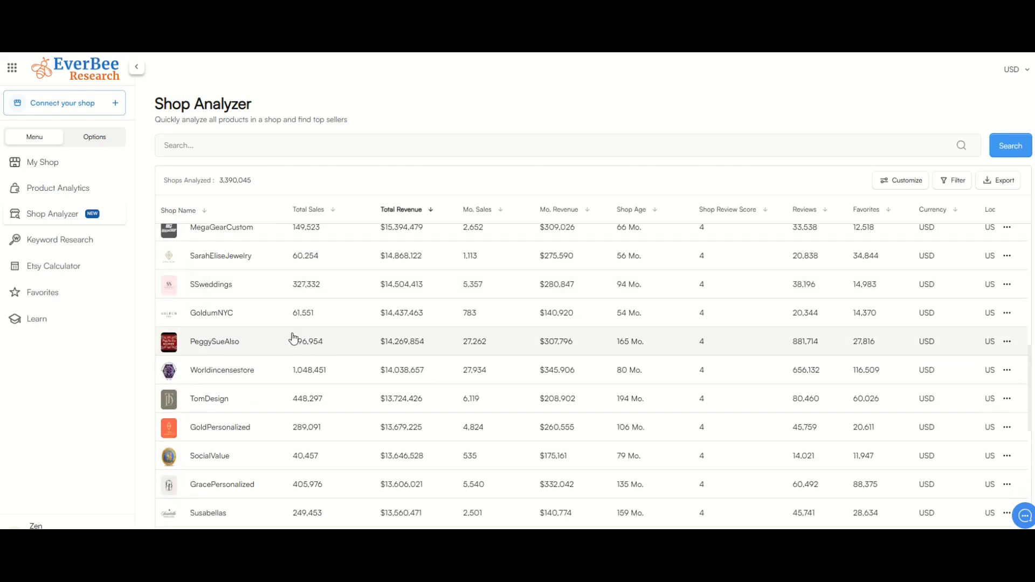
scroll("up", 3)
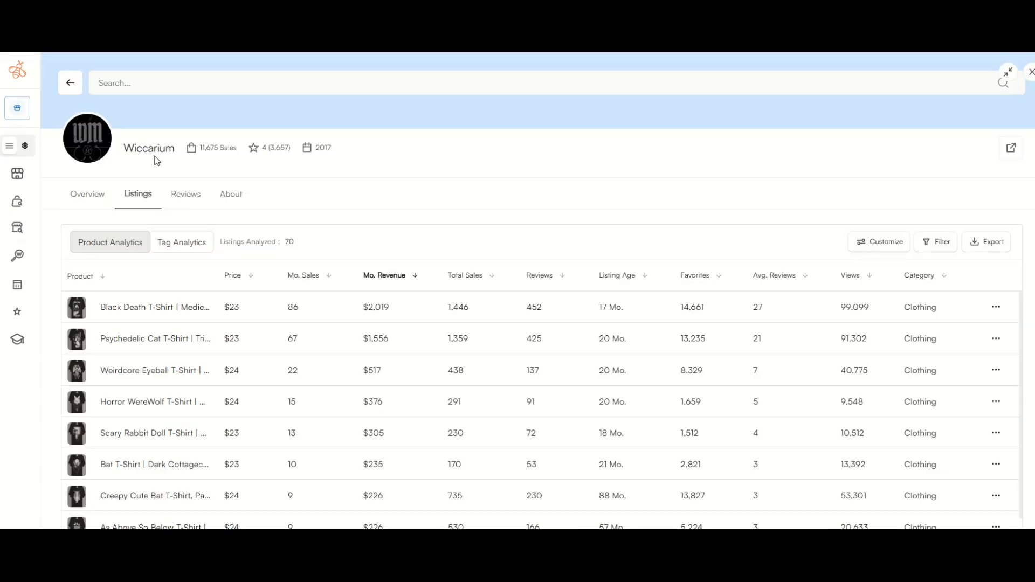
Open Wiccarium's 70 listings, led by the $2,019 Black Death T-shirt, and view its tags.
left_click(155, 306)
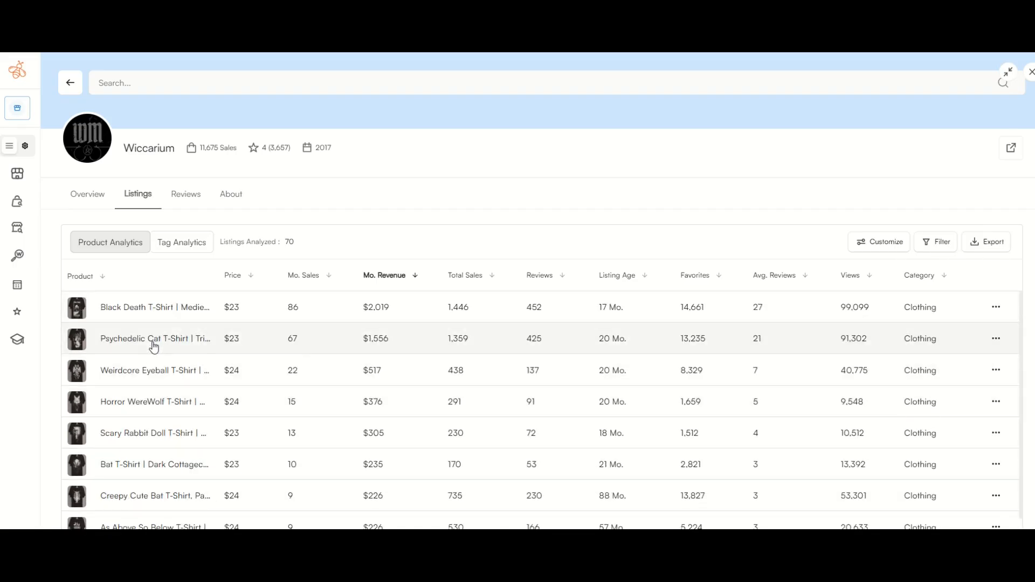
mouse_move(296, 367)
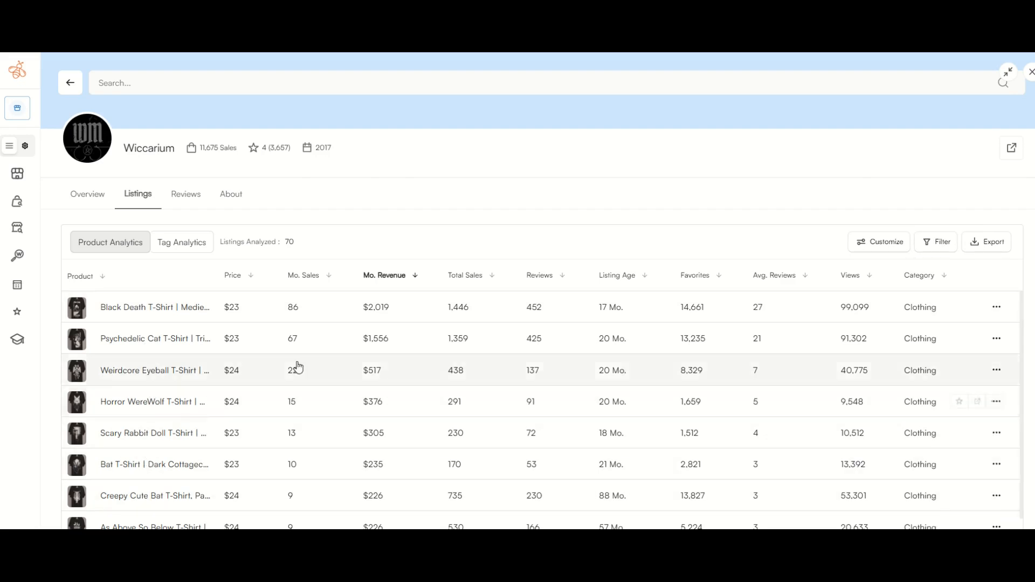
mouse_move(473, 489)
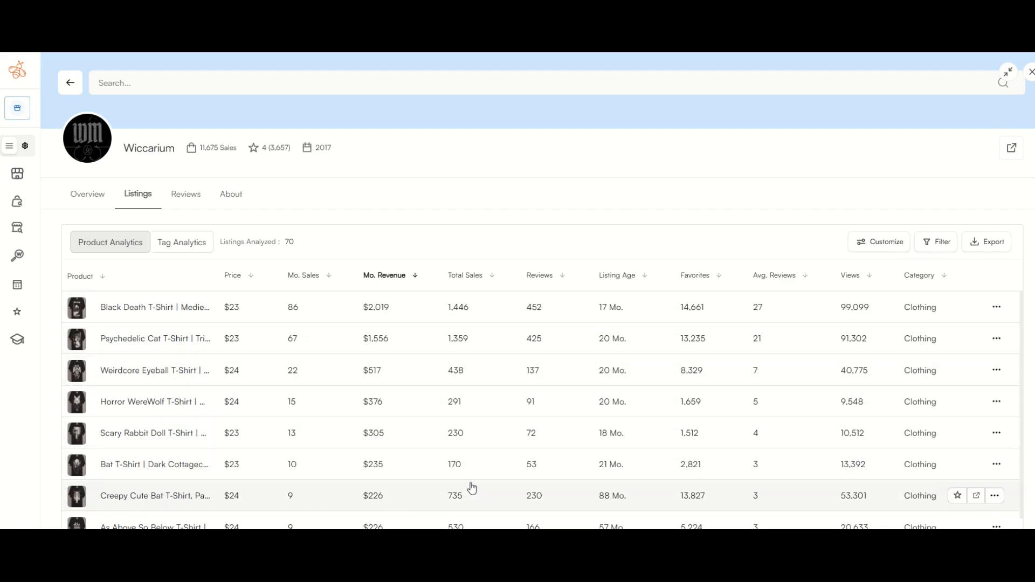
mouse_move(642, 465)
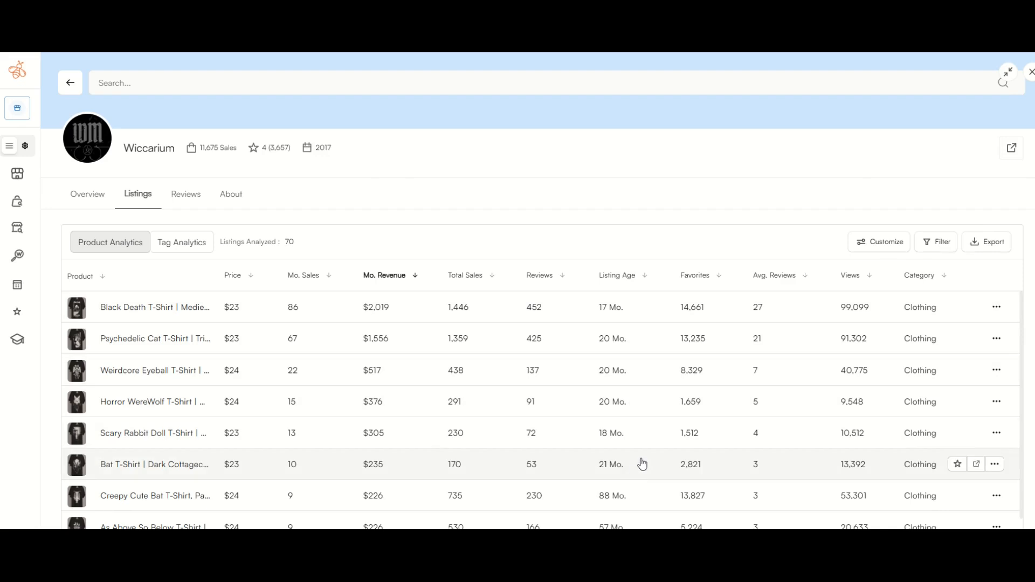
mouse_move(258, 454)
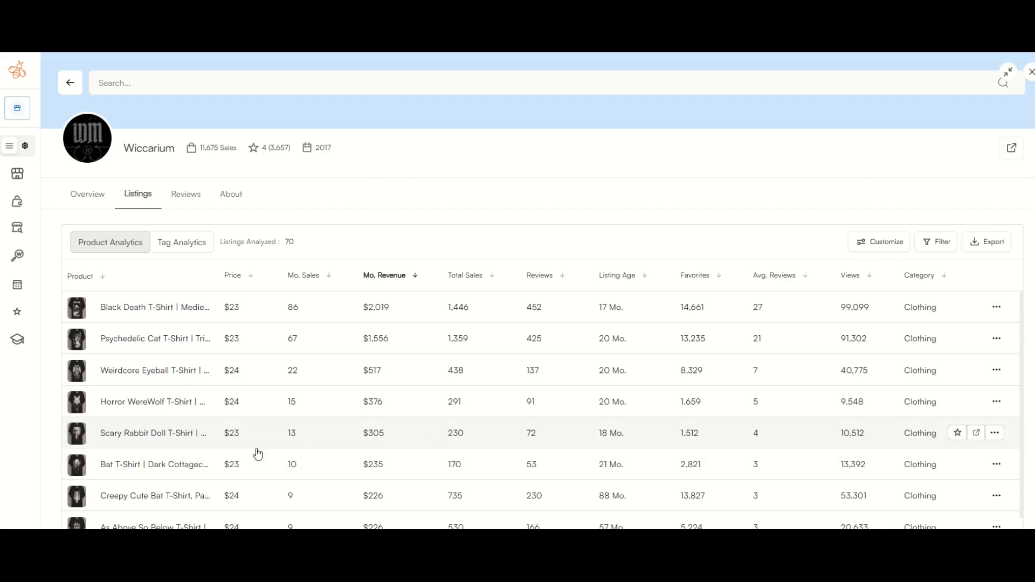
mouse_move(484, 323)
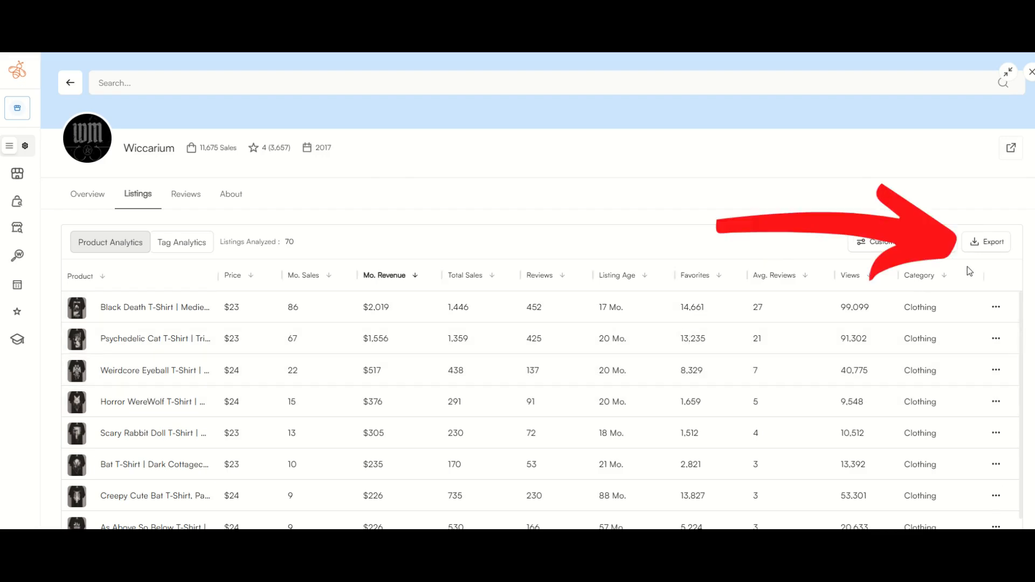
mouse_move(735, 215)
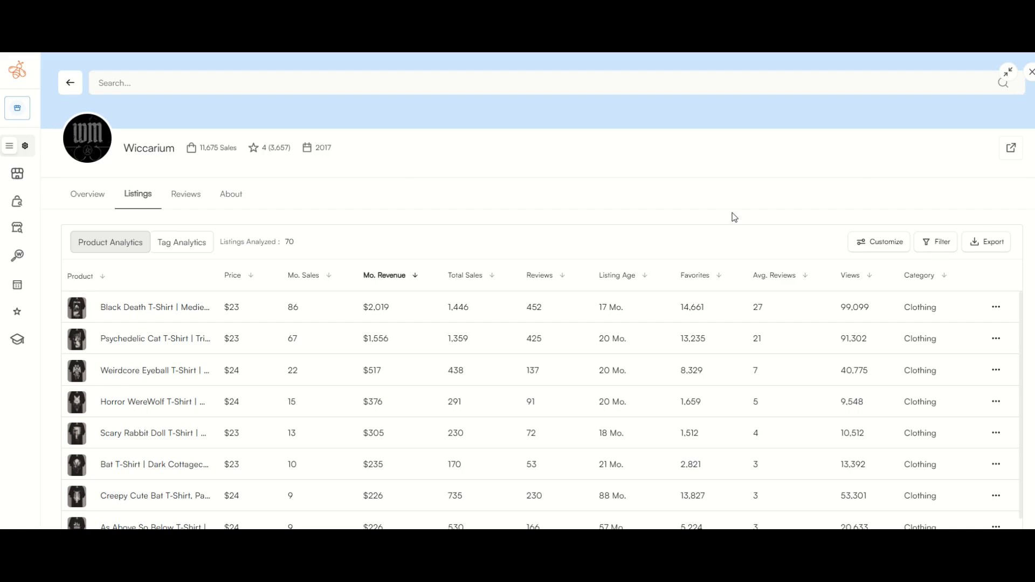
left_click(986, 241)
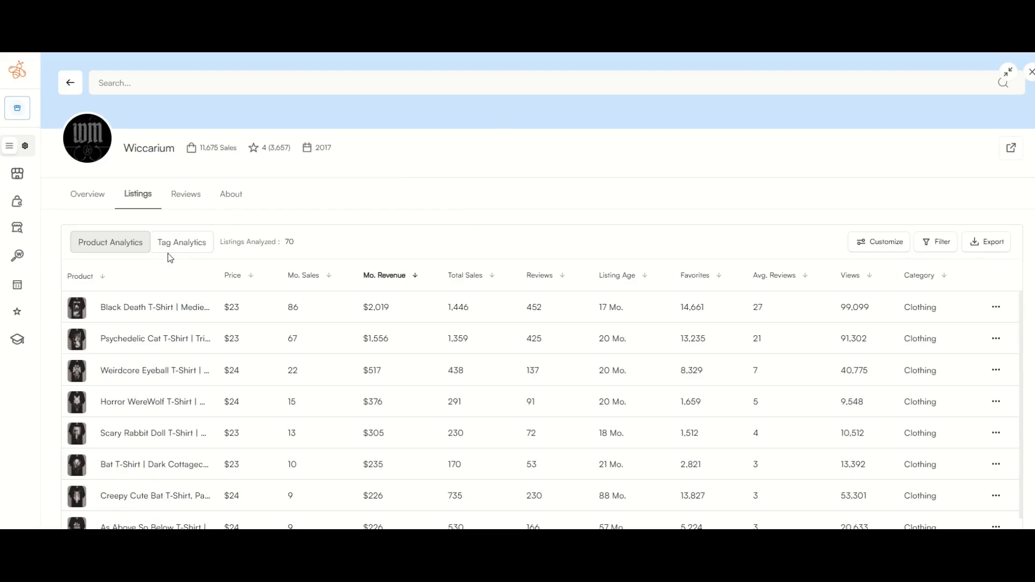
left_click(182, 242)
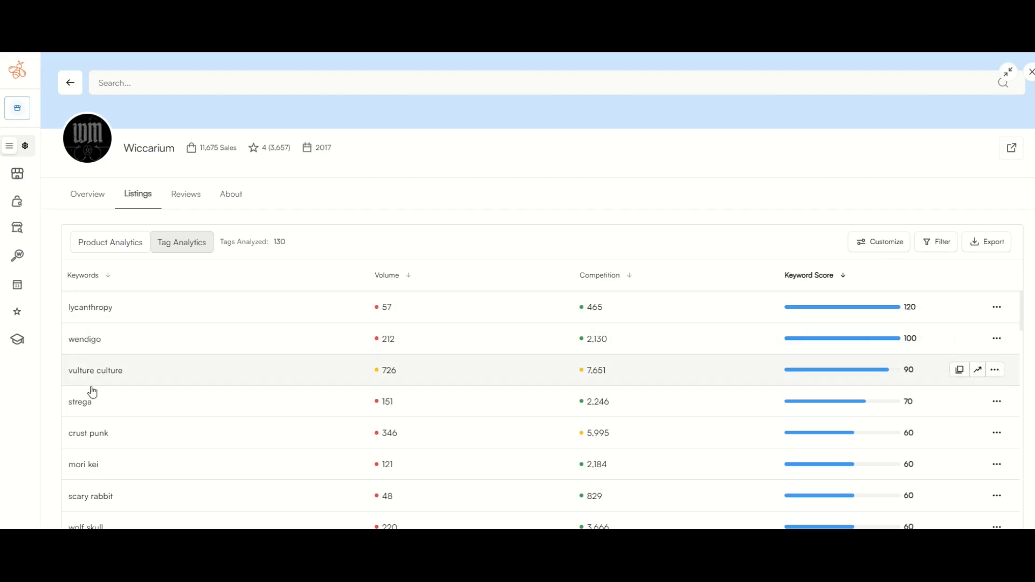
Review Wiccarium's tag volumes and scores, then return to the Product Analytics page.
scroll("down", 3)
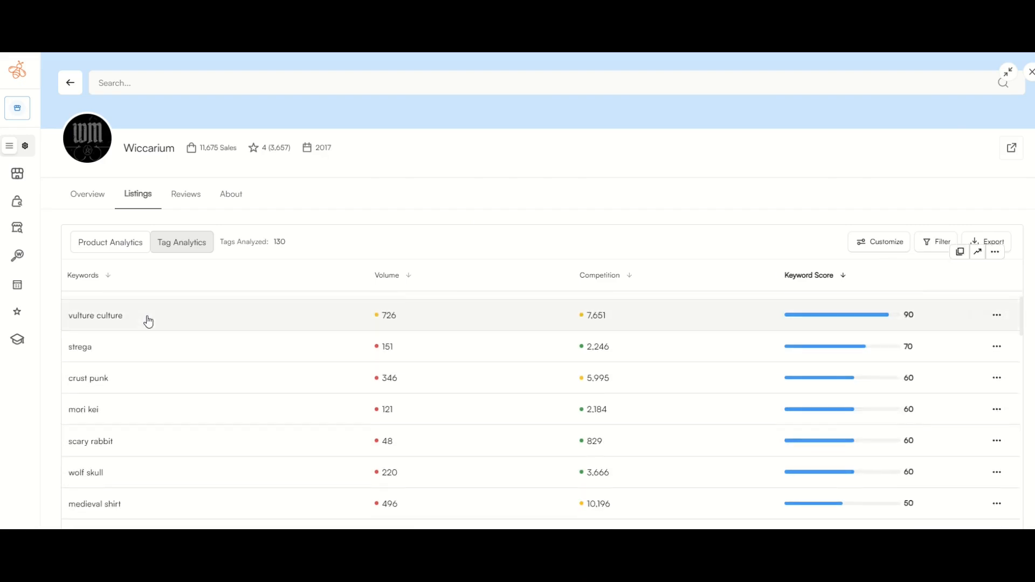
scroll("down", 3)
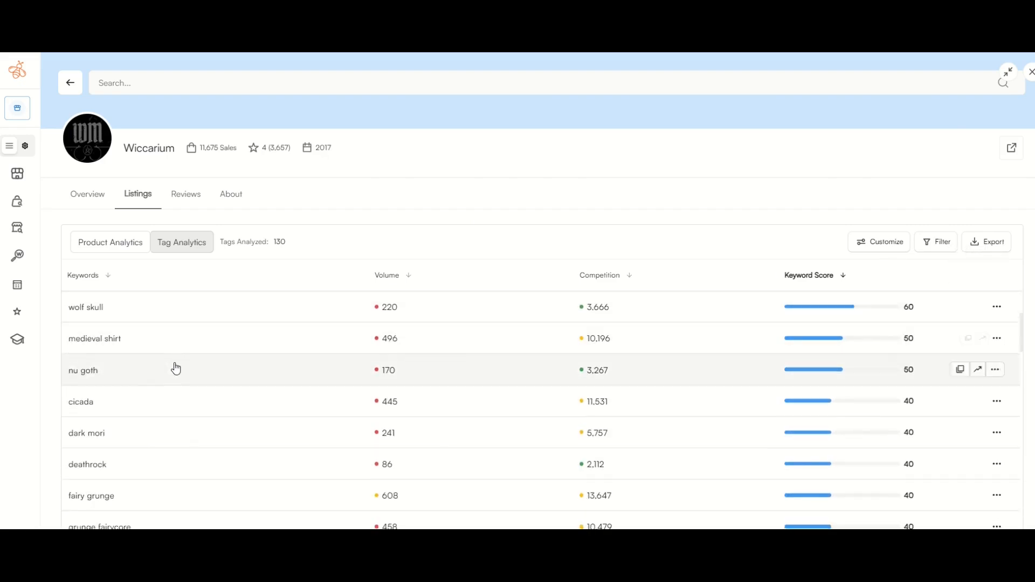
scroll("down", 3)
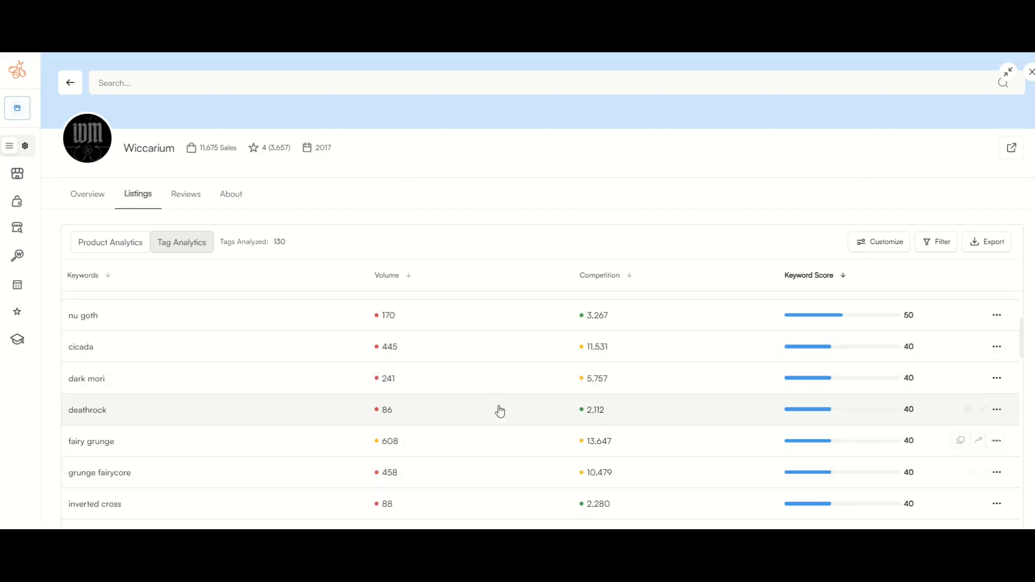
scroll("up", 3)
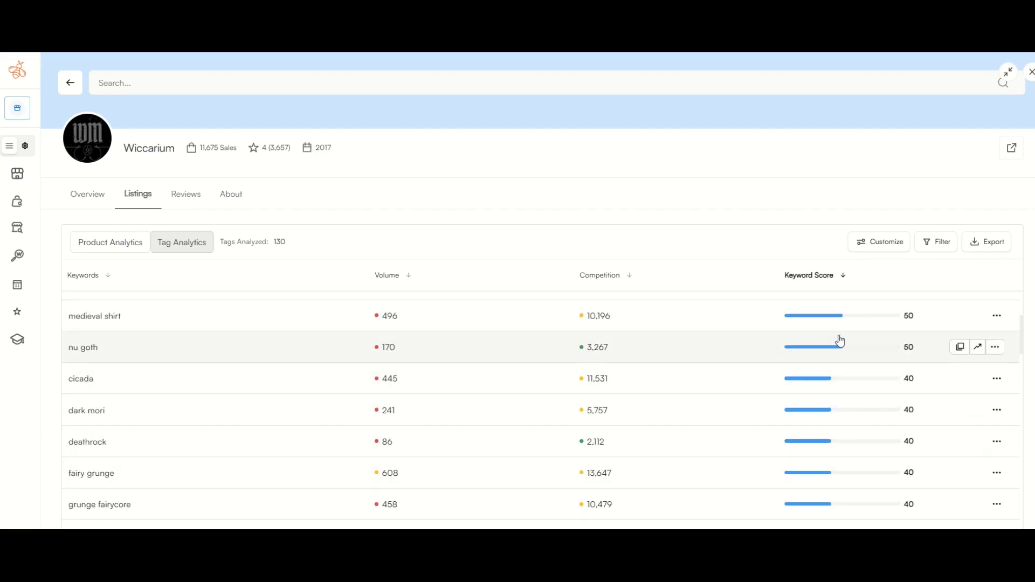
scroll("down", 3)
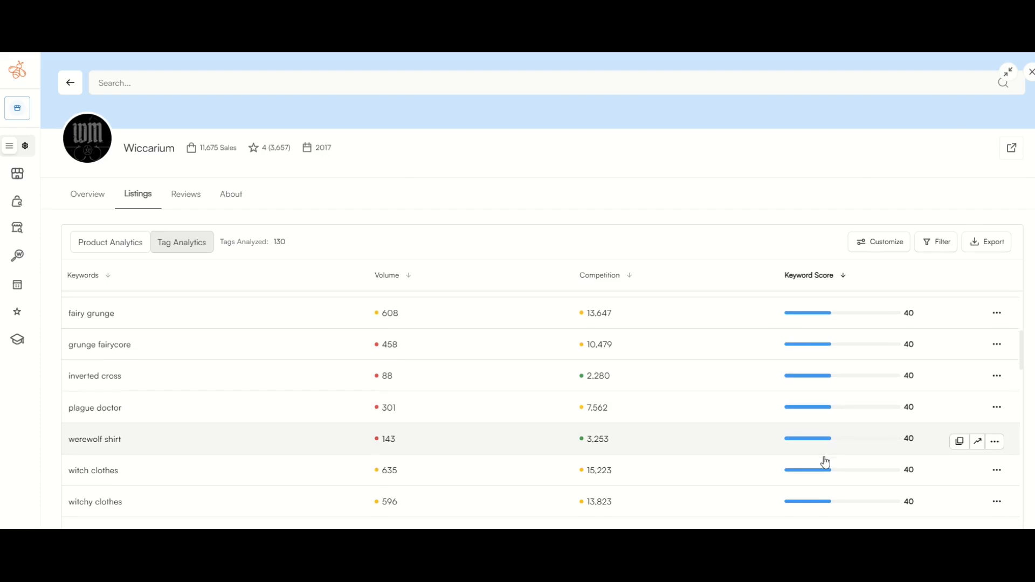
scroll("up", 3)
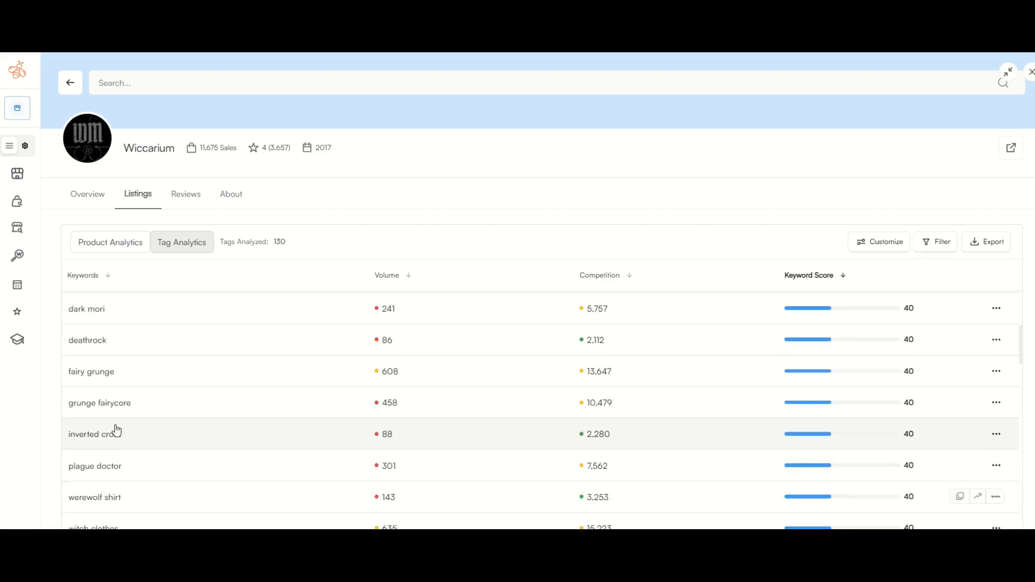
mouse_move(77, 412)
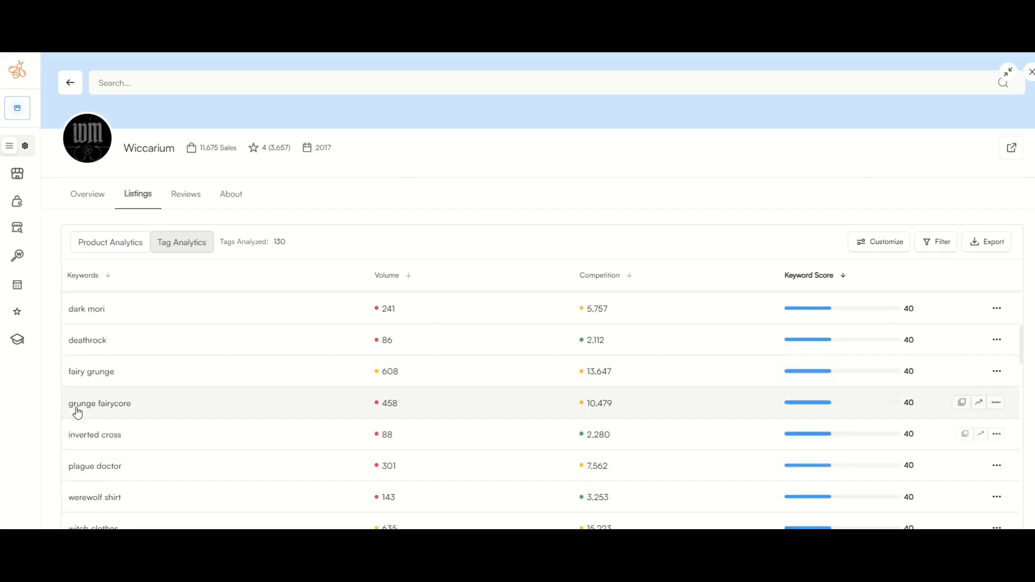
mouse_move(275, 367)
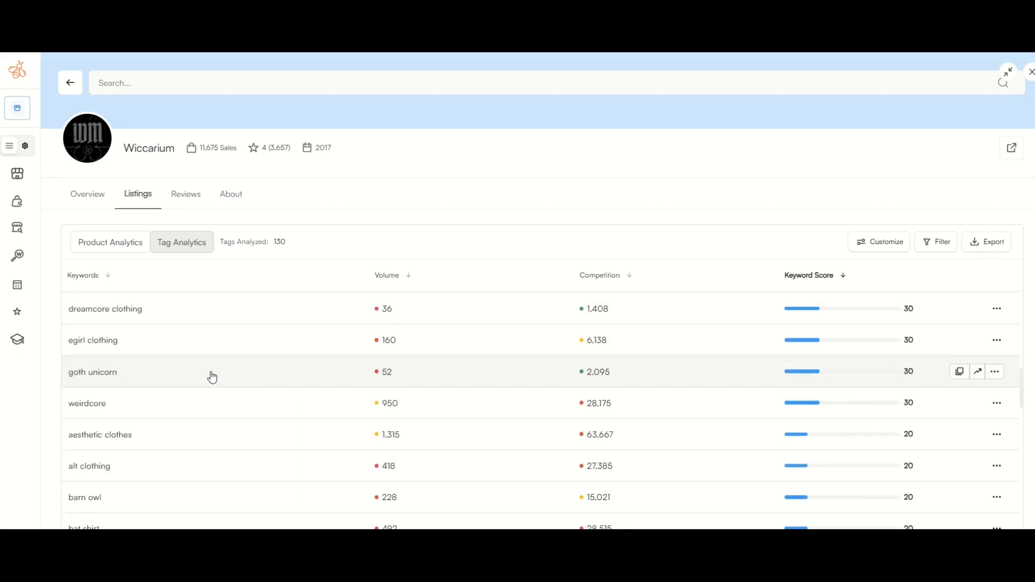
scroll("down", 3)
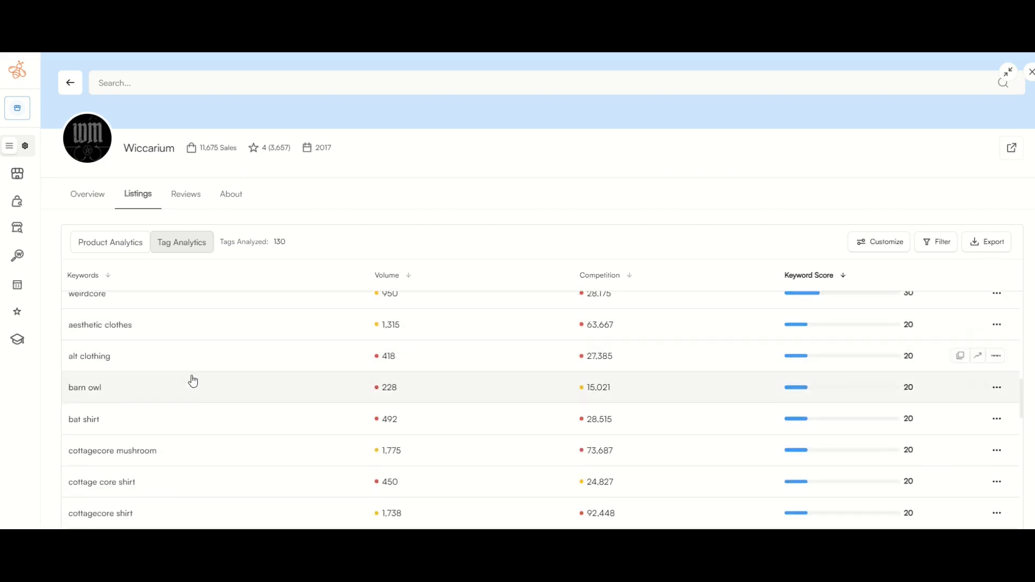
scroll("down", 3)
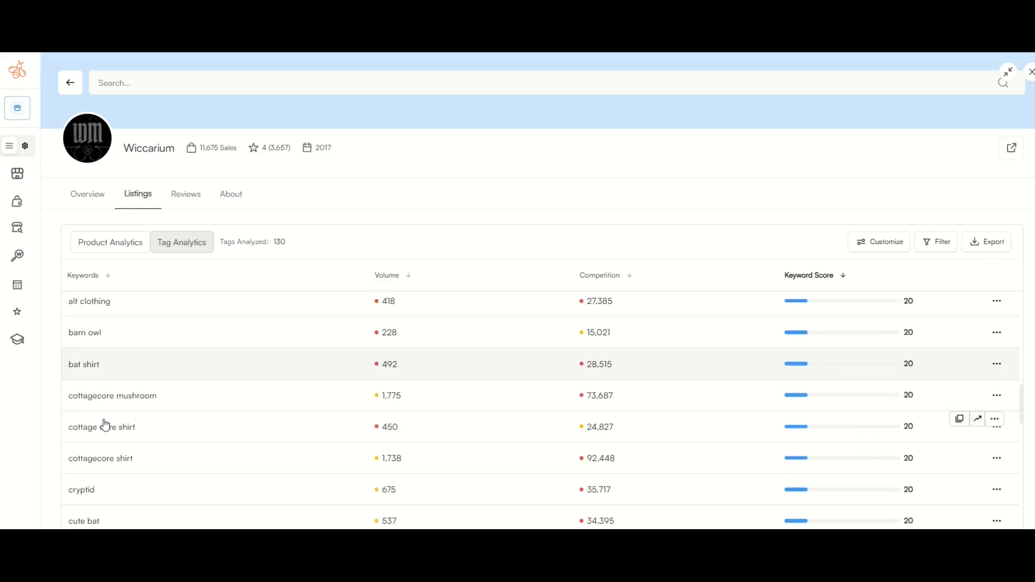
left_click(70, 83)
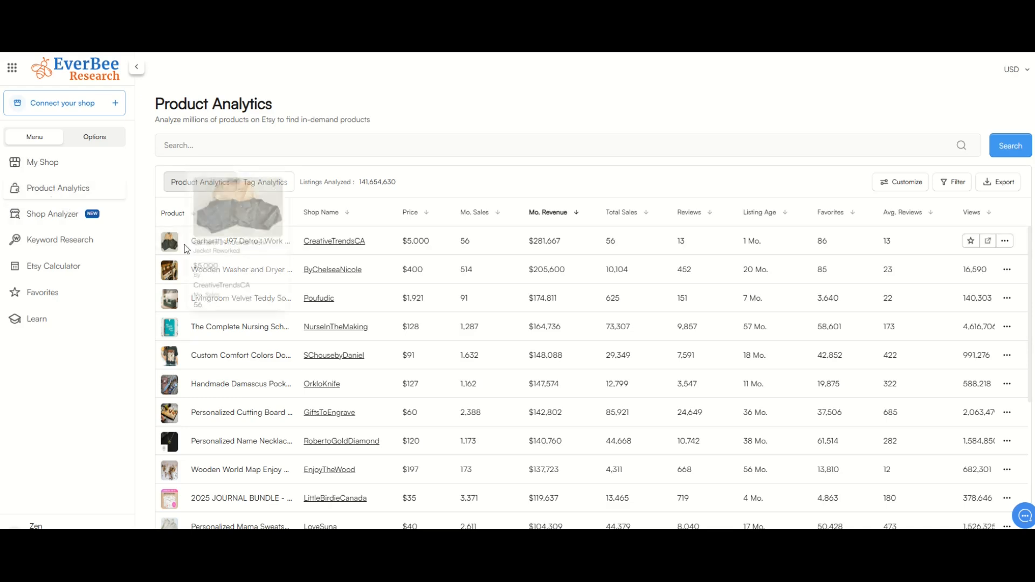
scroll("down", 3)
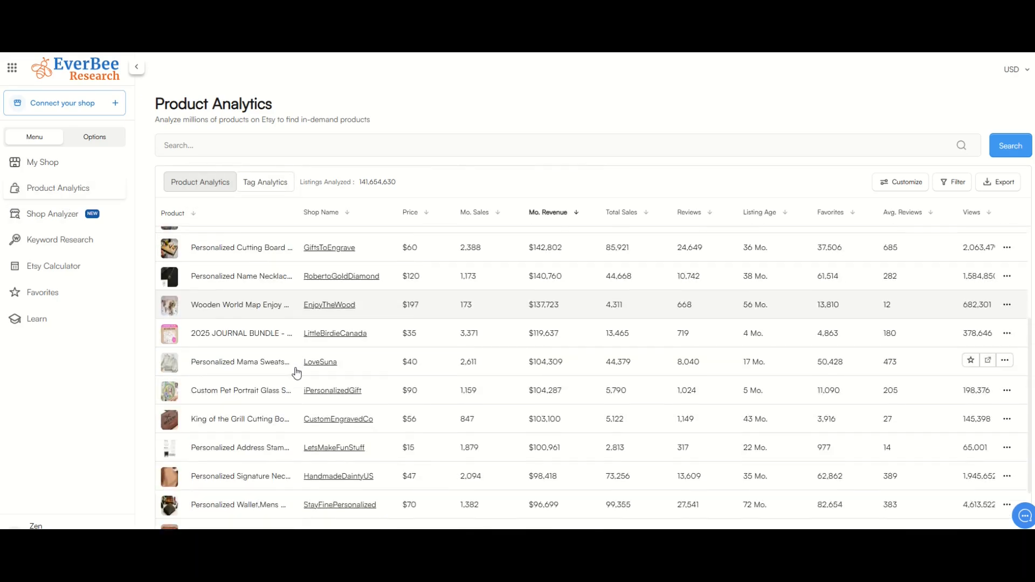
scroll("up", 3)
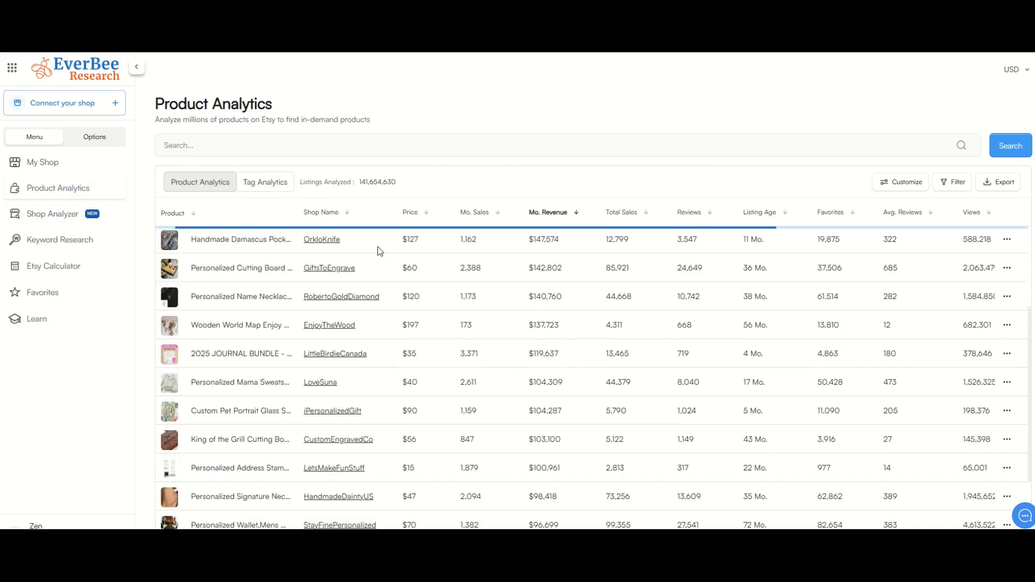
scroll("down", 3)
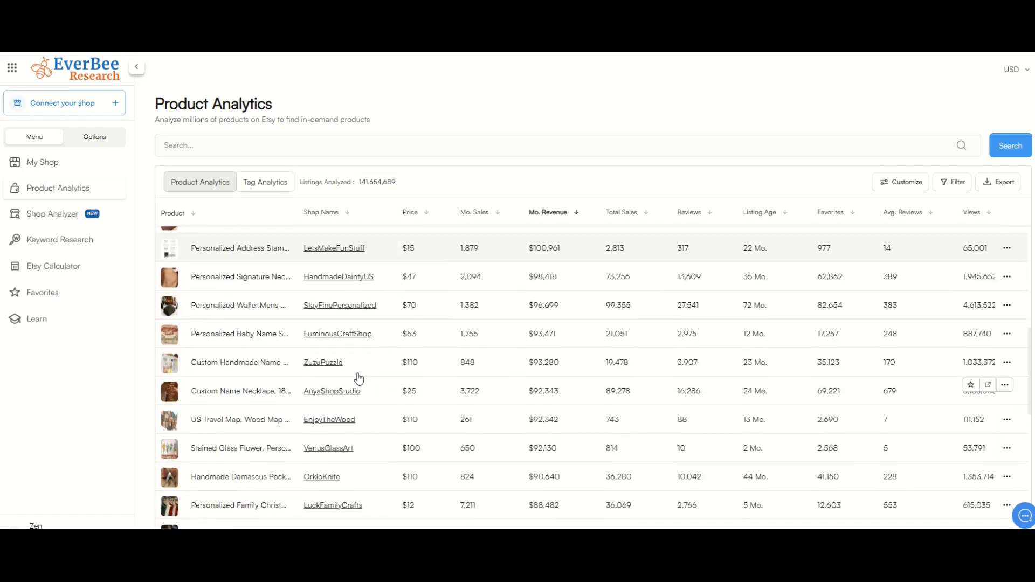
scroll("down", 3)
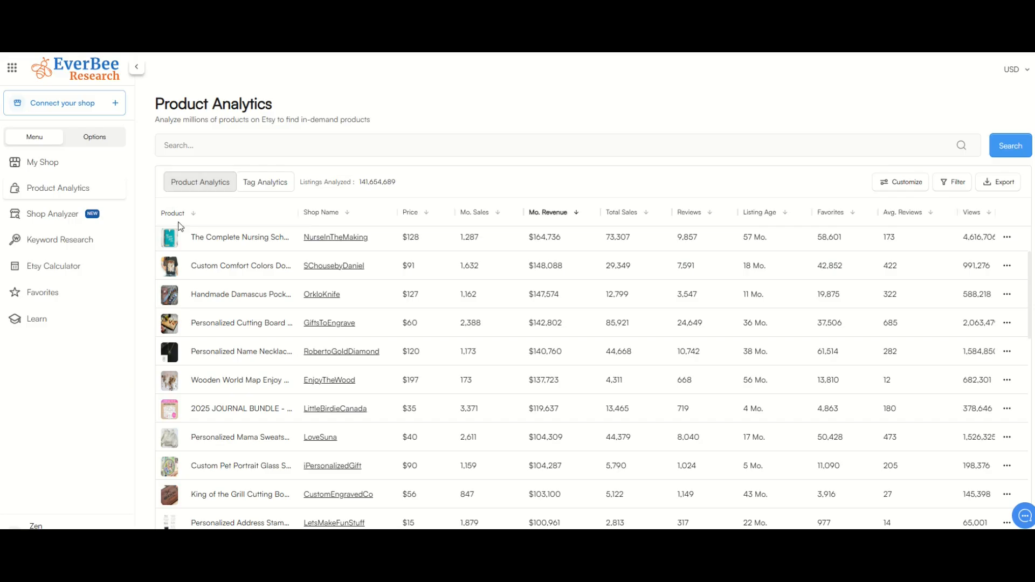
Search Product Analytics for the 'Crazy Rats Vintage 90s T-Shirt' listing title.
type("Crazy Rats Vintage 90s T-Shirt, Retro Medieval Rat Tshirt, Gothic Grunge Clothing, Horror Funny Rats Tee, Dark Academia Shirt, Rat Gifts")
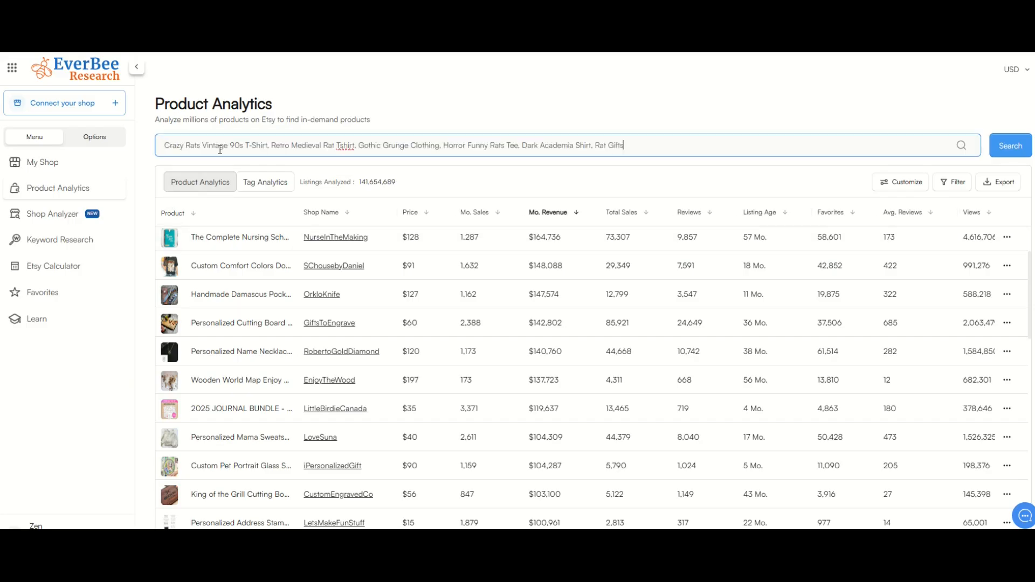
left_click(1009, 145)
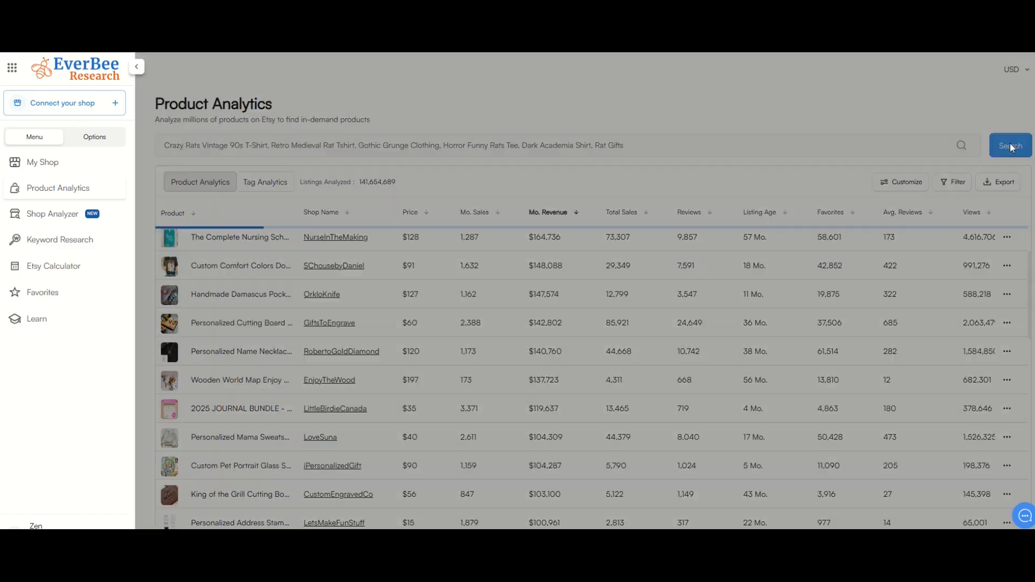
left_click(1010, 145)
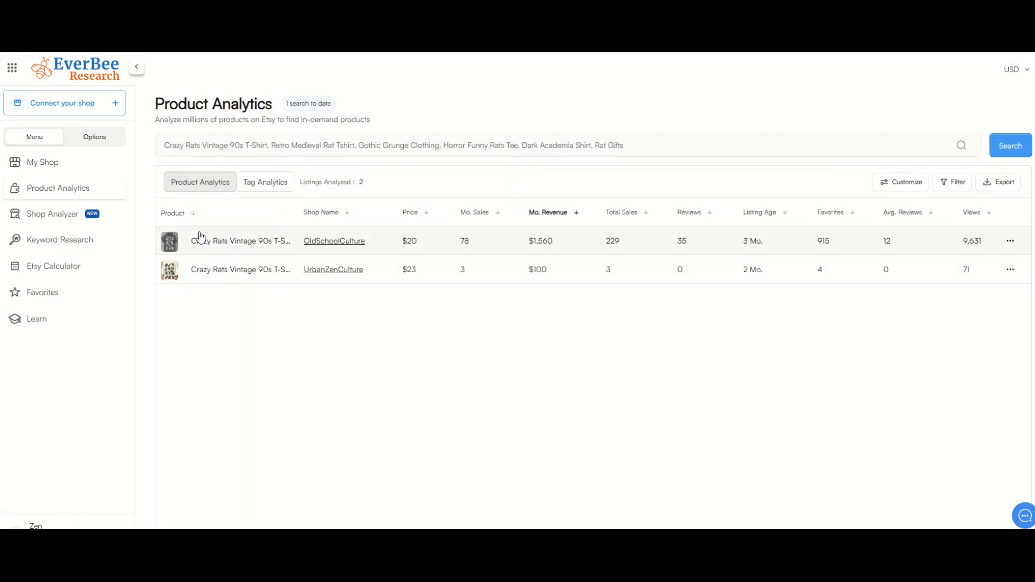
mouse_move(208, 255)
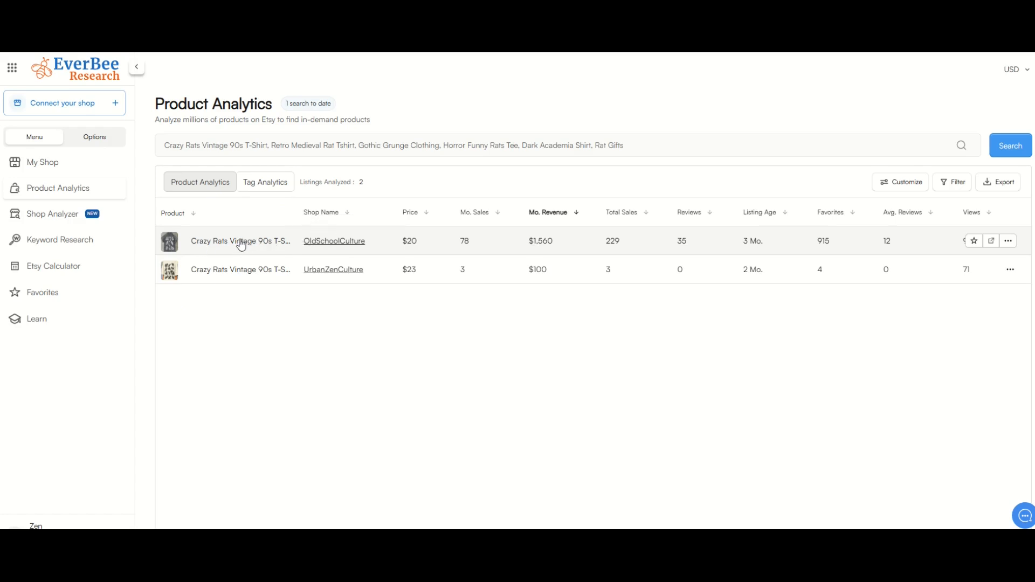
Open the OldSchoolCulture listing, check its shop details, then return to listing details.
left_click(241, 240)
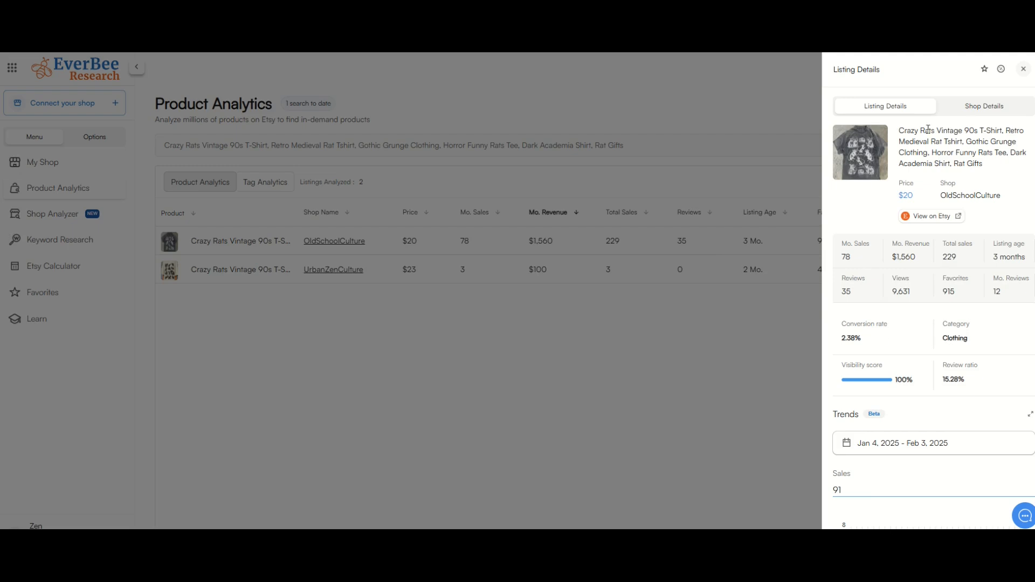
mouse_move(856, 250)
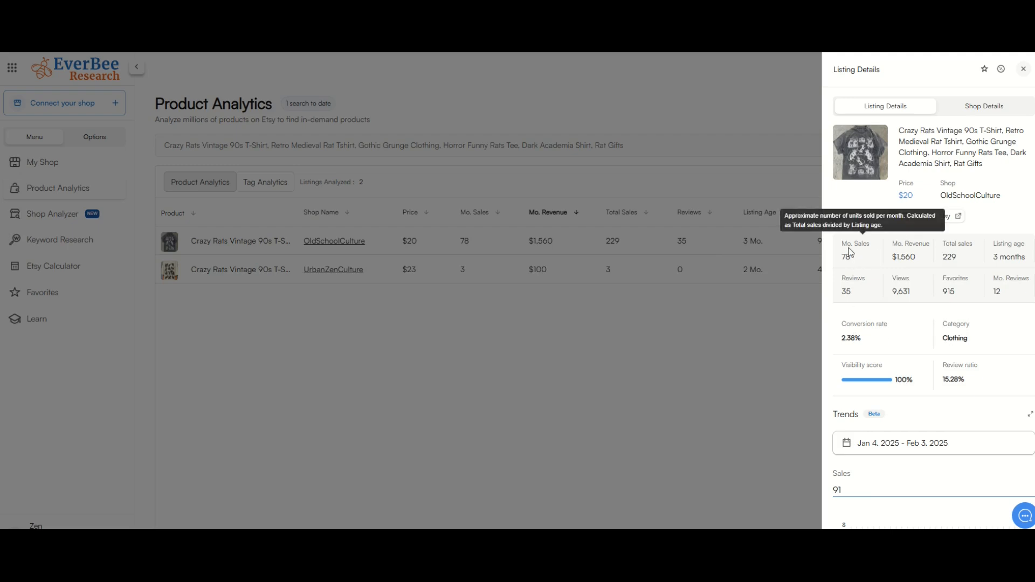
left_click(983, 106)
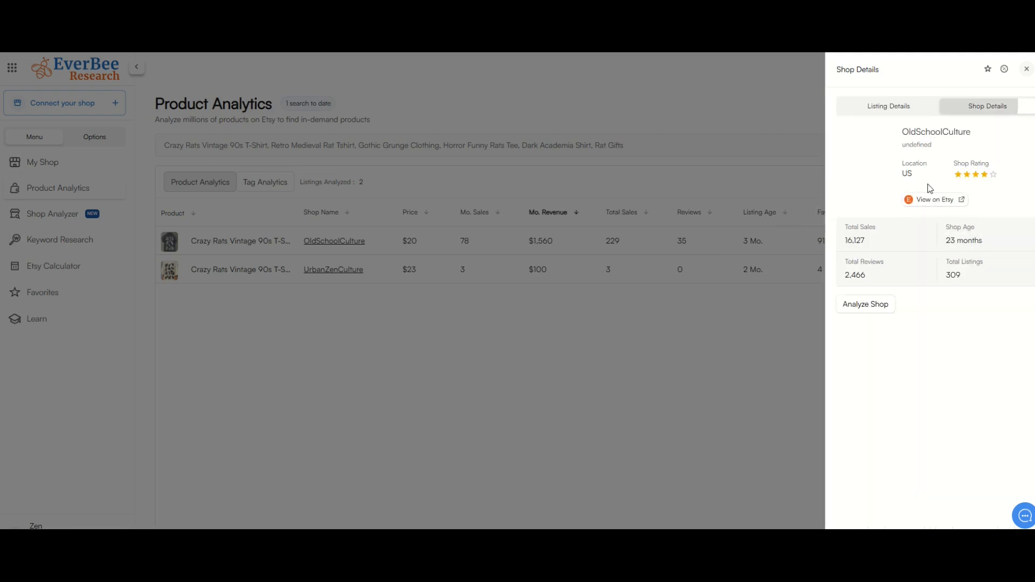
left_click(885, 105)
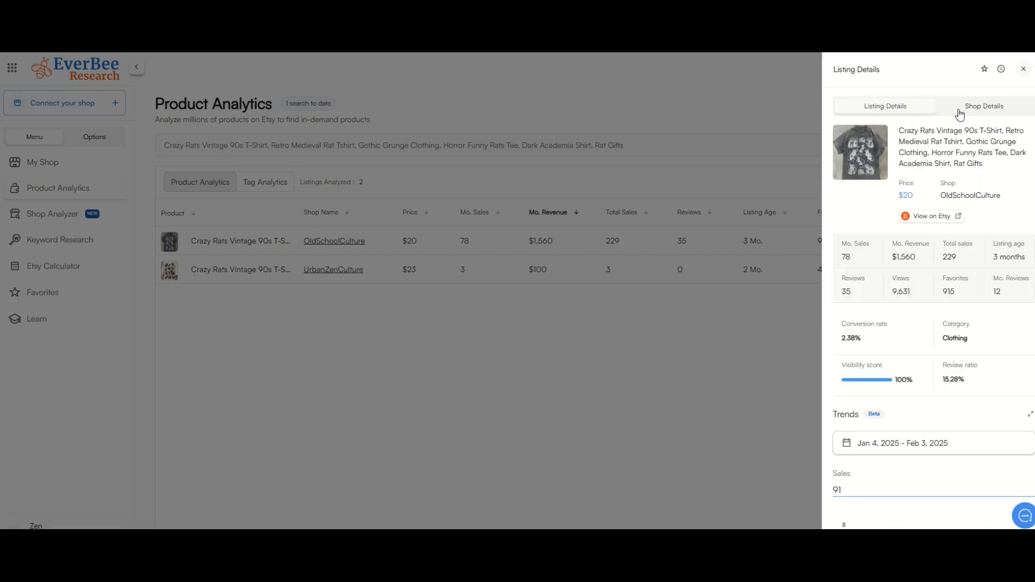
mouse_move(930, 283)
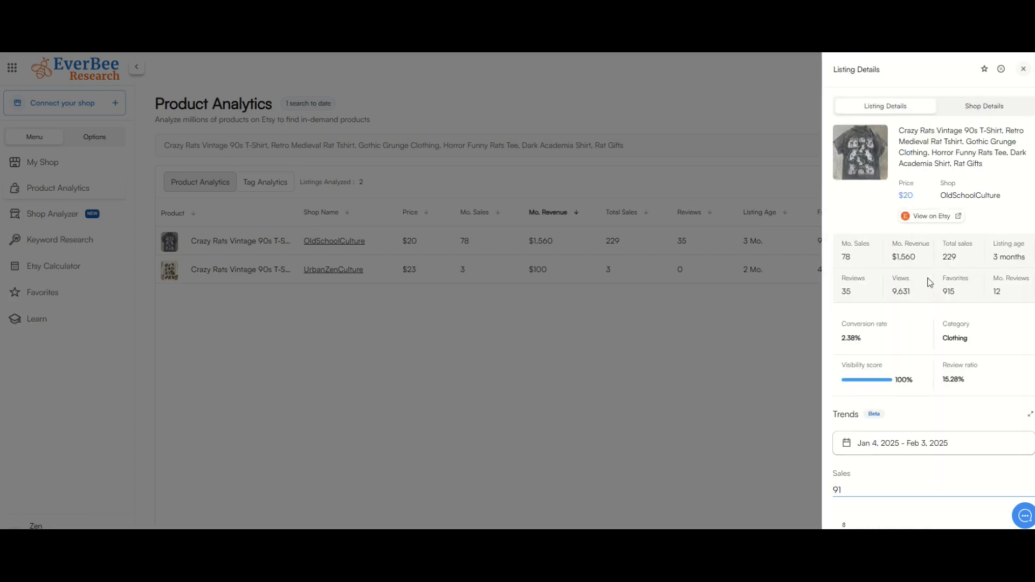
scroll("down", 3)
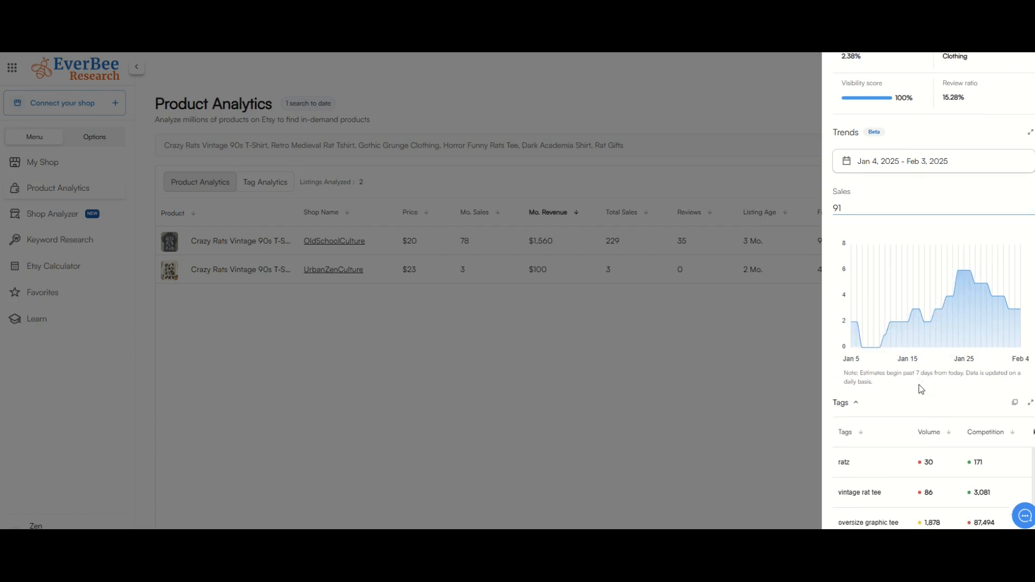
scroll("down", 3)
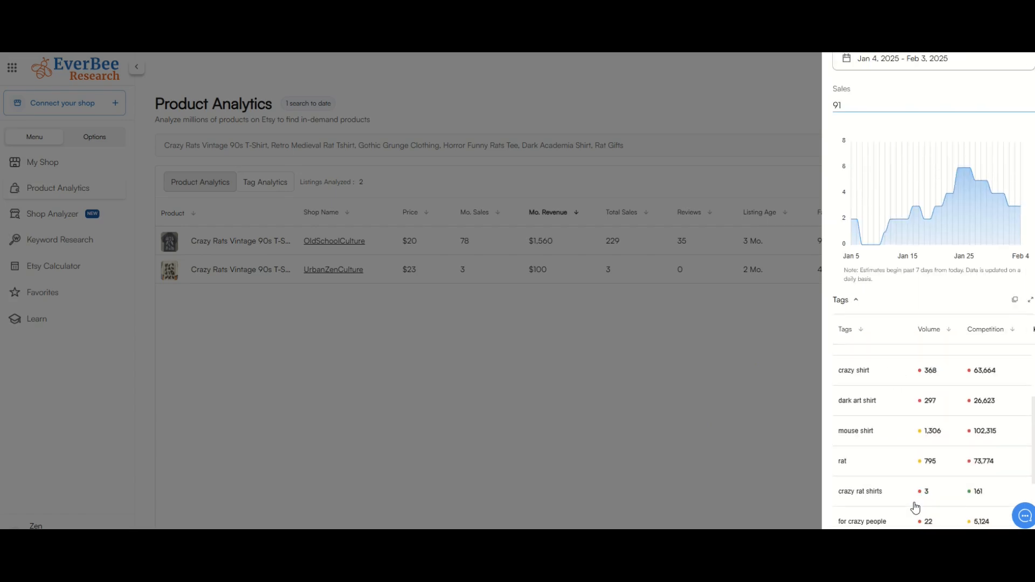
scroll("down", 3)
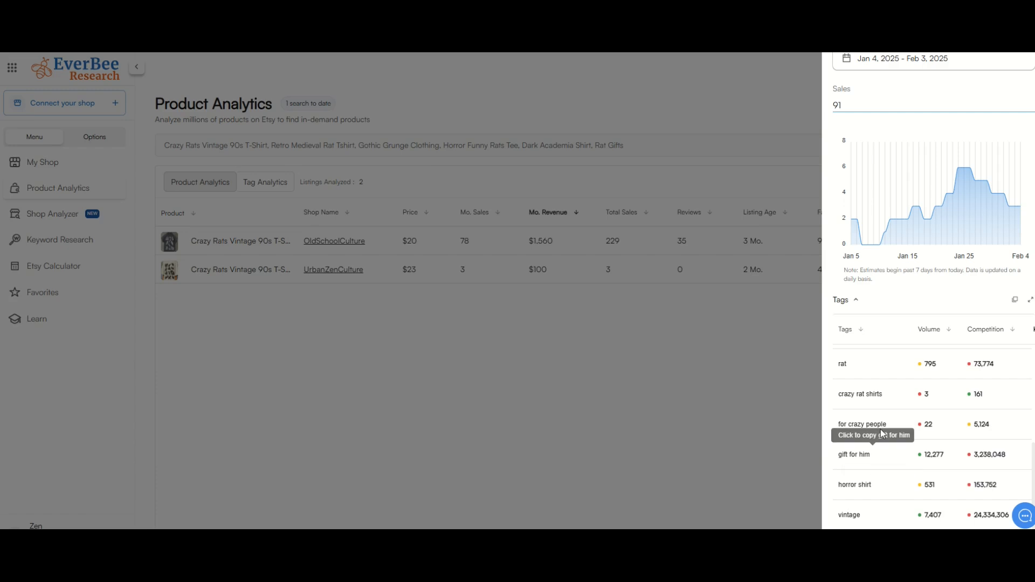
mouse_move(595, 342)
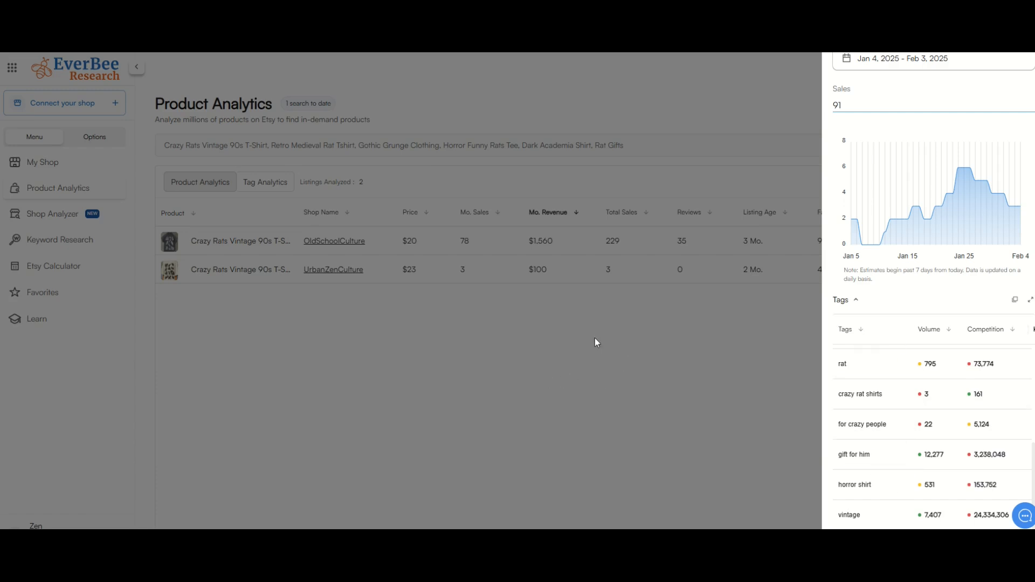
mouse_move(22, 308)
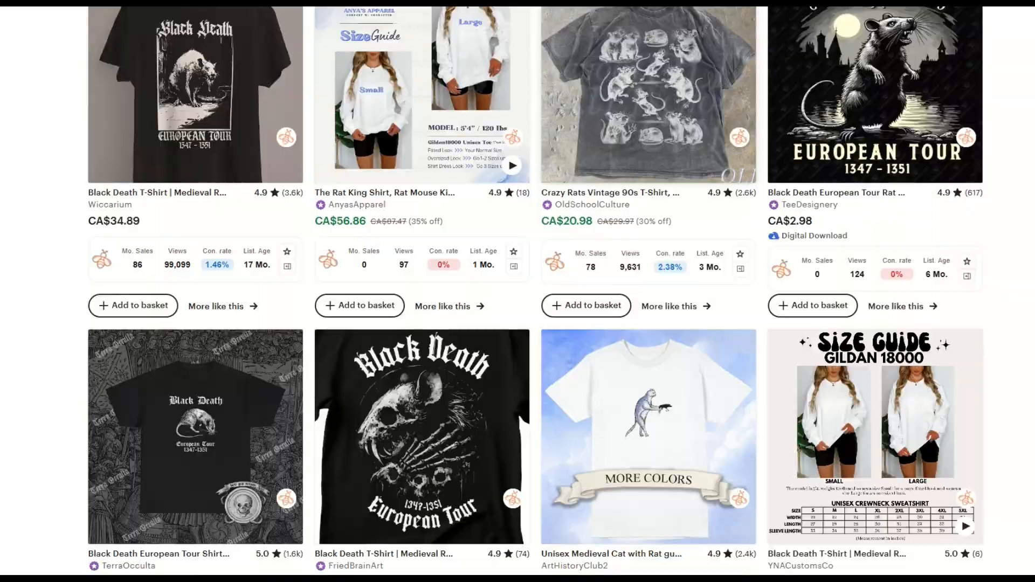
Scroll the rat-themed Etsy listings, reviewing EverBee monthly sales and views.
scroll("down", 3)
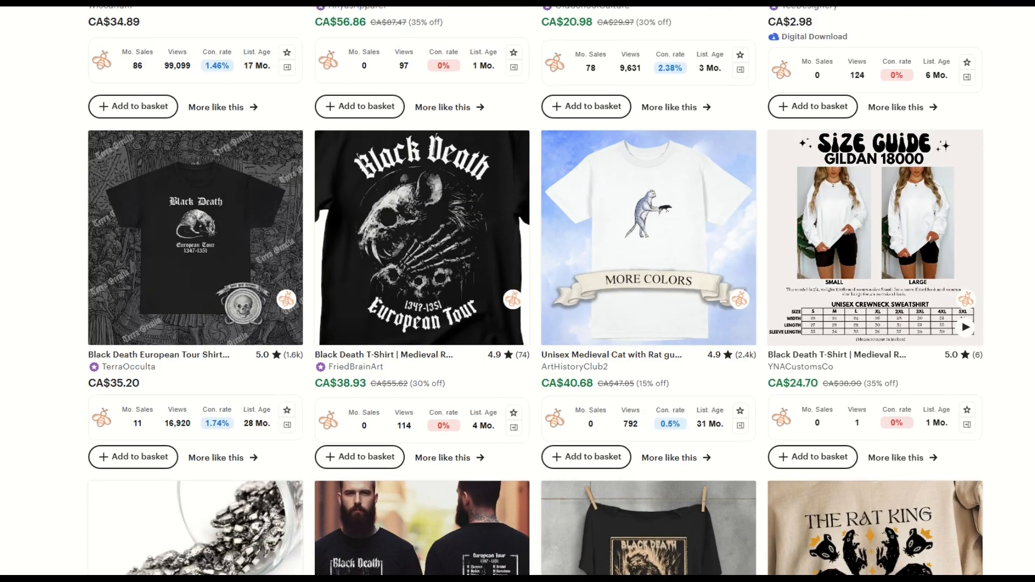
scroll("down", 3)
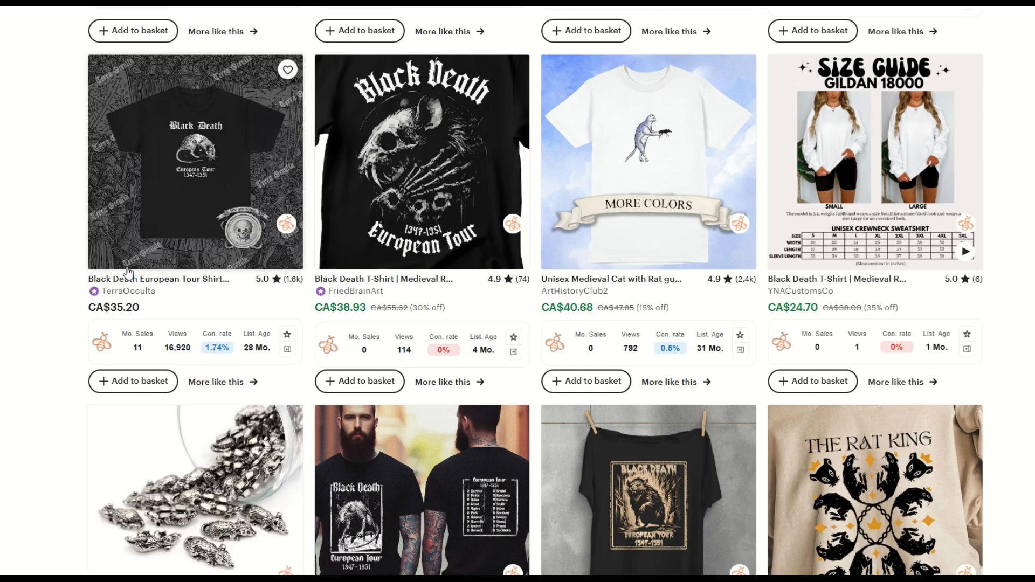
scroll("down", 3)
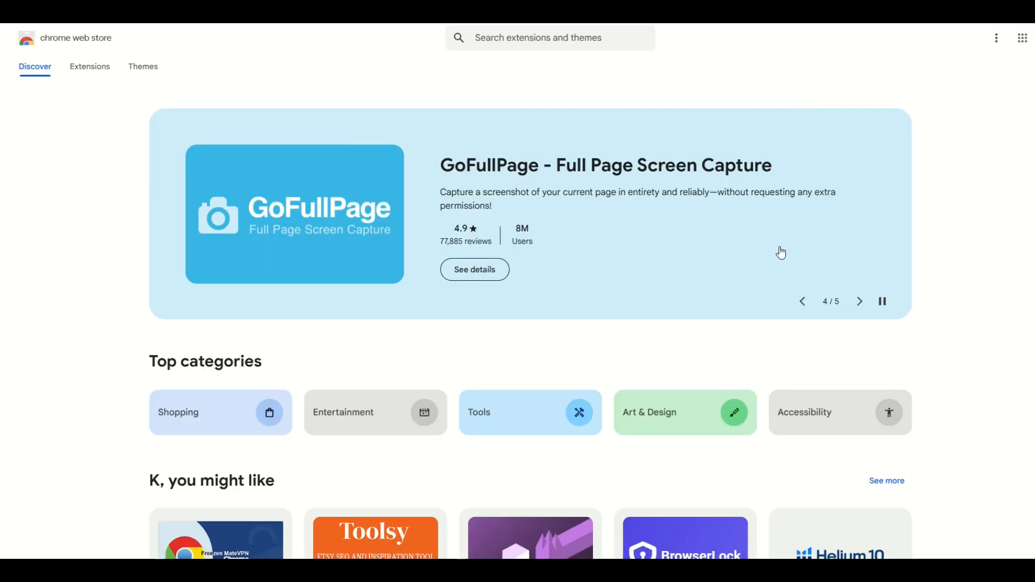
mouse_move(628, 279)
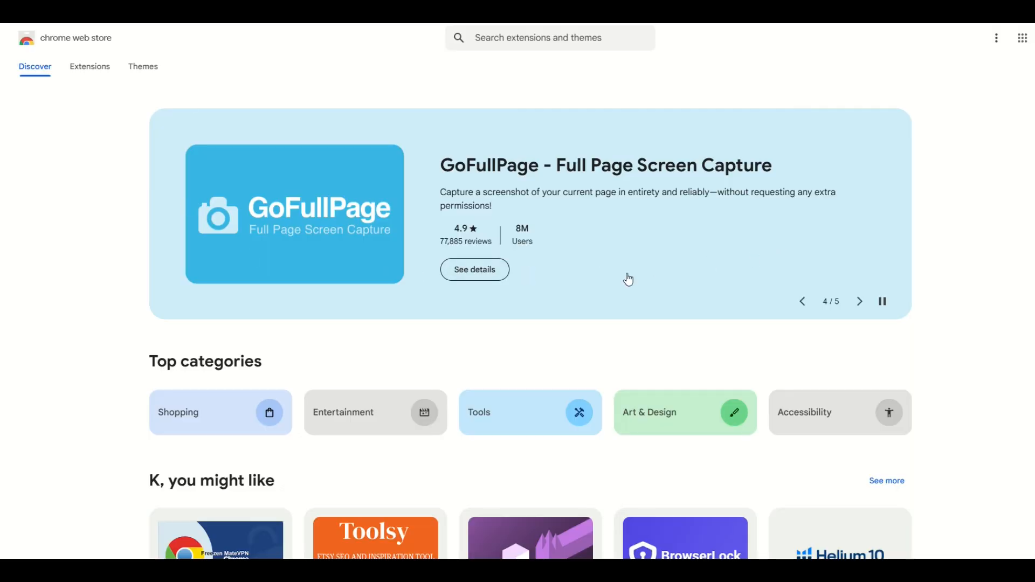
mouse_move(132, 246)
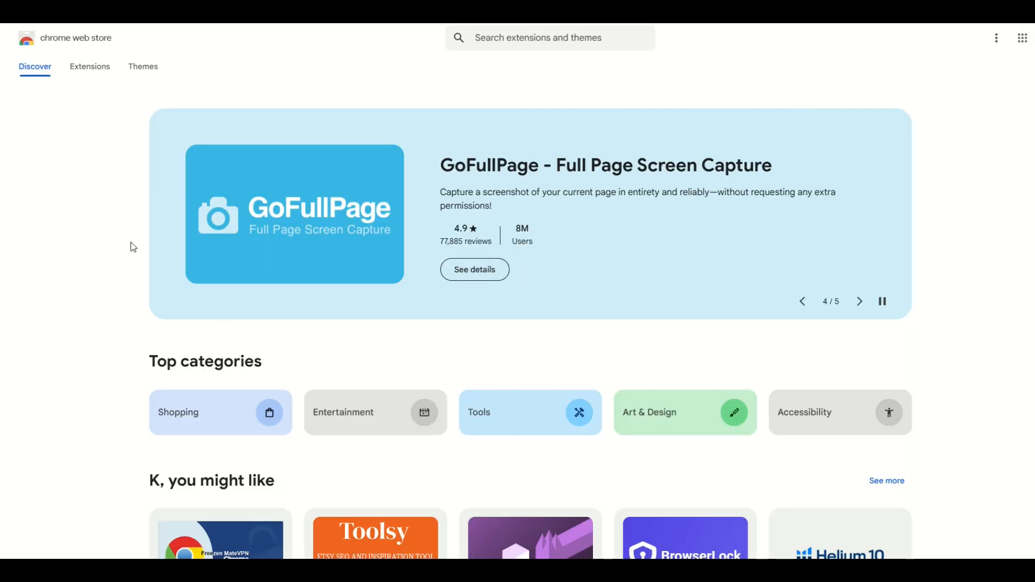
Search the Chrome Web Store for 'everbee' and pick the EverBee - Find Best Selling Products on Etsy suggestion.
left_click(859, 301)
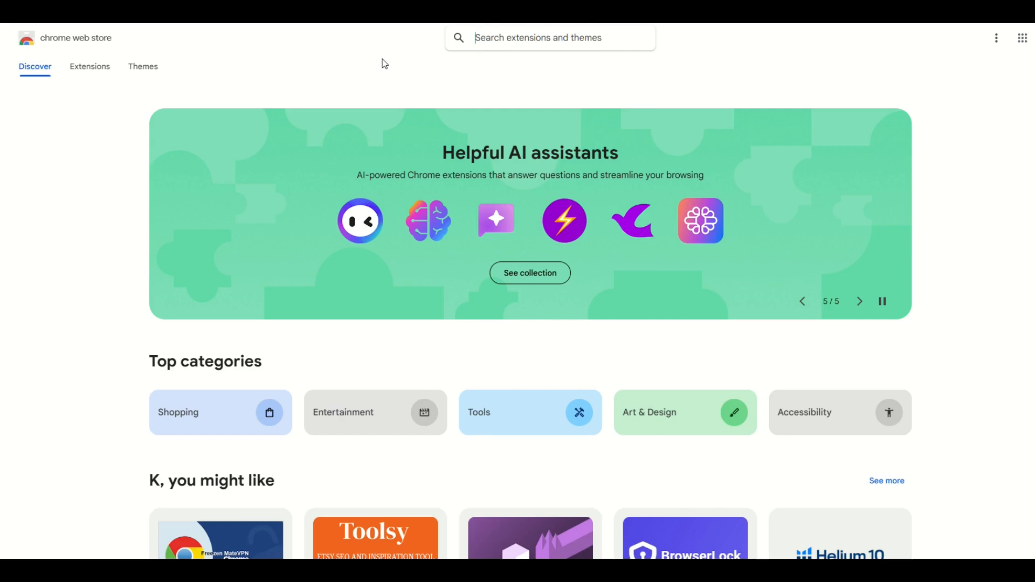
type("everbee")
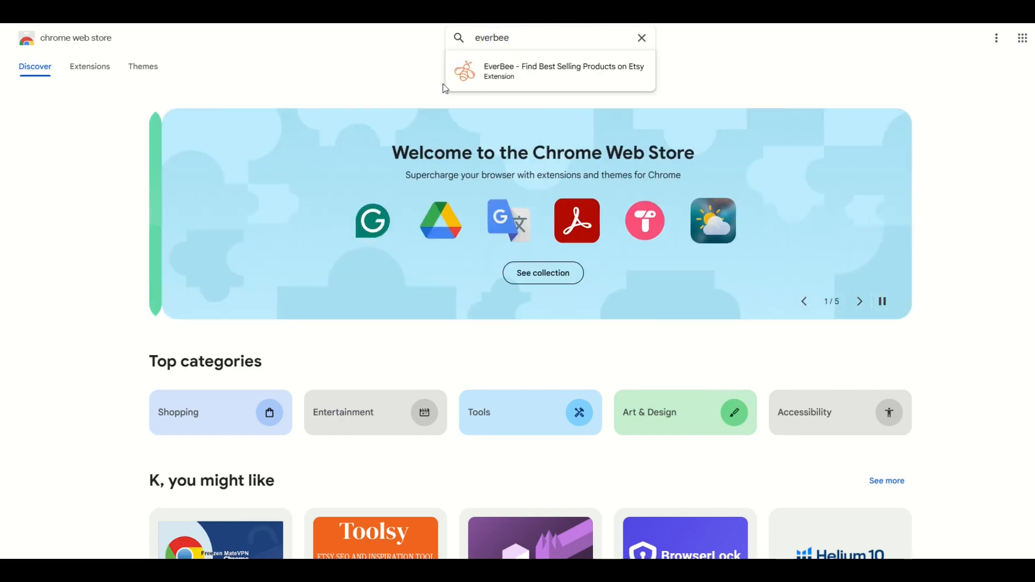
left_click(563, 71)
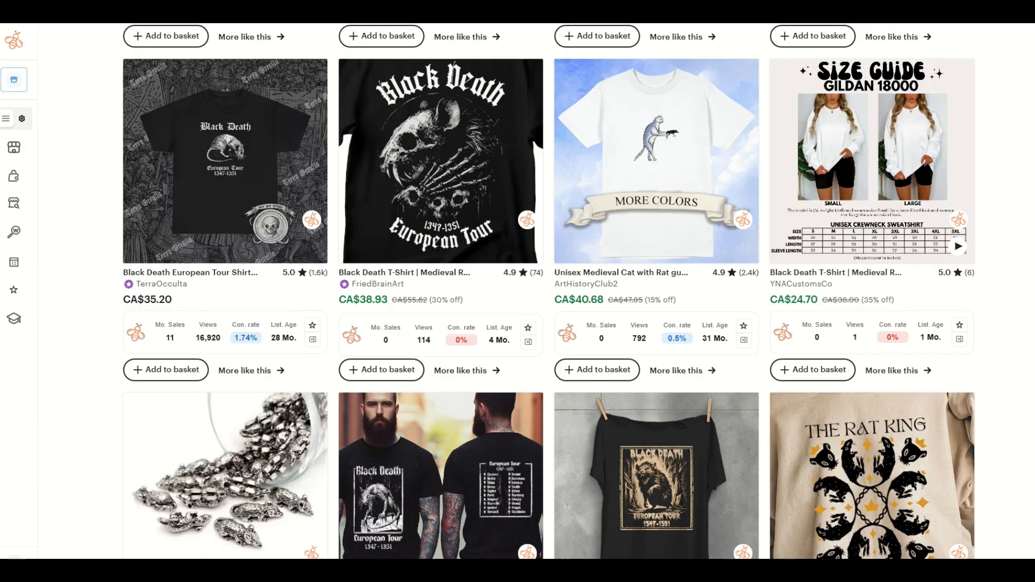
scroll("down", 3)
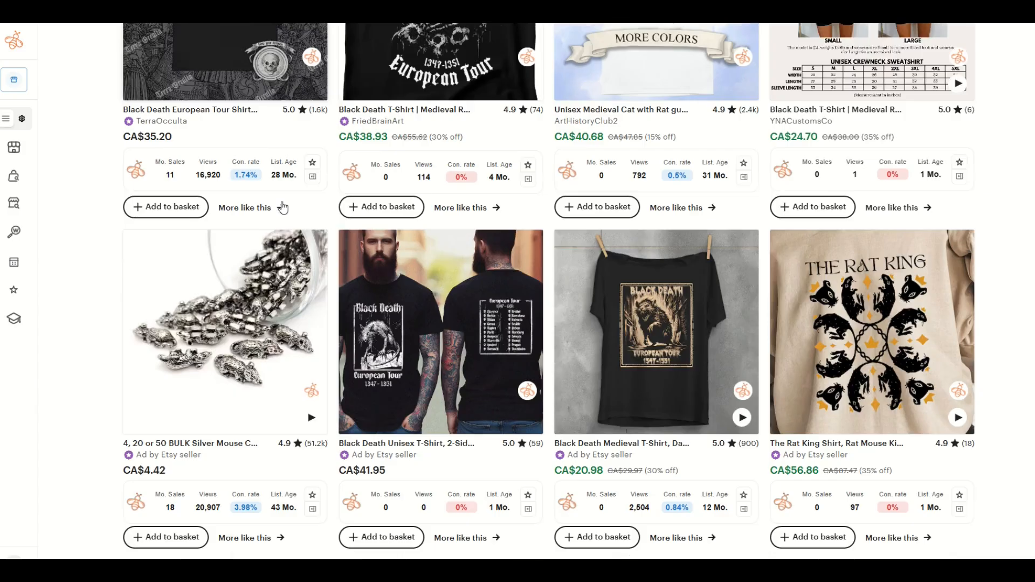
scroll("down", 3)
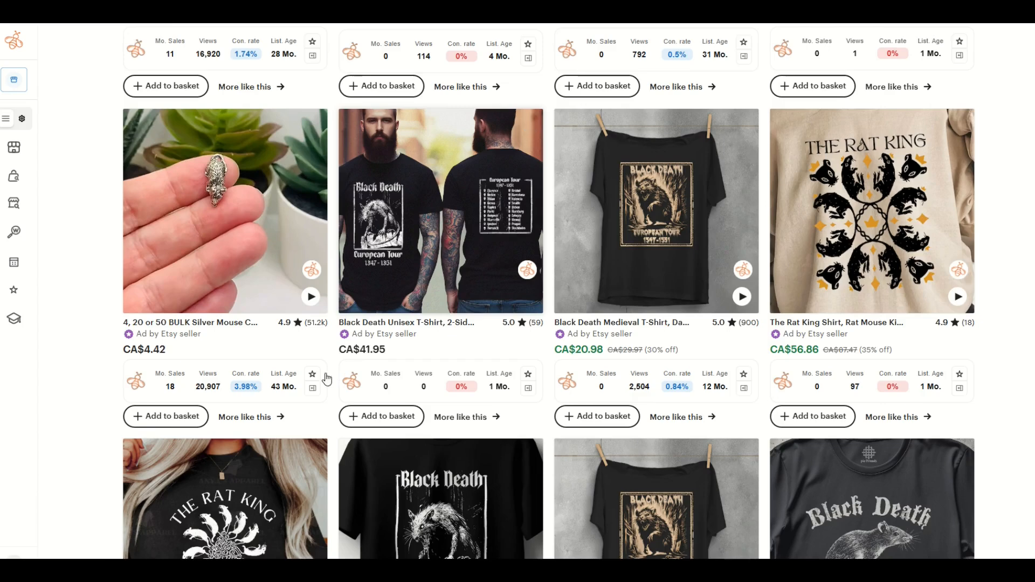
scroll("down", 3)
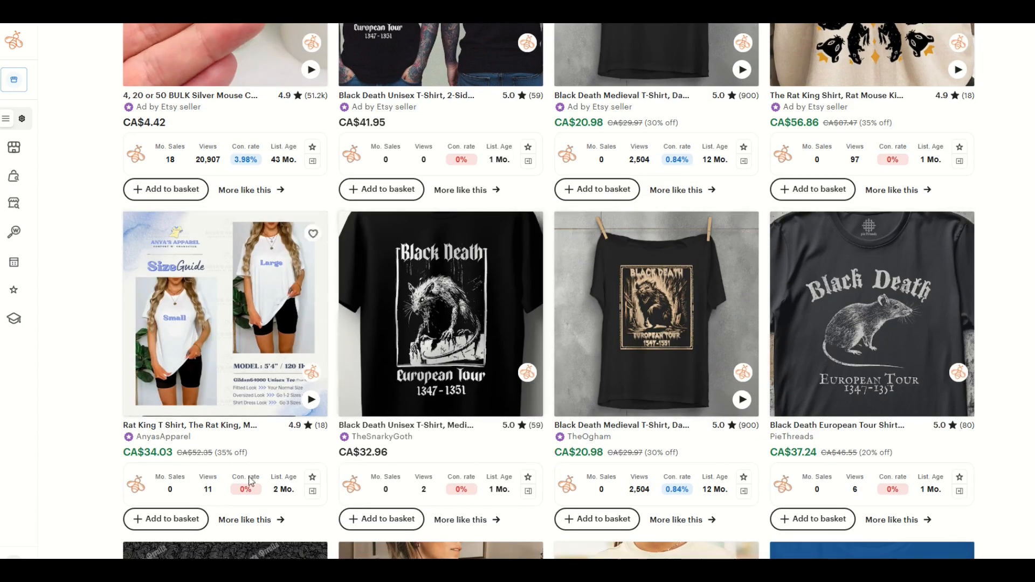
scroll("down", 3)
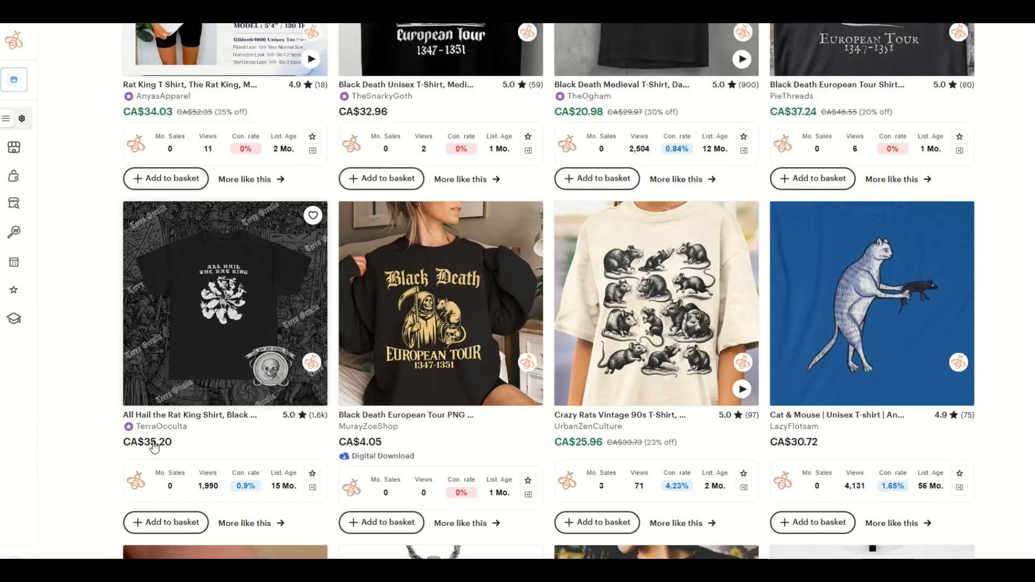
scroll("down", 3)
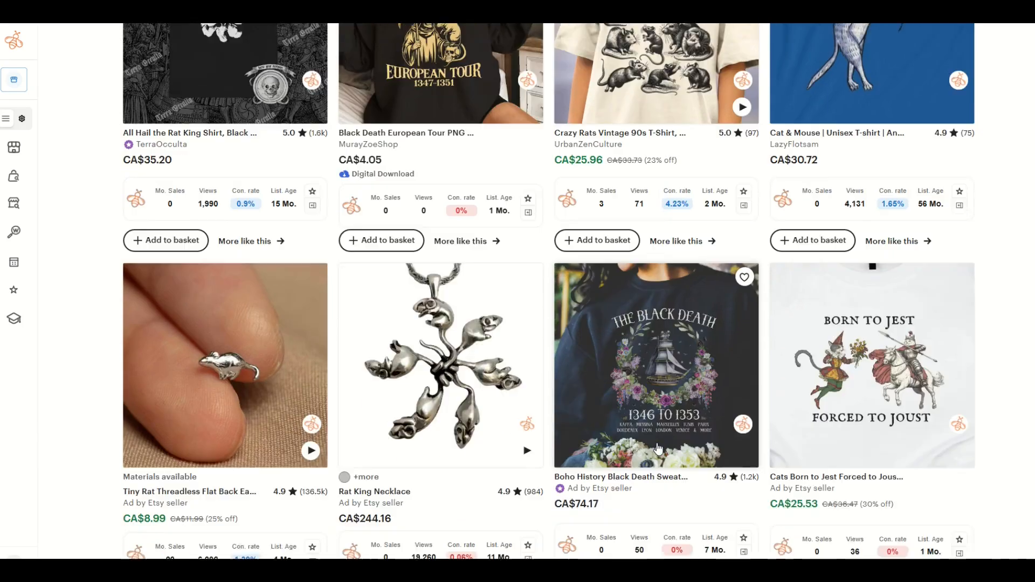
scroll("down", 3)
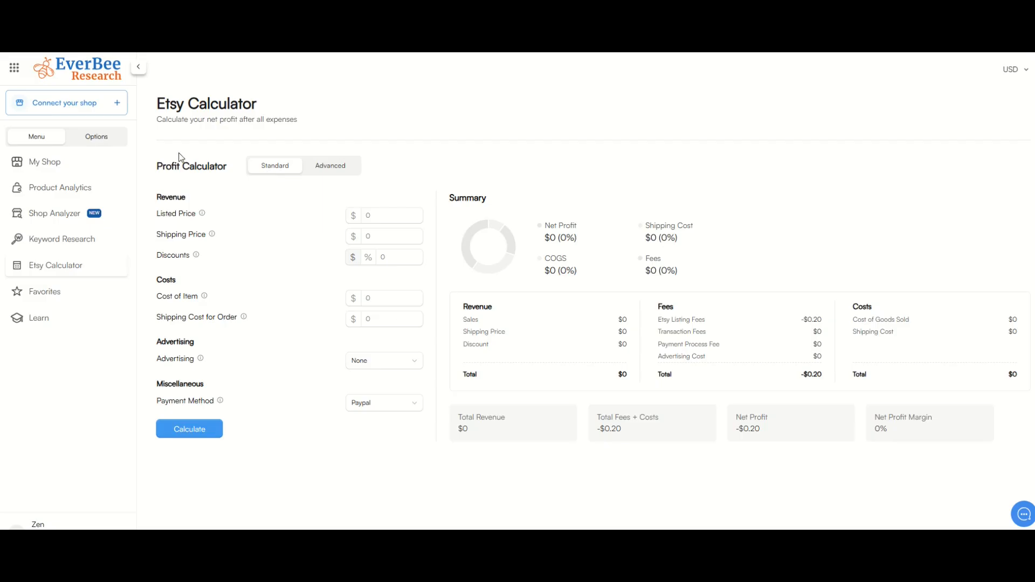
mouse_move(165, 265)
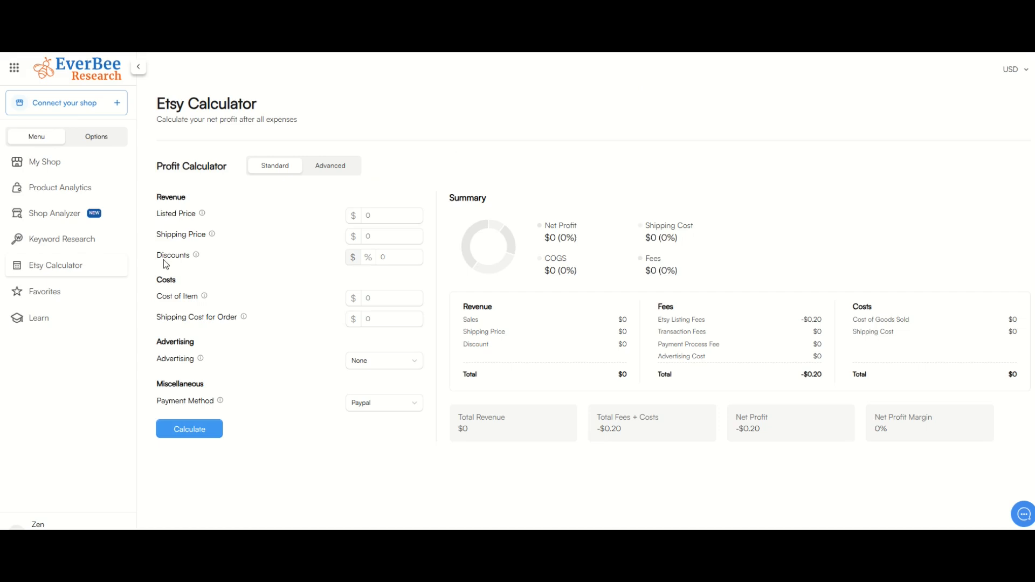
mouse_move(298, 176)
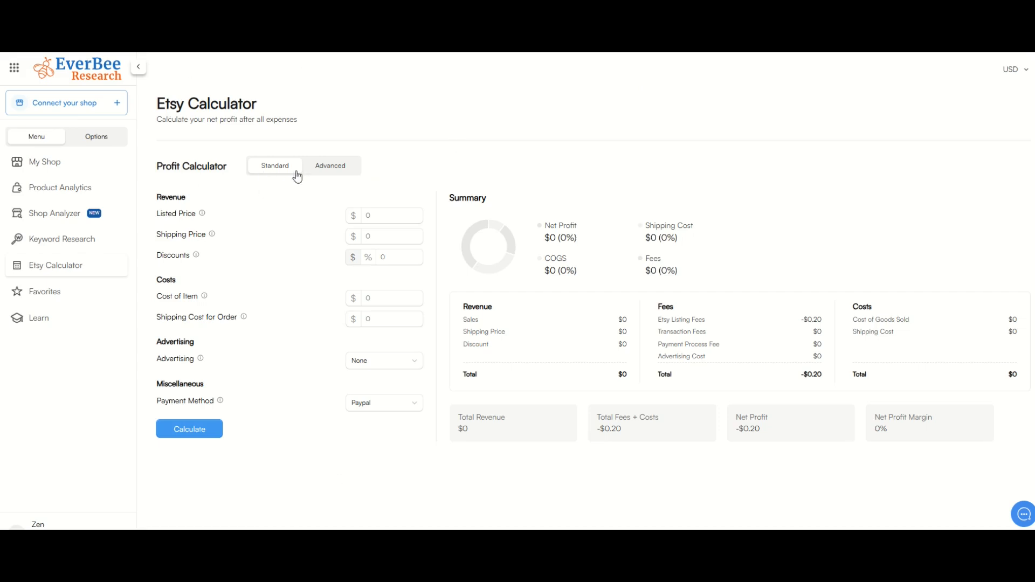
Switch the Etsy Profit Calculator to its Advanced tab.
left_click(330, 166)
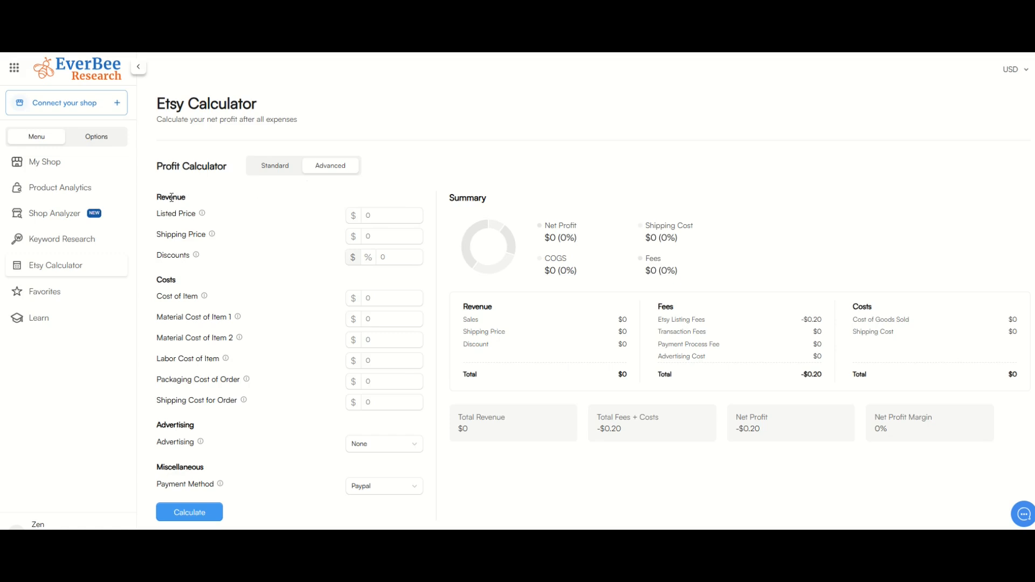
Enter $25 price, $8 shipping, $12 item cost, $1 packaging and $8 order shipping.
type("25")
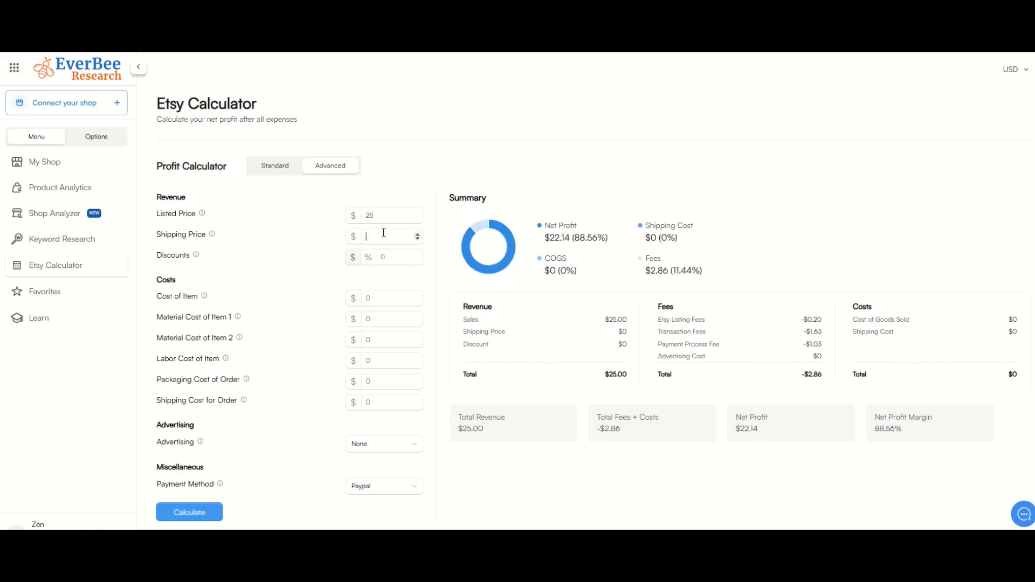
type("8")
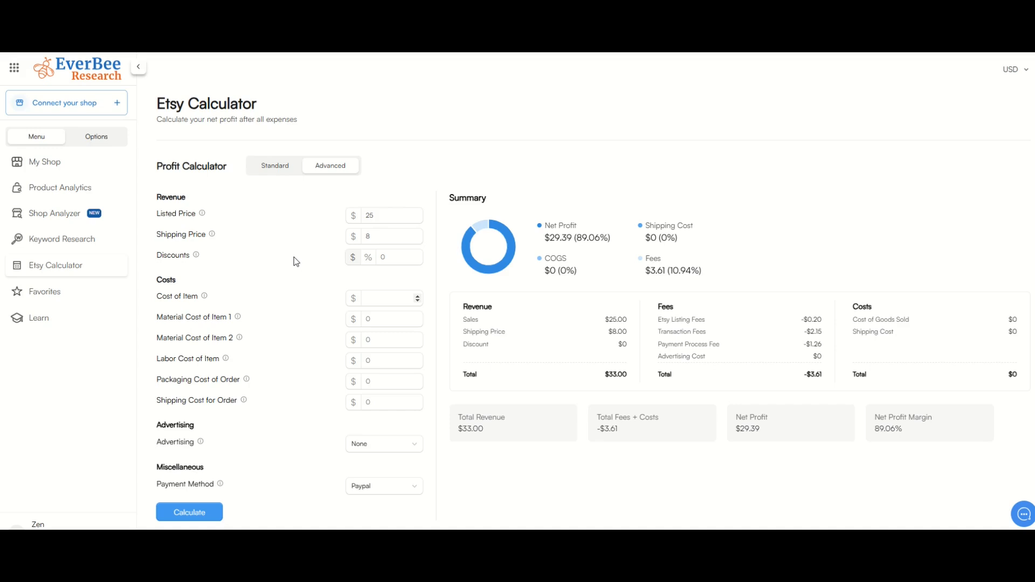
type("12")
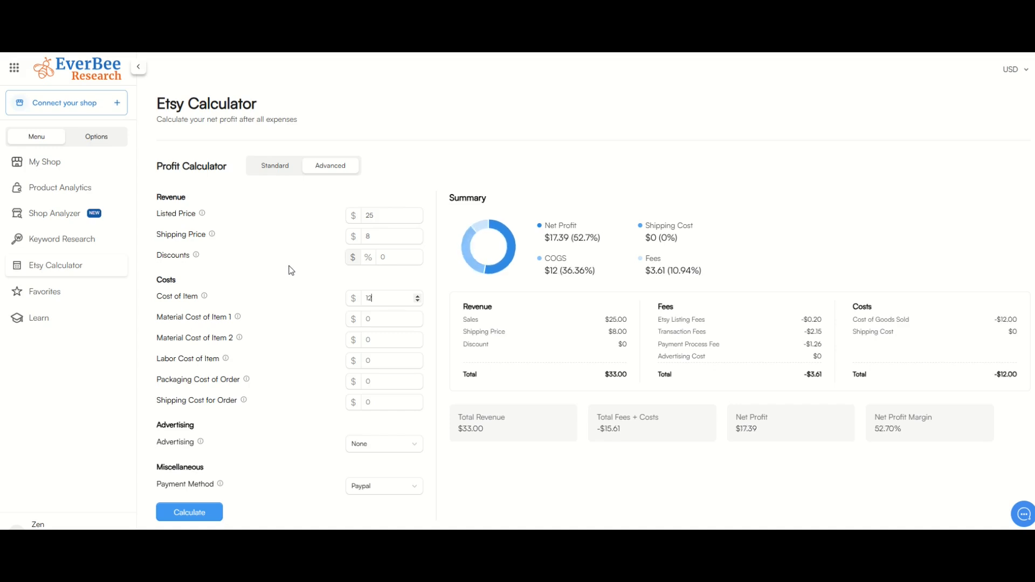
mouse_move(168, 380)
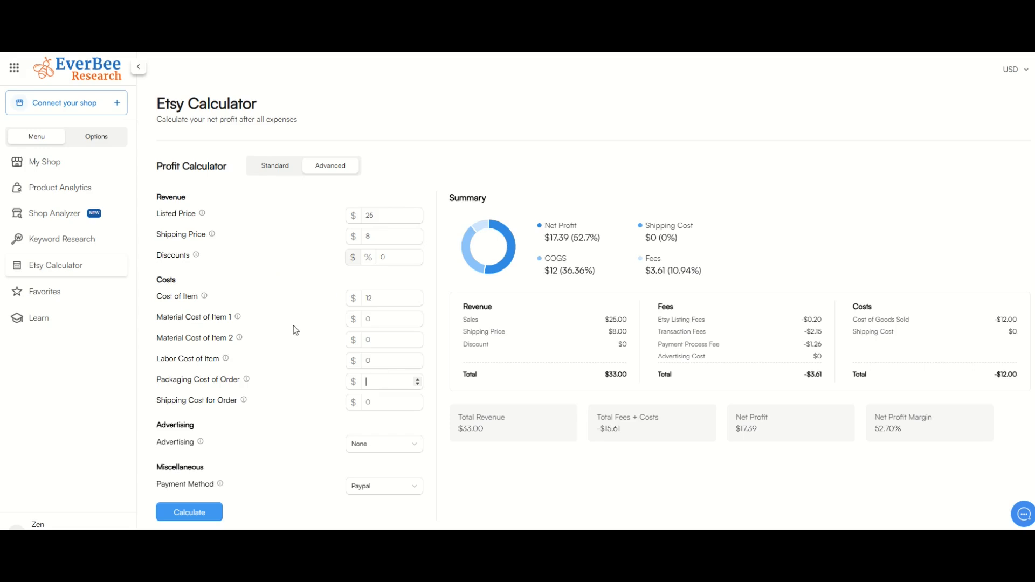
type("1")
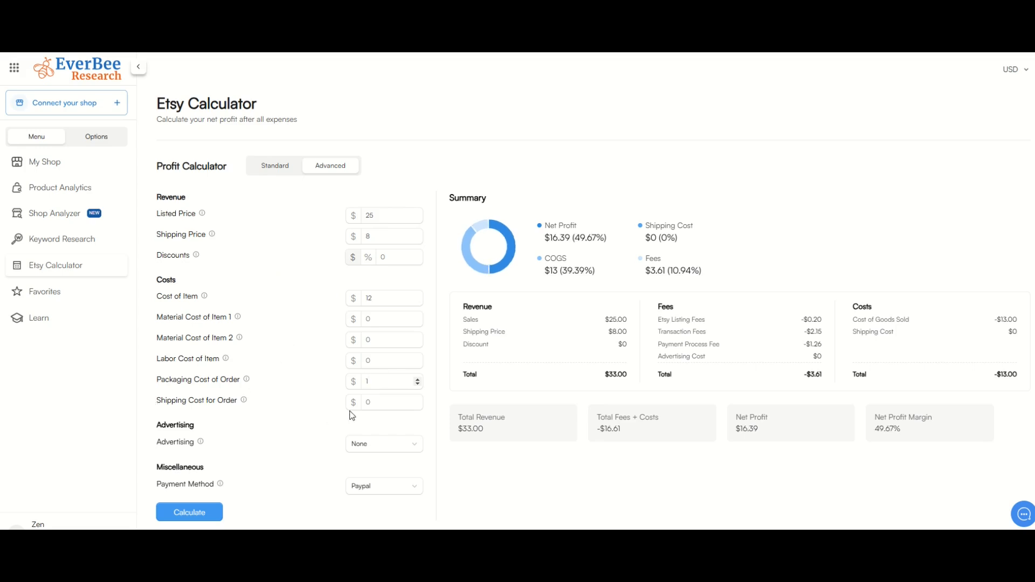
type("8")
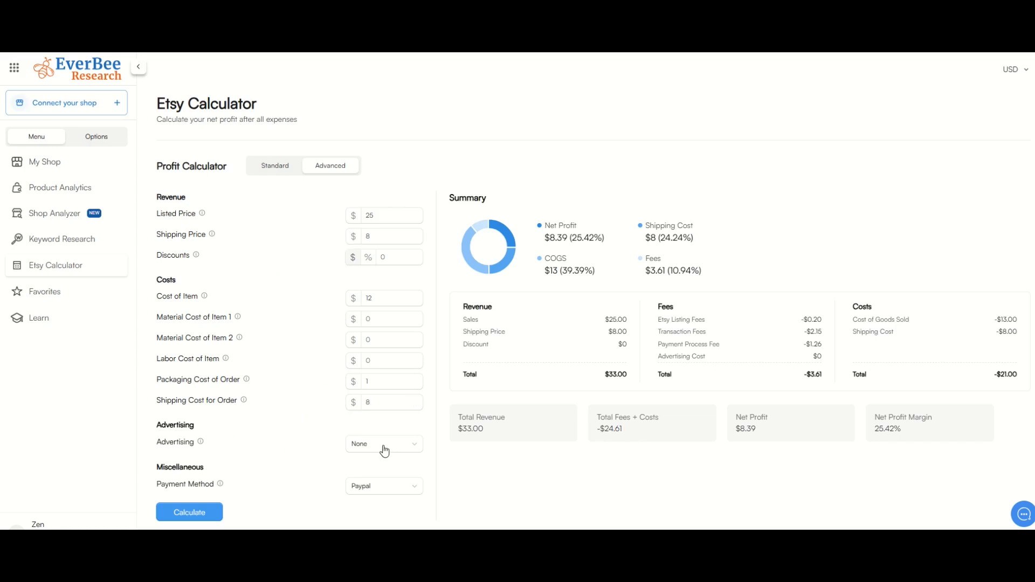
mouse_move(356, 495)
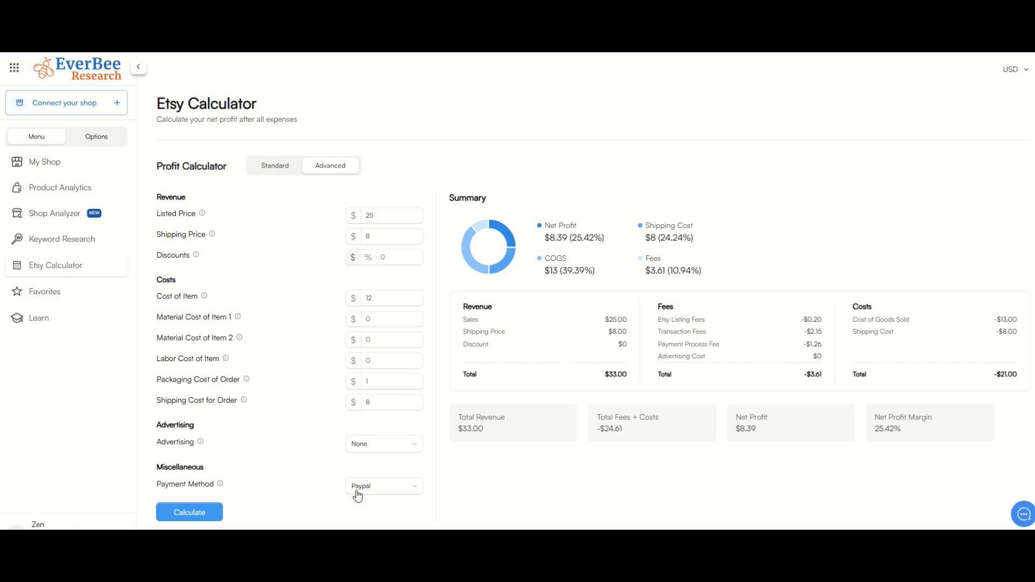
mouse_move(686, 173)
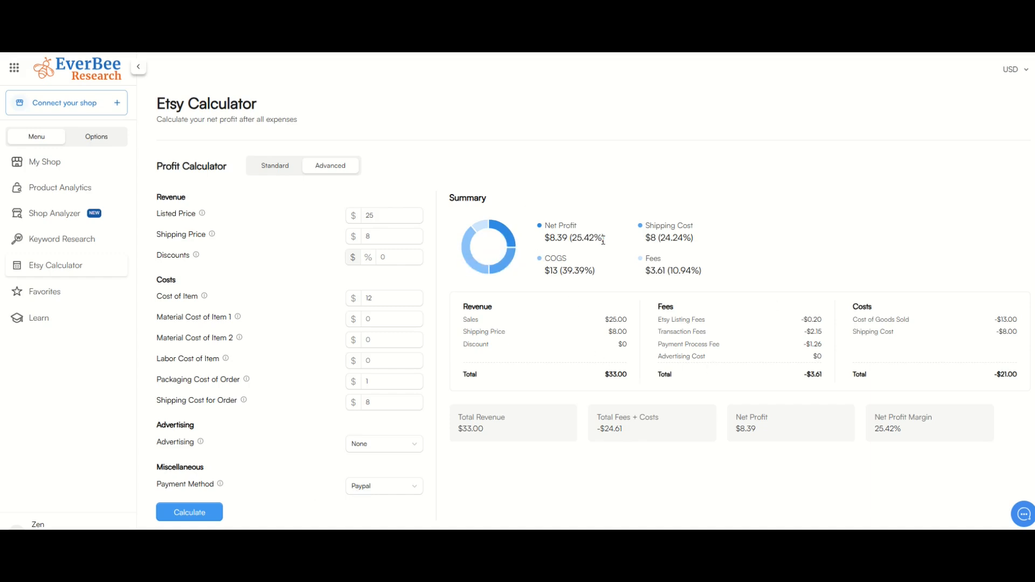
mouse_move(632, 217)
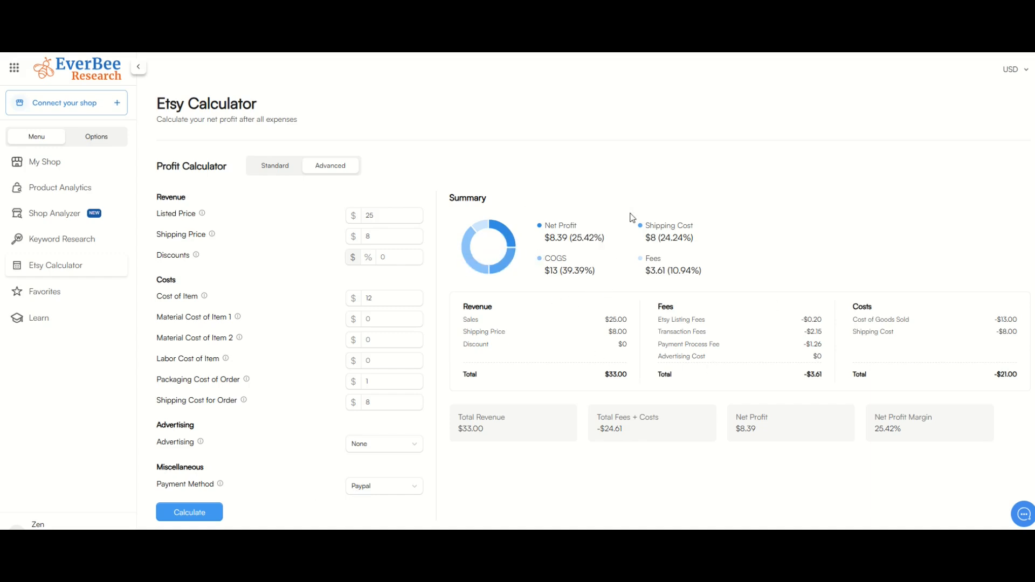
mouse_move(515, 363)
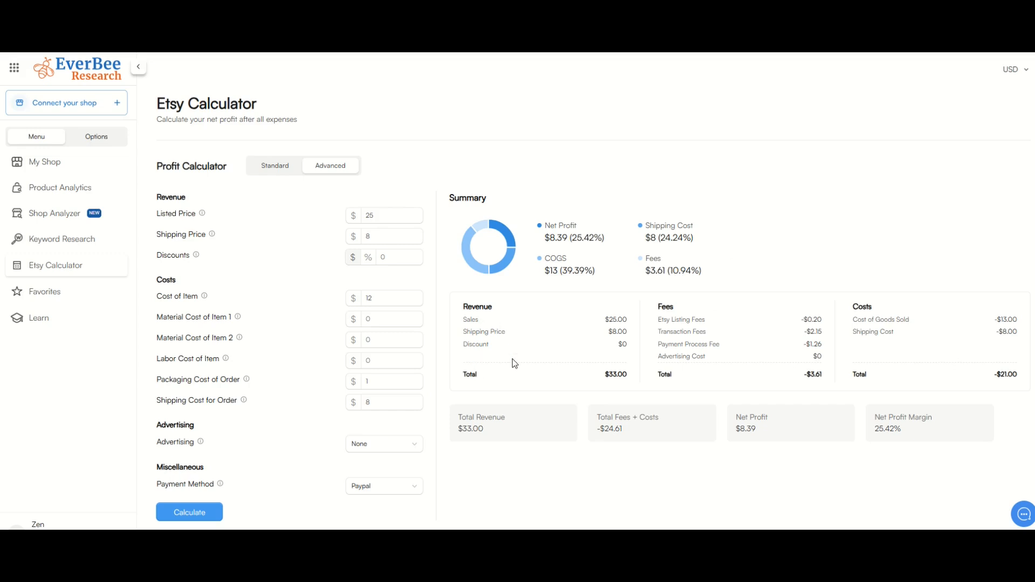
mouse_move(788, 486)
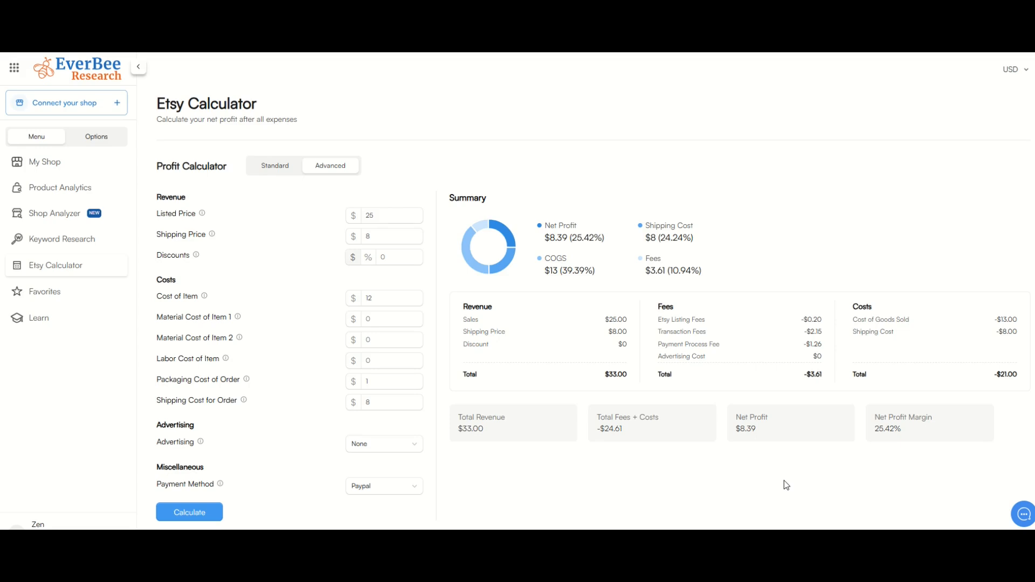
mouse_move(427, 161)
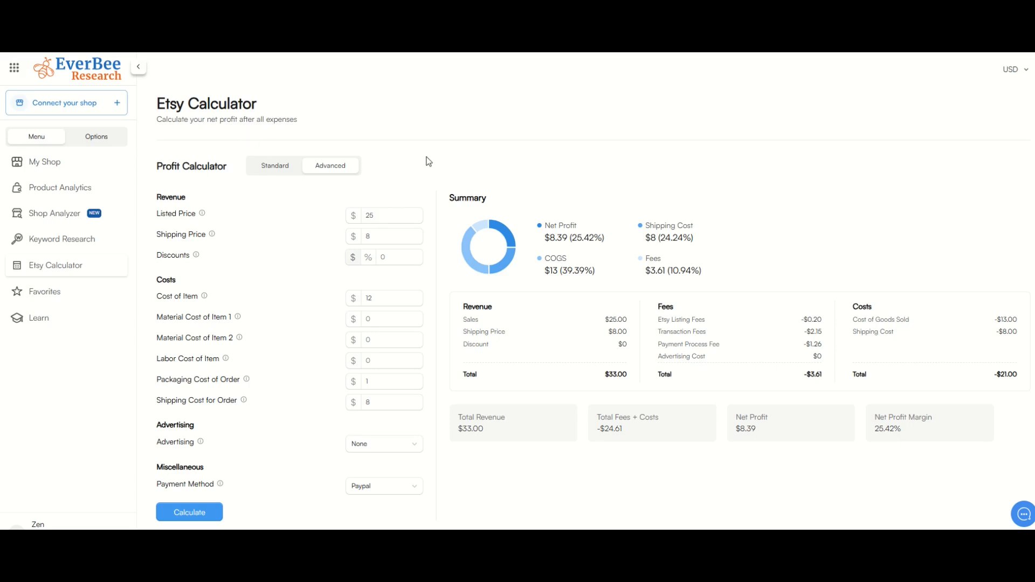
mouse_move(736, 489)
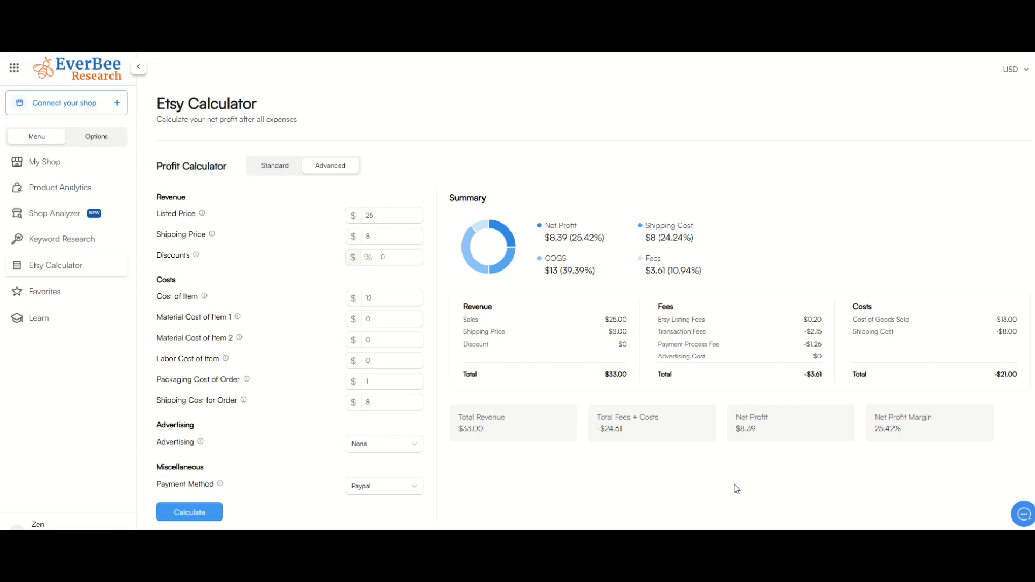
Go to Product Analytics from the EverBee sidebar.
left_click(60, 187)
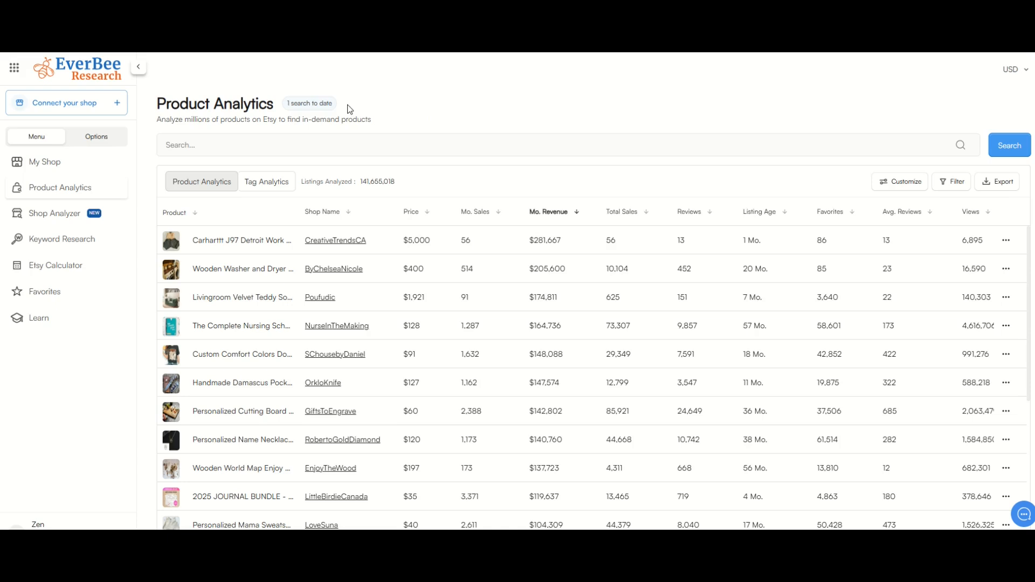
mouse_move(372, 113)
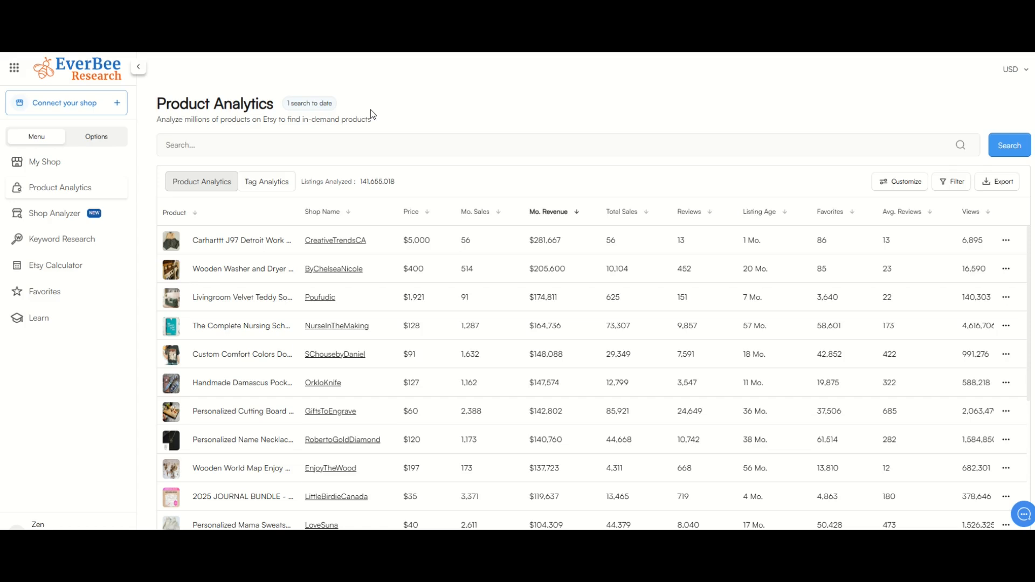